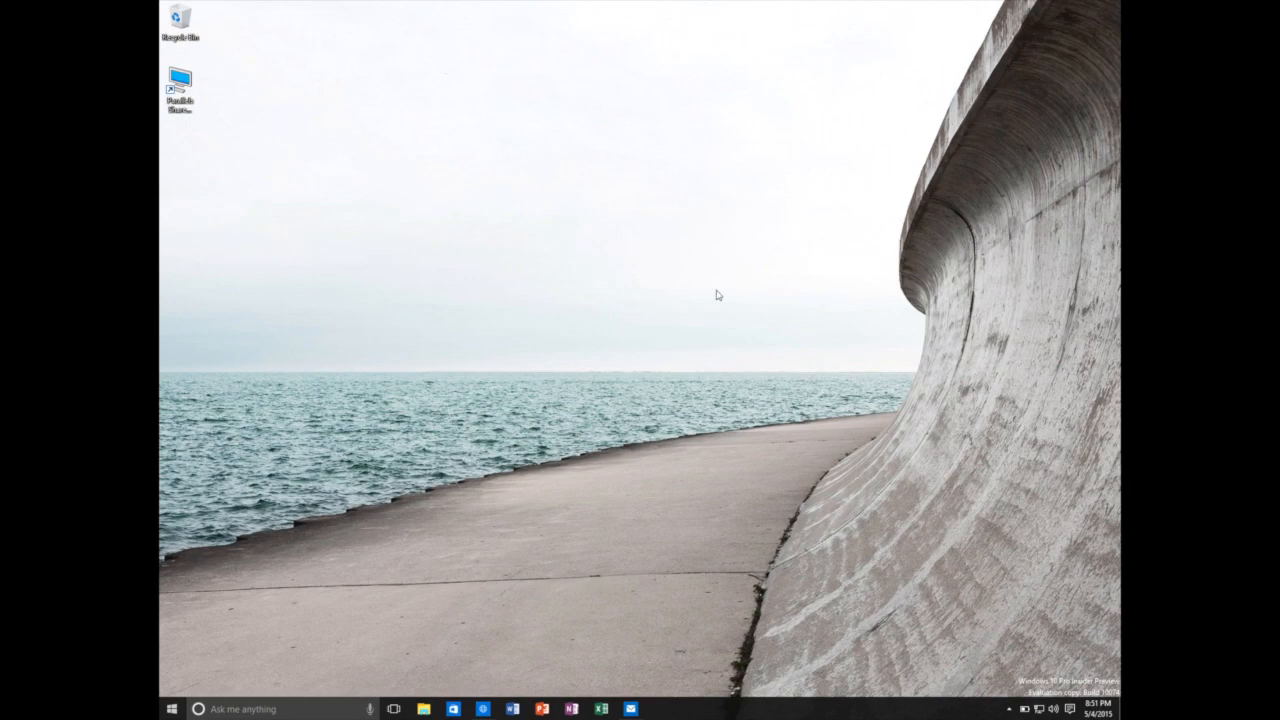
pyautogui.moveTo(540, 384)
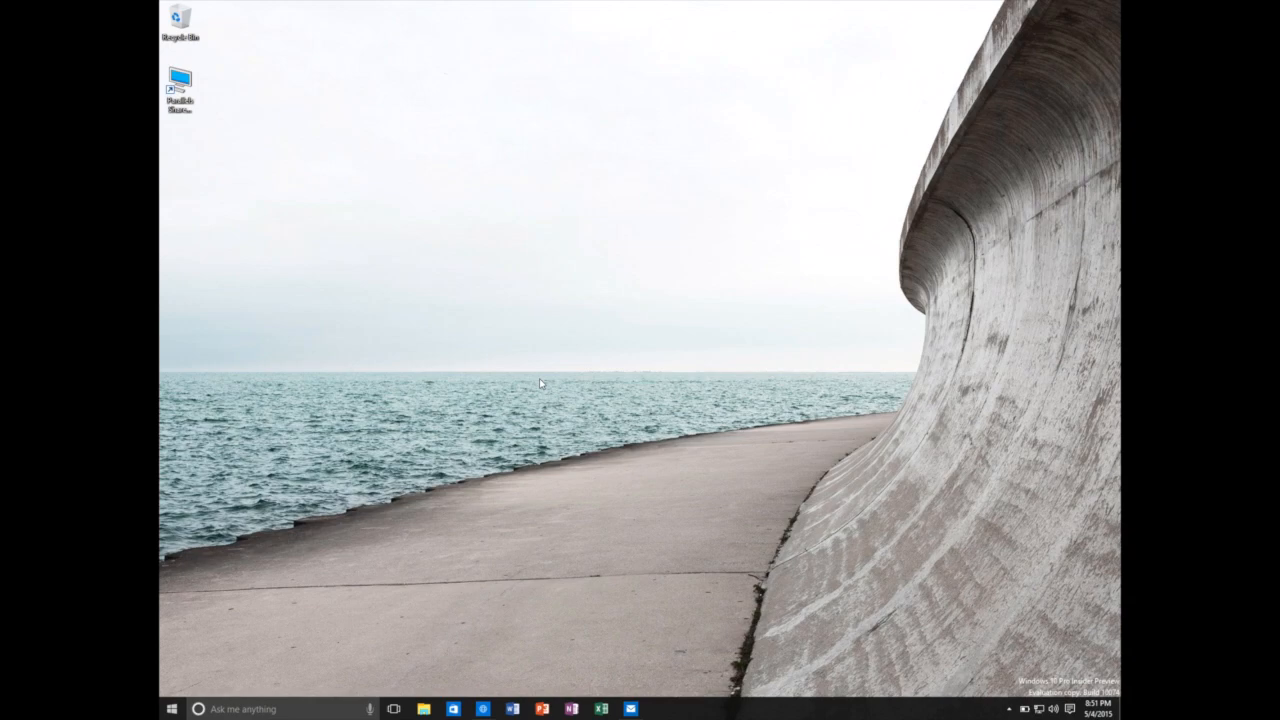
pyautogui.moveTo(292, 536)
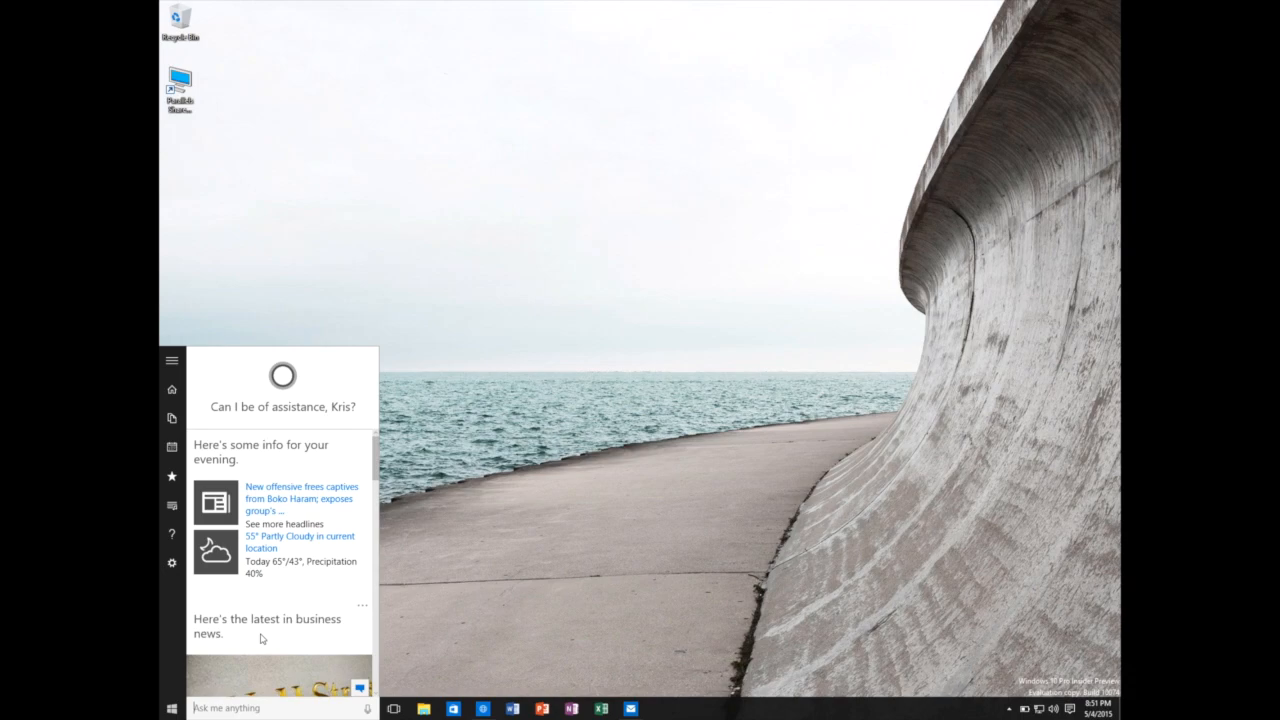
pyautogui.moveTo(372, 482)
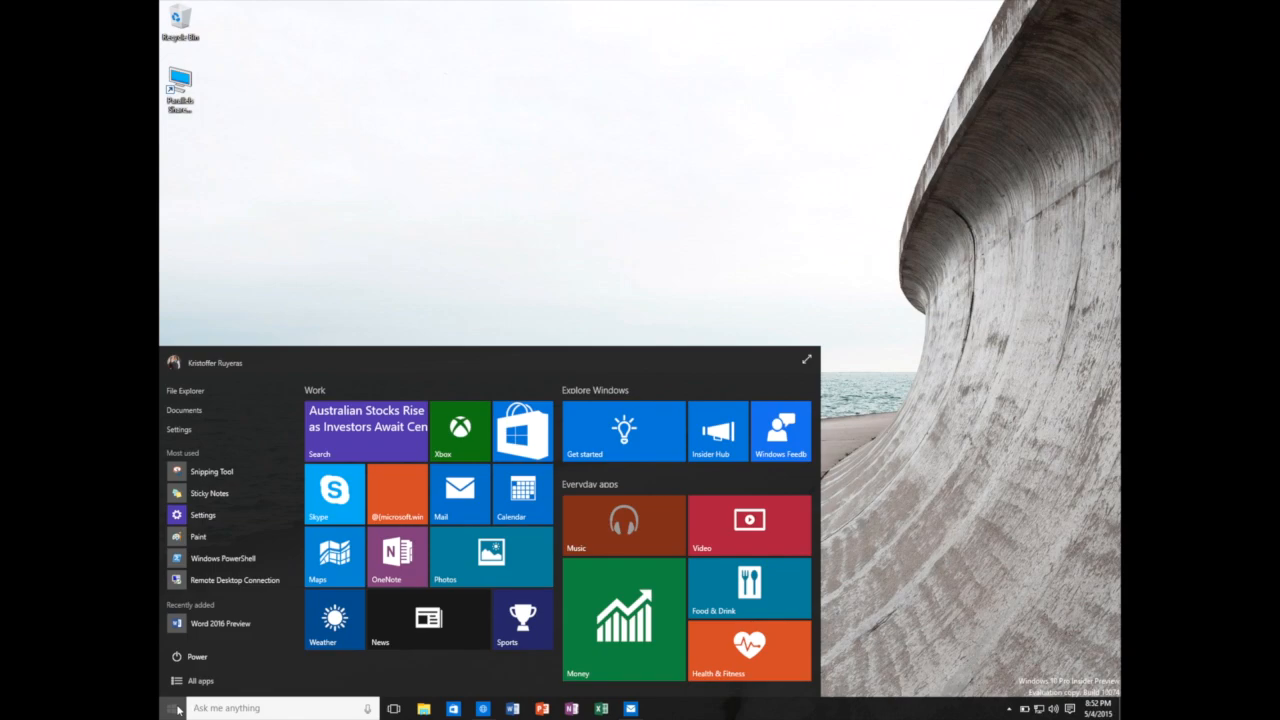
pyautogui.moveTo(200, 680)
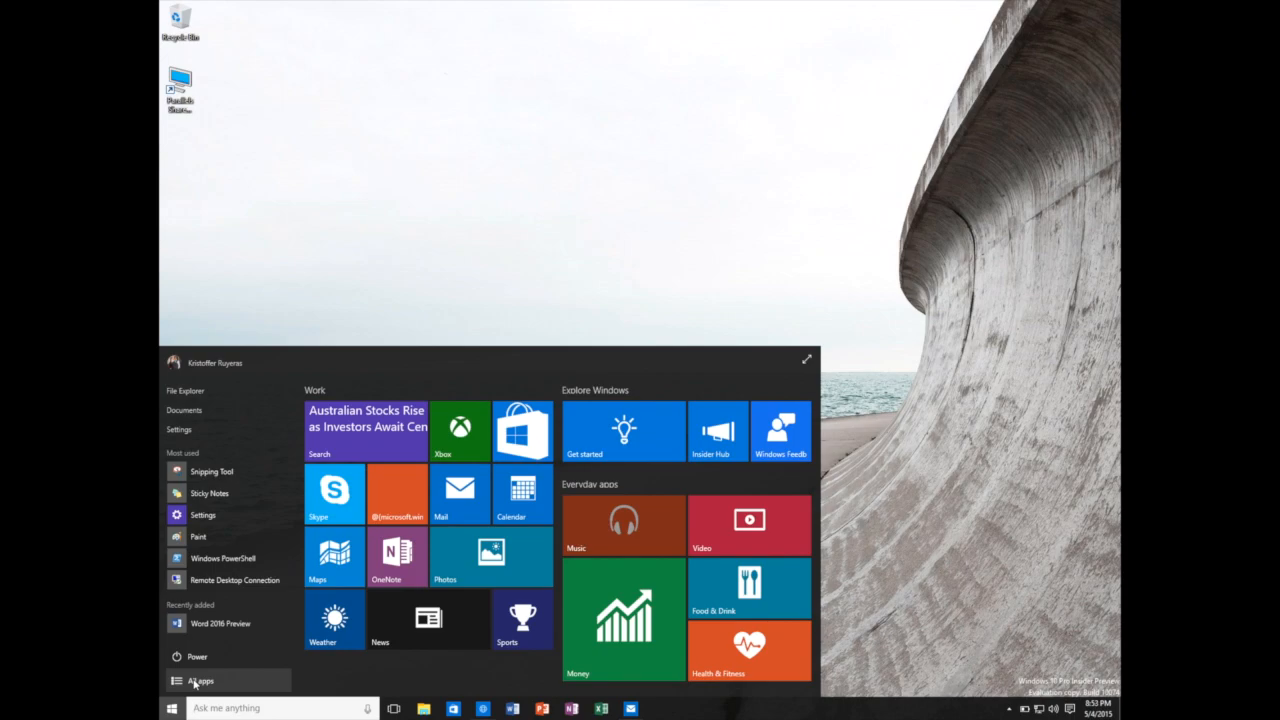
pyautogui.moveTo(208, 492)
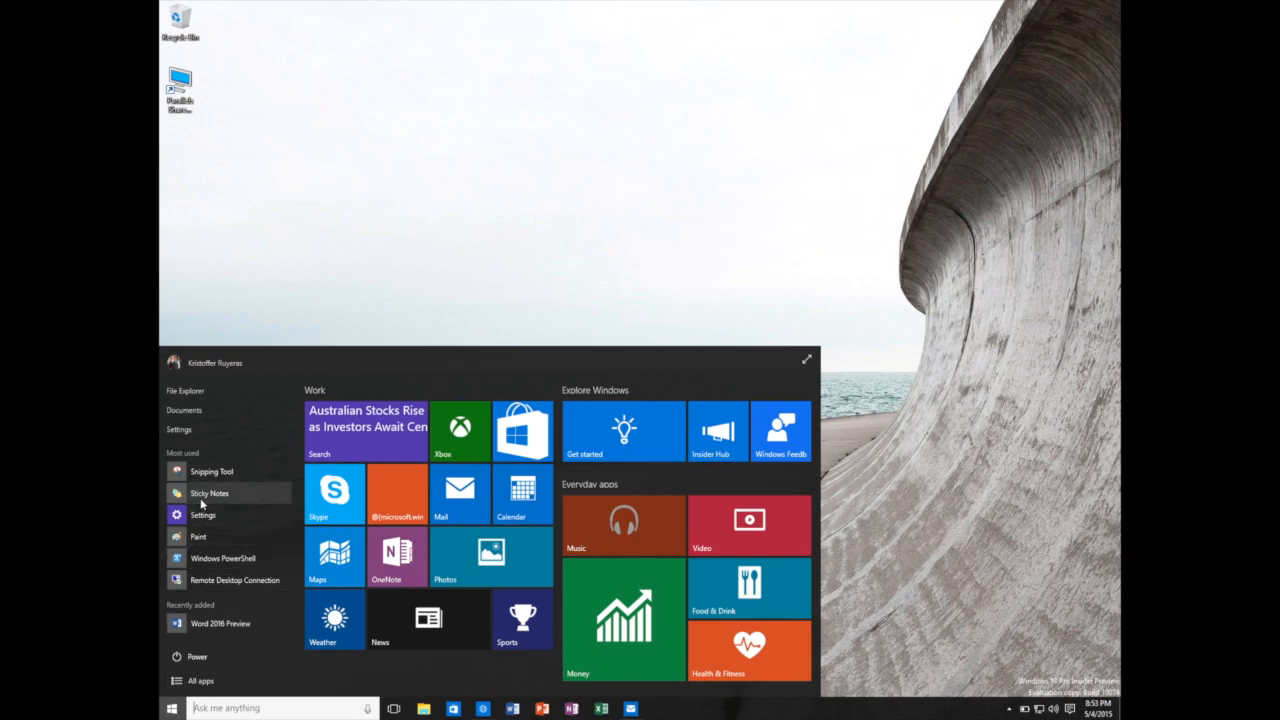
pyautogui.moveTo(220, 438)
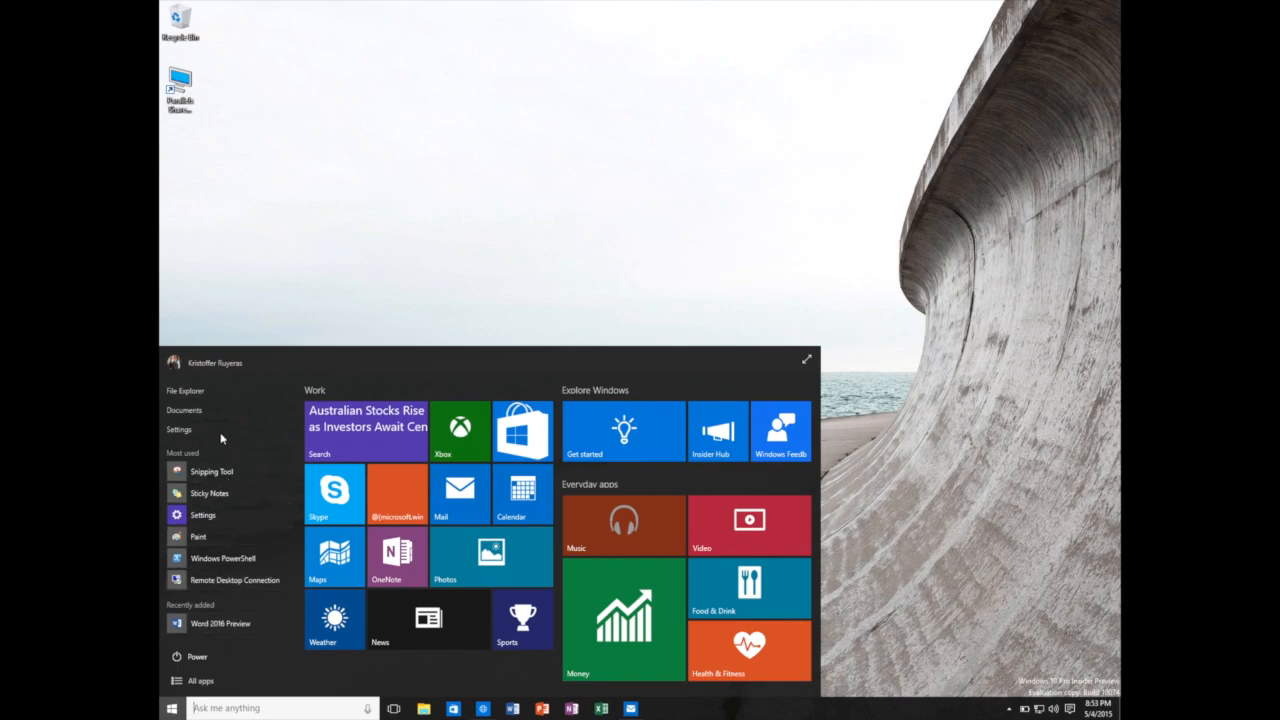
pyautogui.moveTo(184, 390)
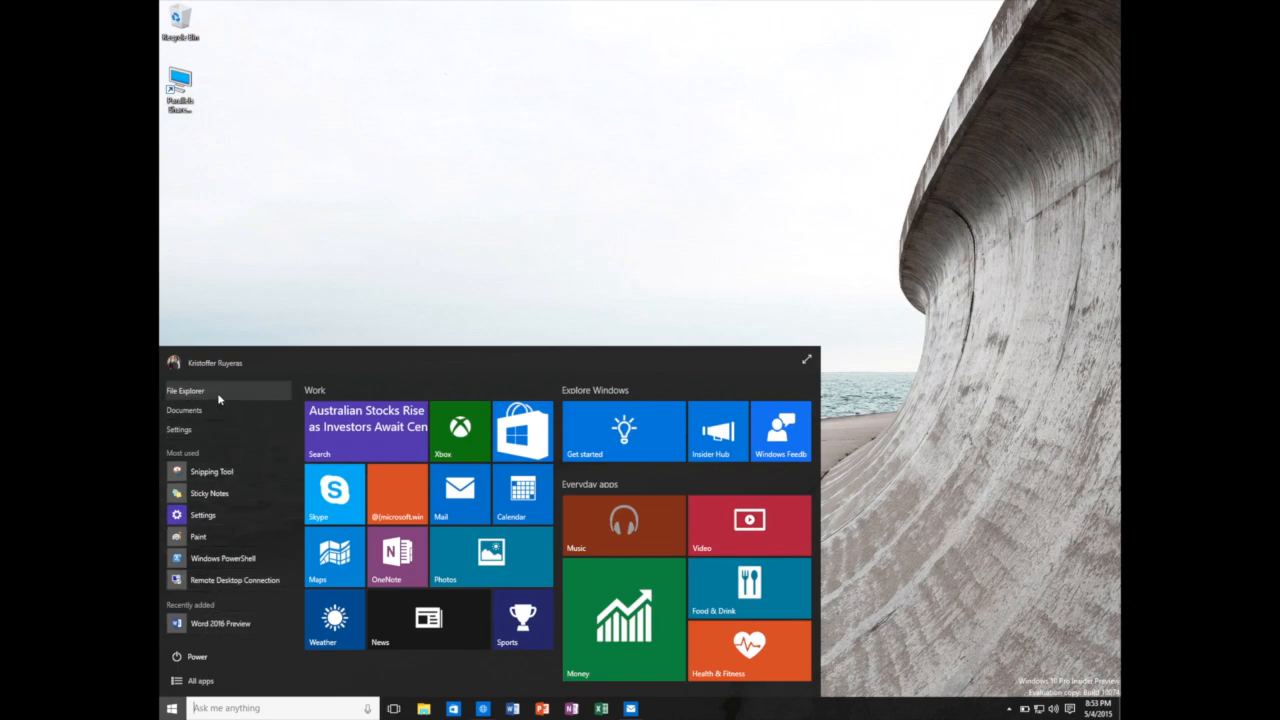
pyautogui.moveTo(436, 488)
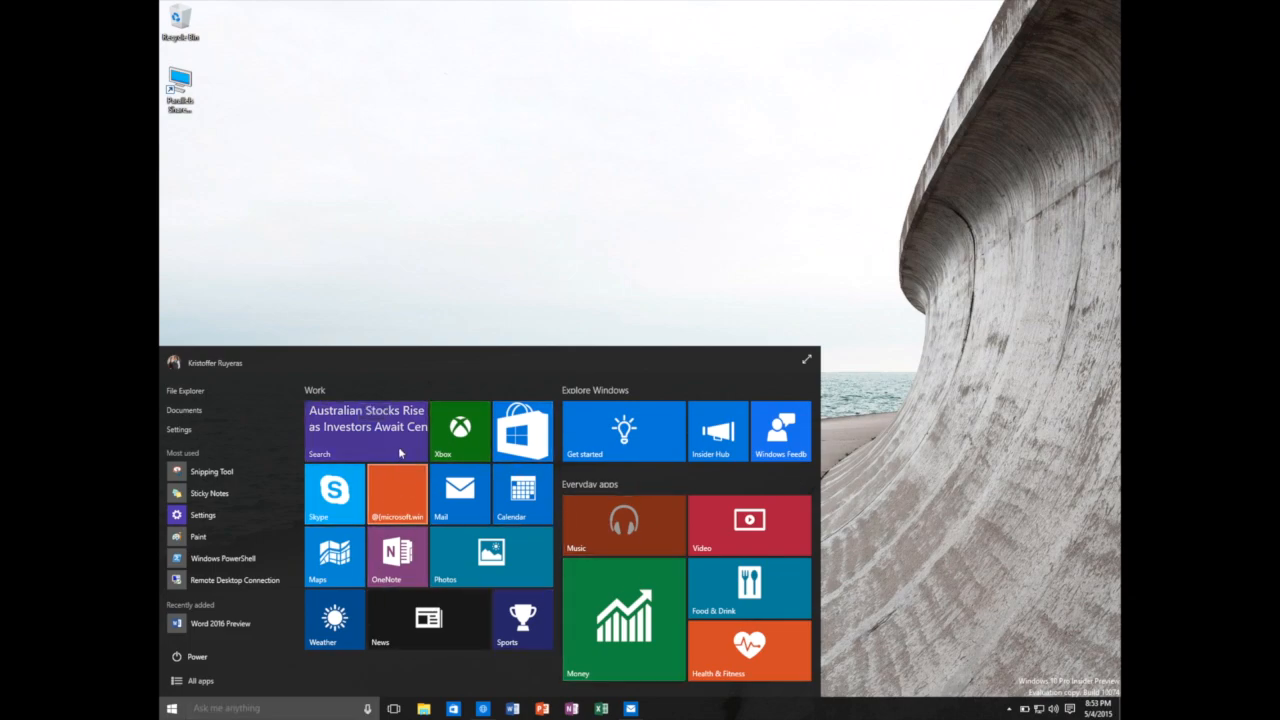
pyautogui.moveTo(438, 418)
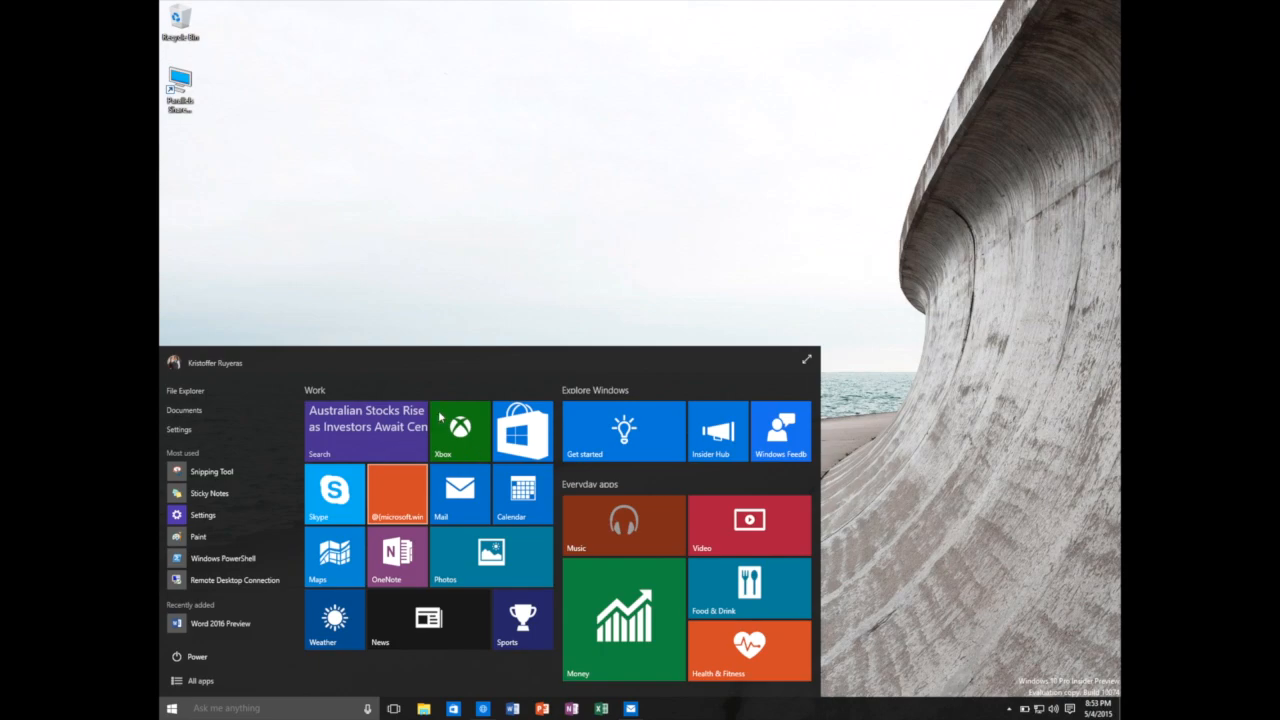
pyautogui.moveTo(648, 390)
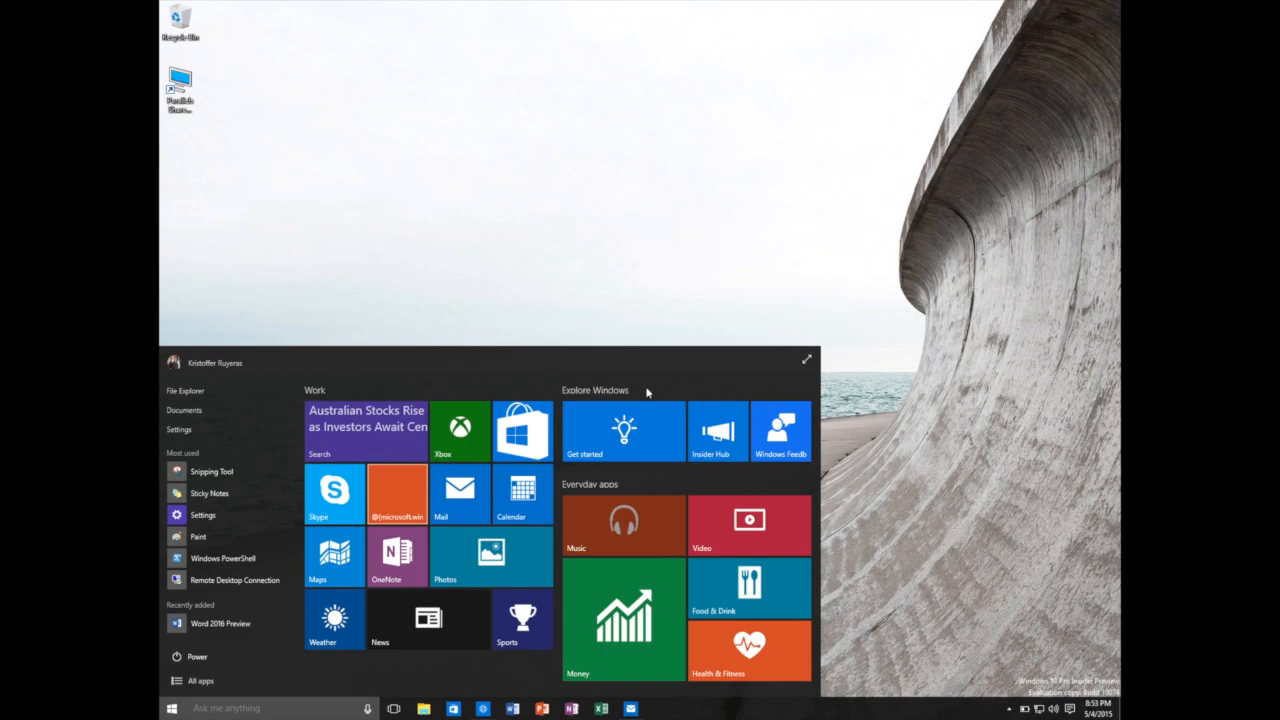
pyautogui.moveTo(624, 396)
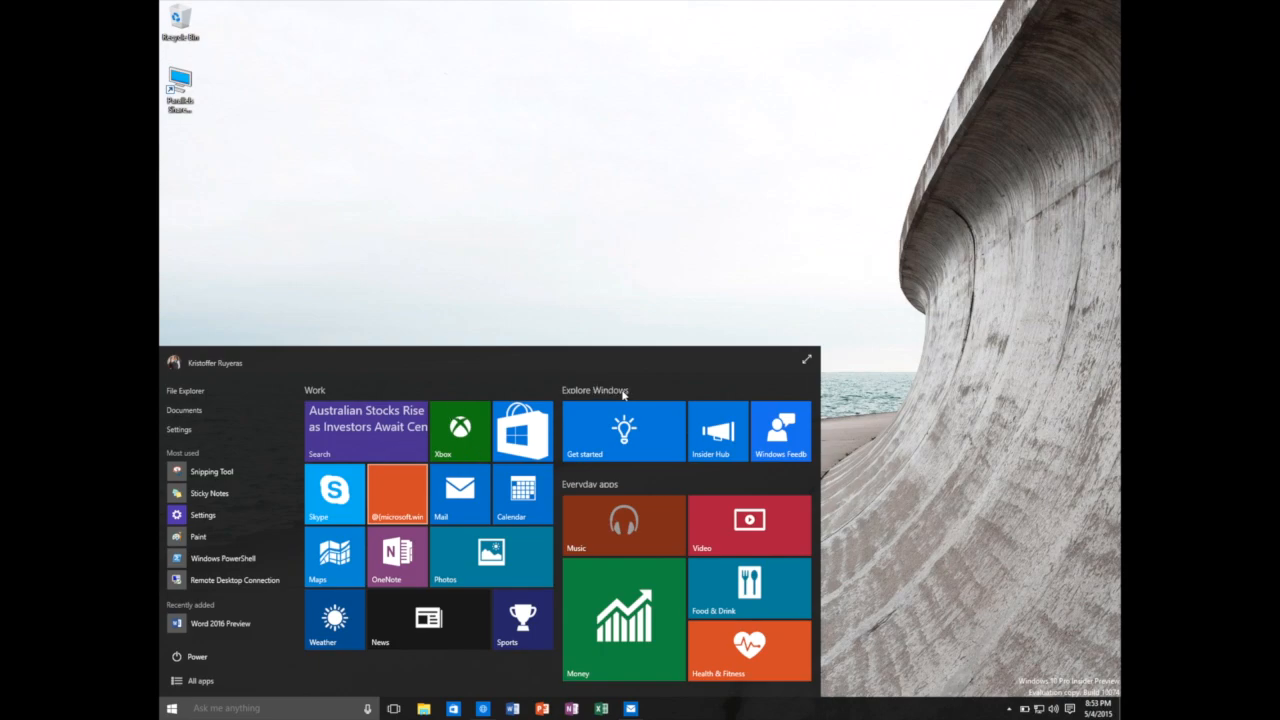
pyautogui.moveTo(364, 488)
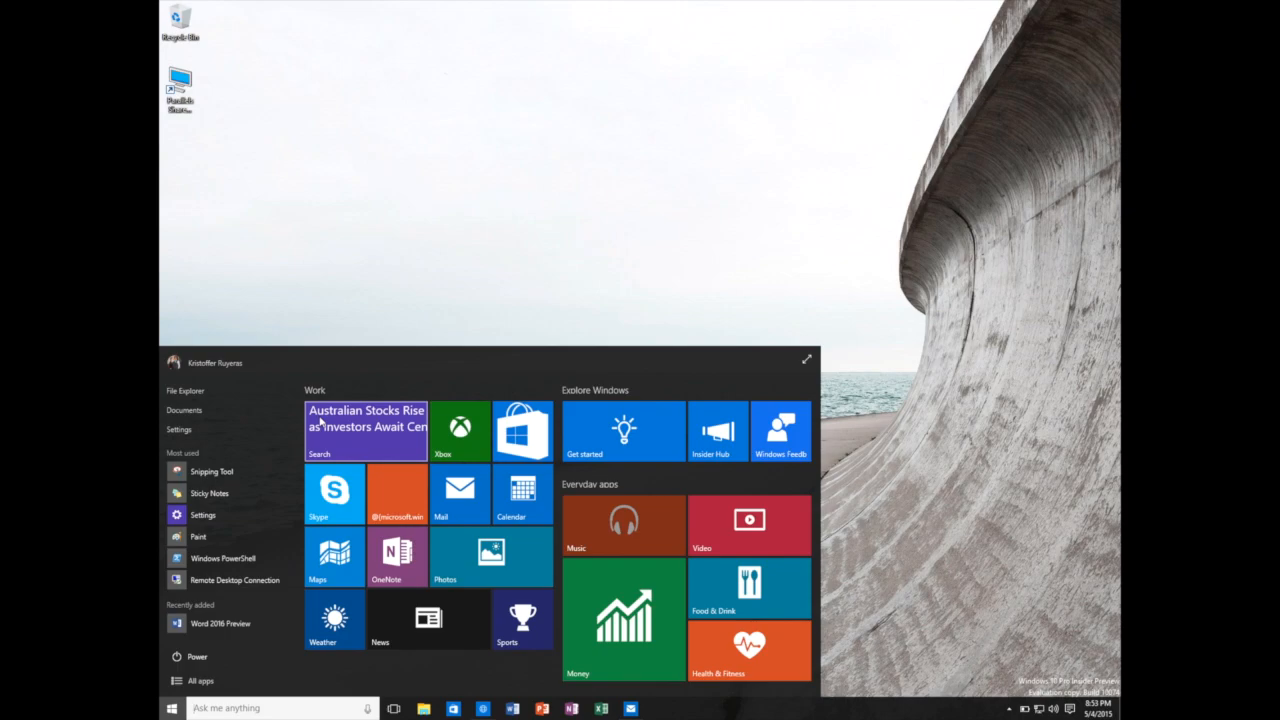
pyautogui.moveTo(780, 374)
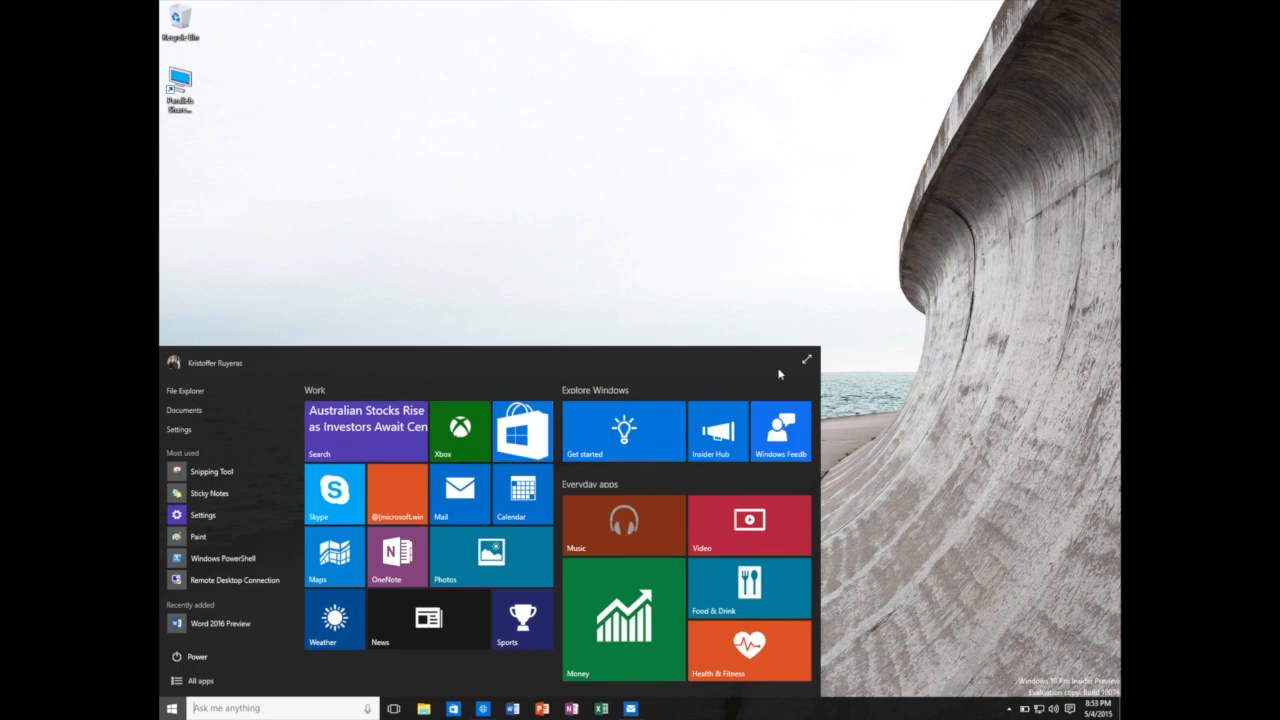
pyautogui.moveTo(806, 360)
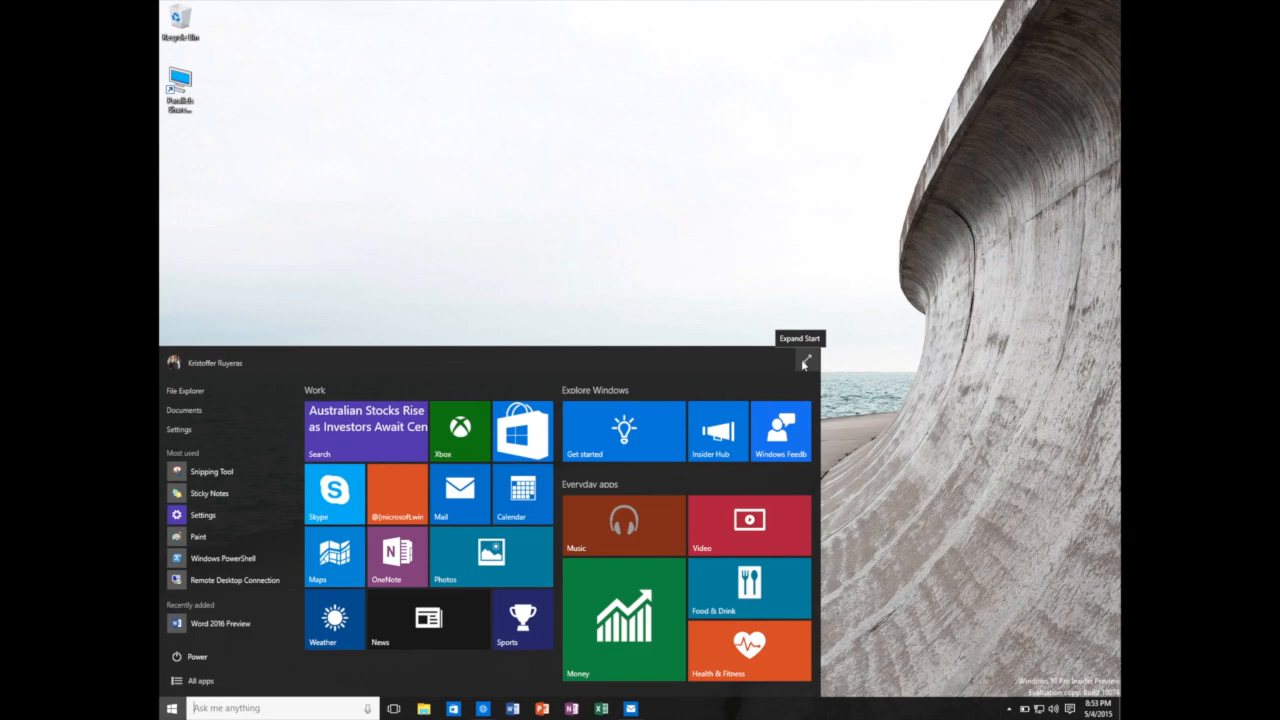
pyautogui.moveTo(806, 362)
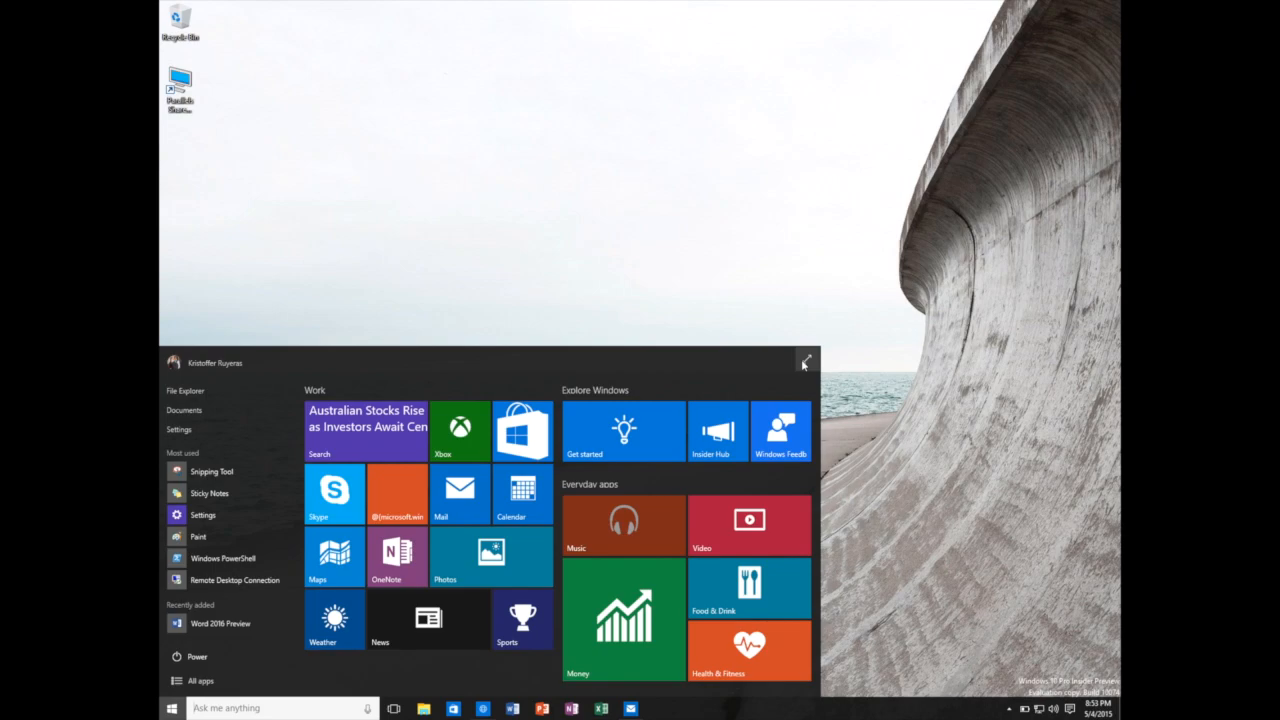
pyautogui.click(806, 362)
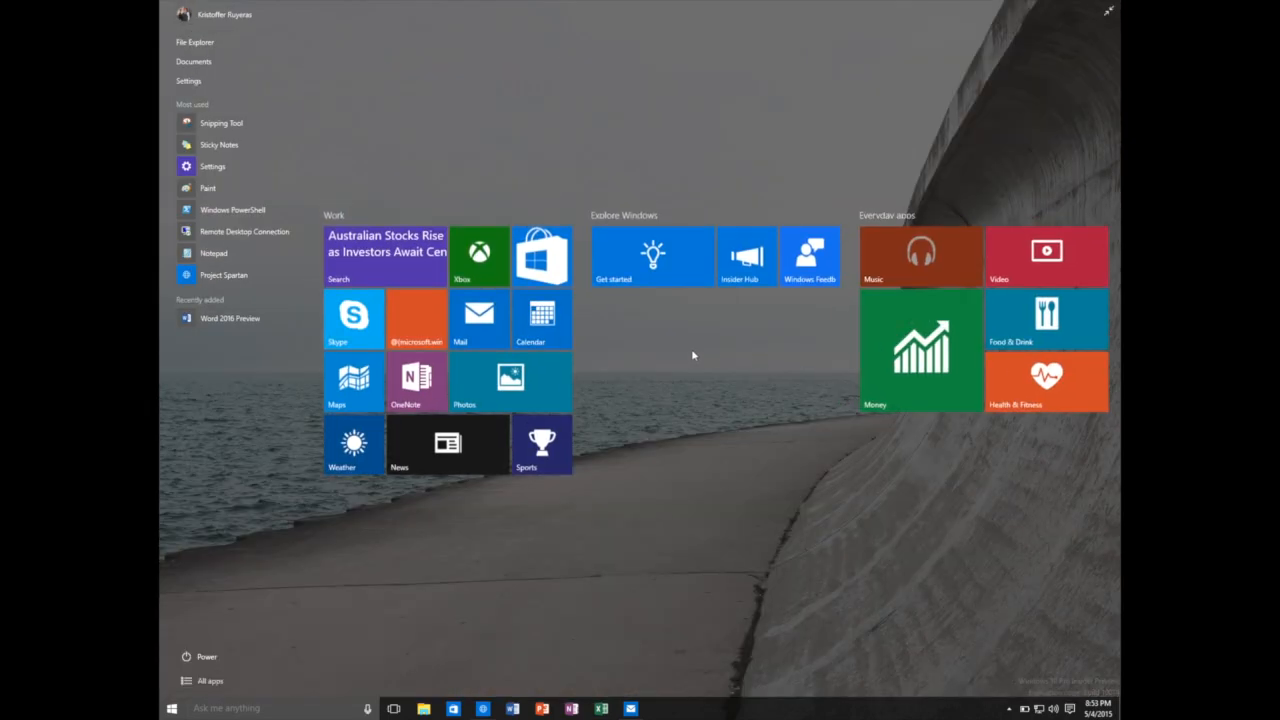
pyautogui.moveTo(372, 288)
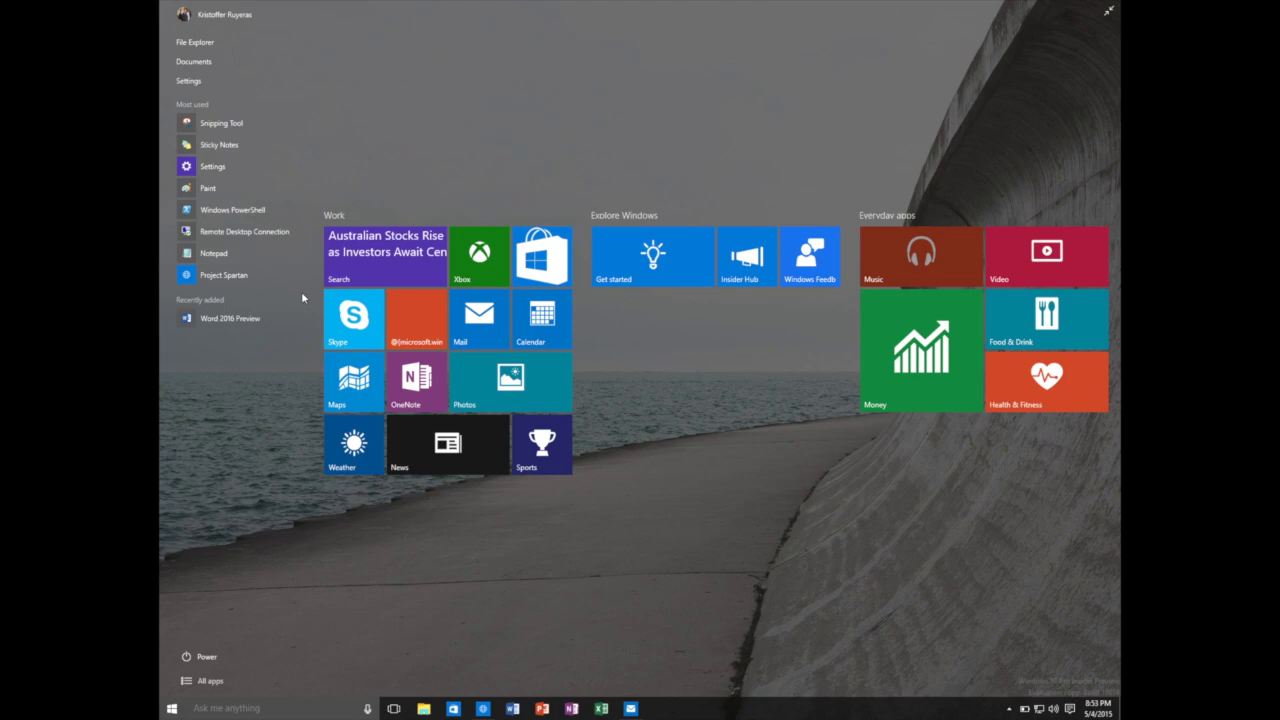
pyautogui.moveTo(238, 188)
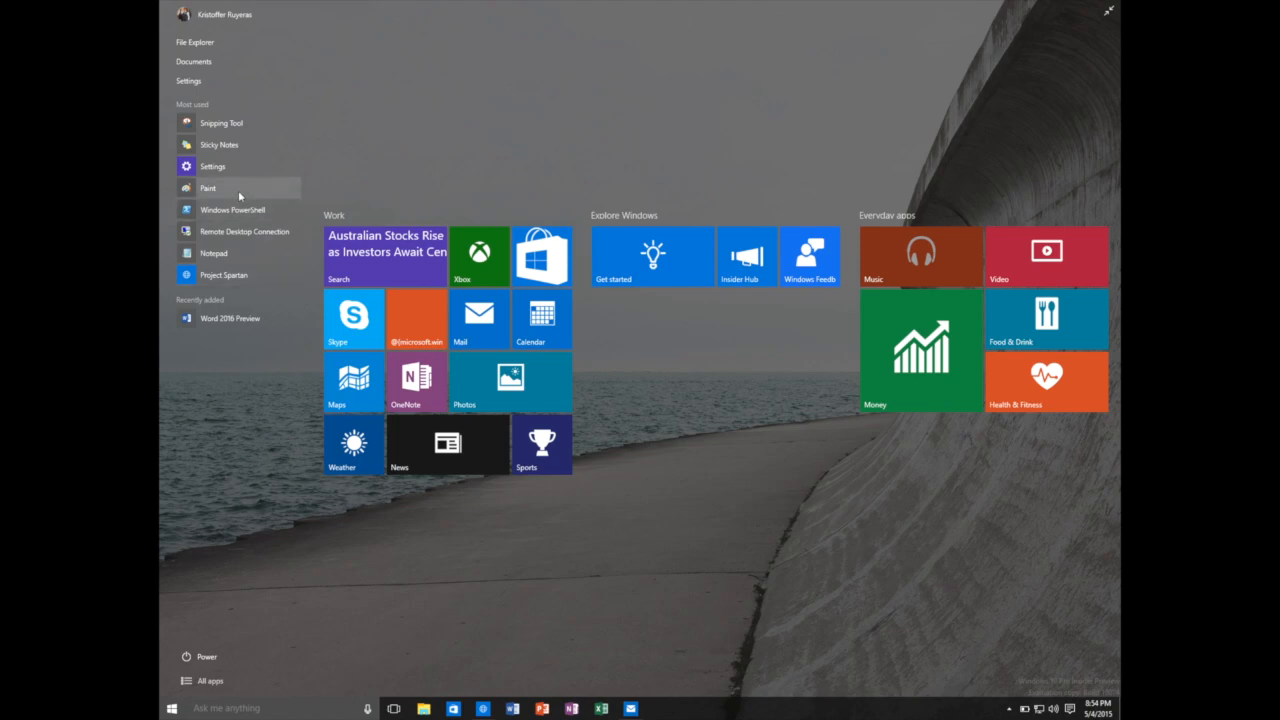
pyautogui.moveTo(258, 380)
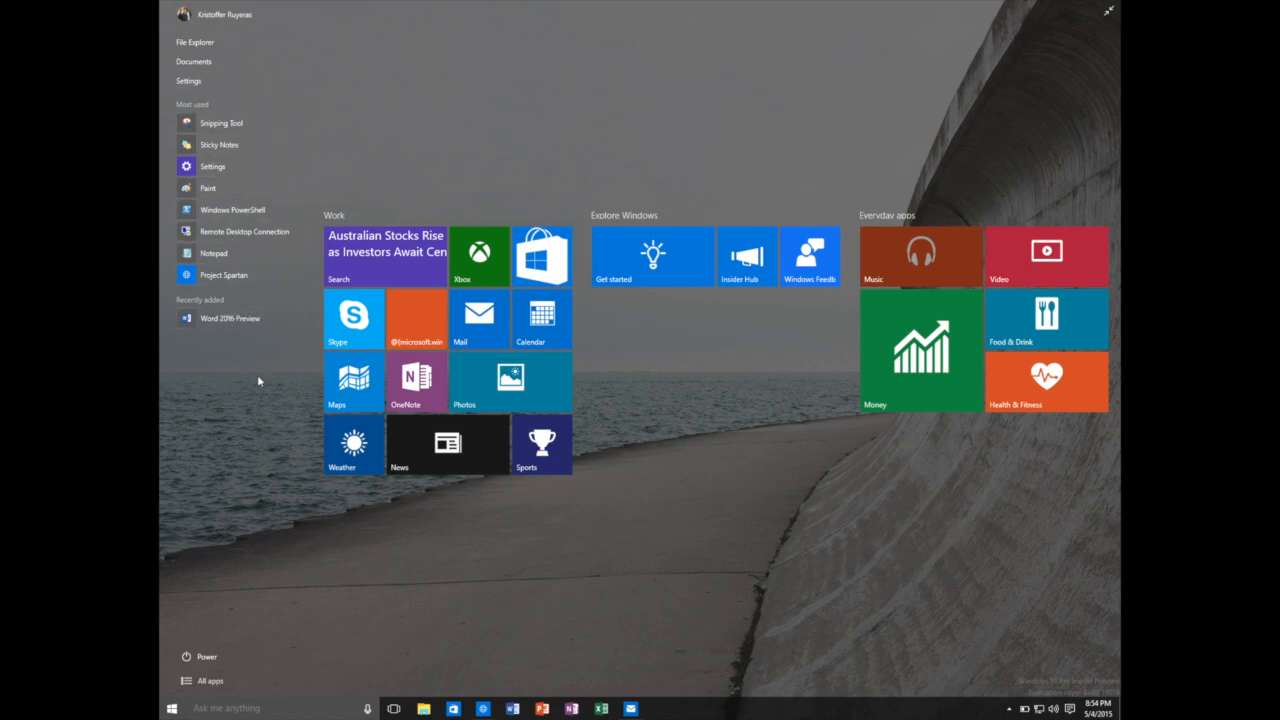
pyautogui.moveTo(232, 630)
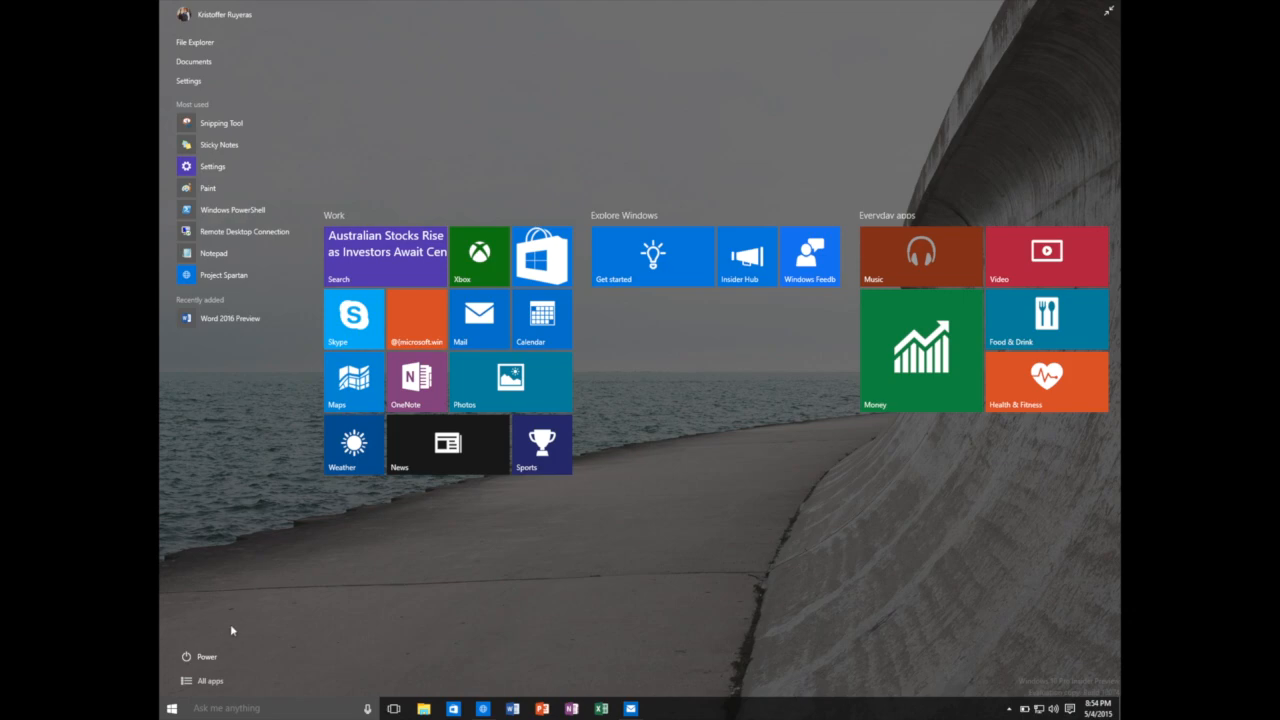
pyautogui.moveTo(1108, 16)
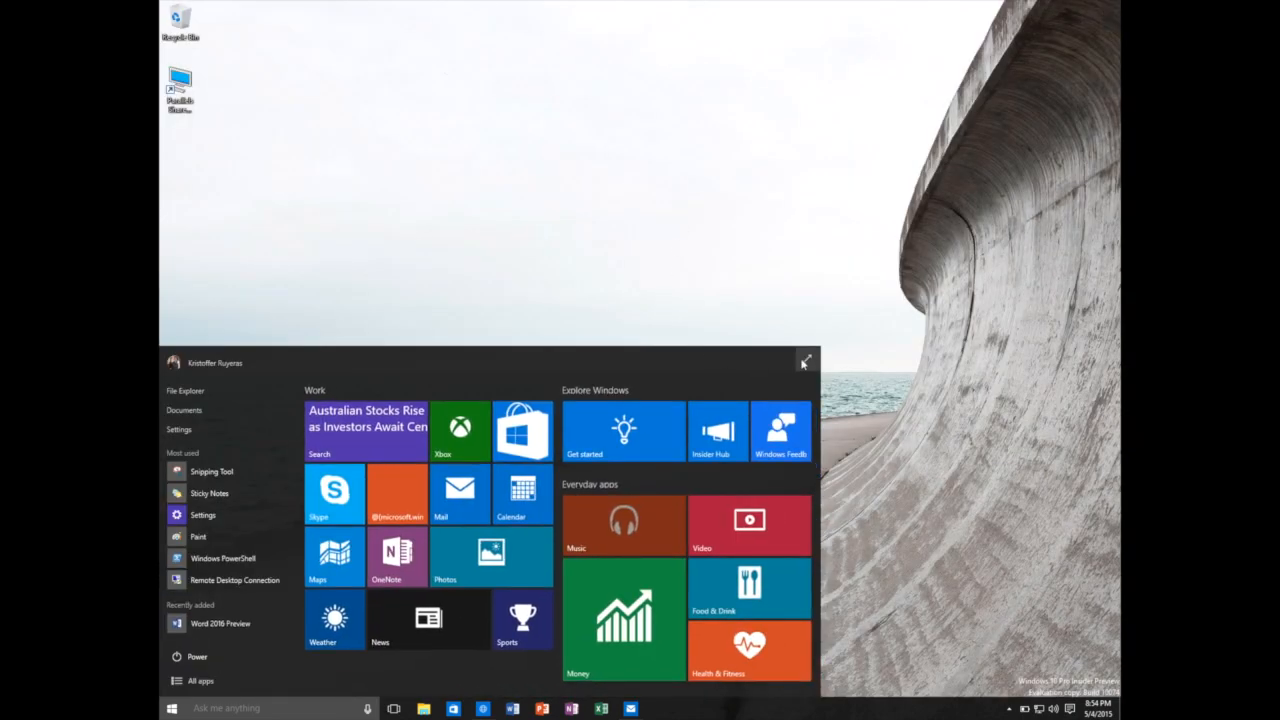
# Launch Alarms & Clock from All apps, then bring the alphabetical app list back up.
pyautogui.click(200, 680)
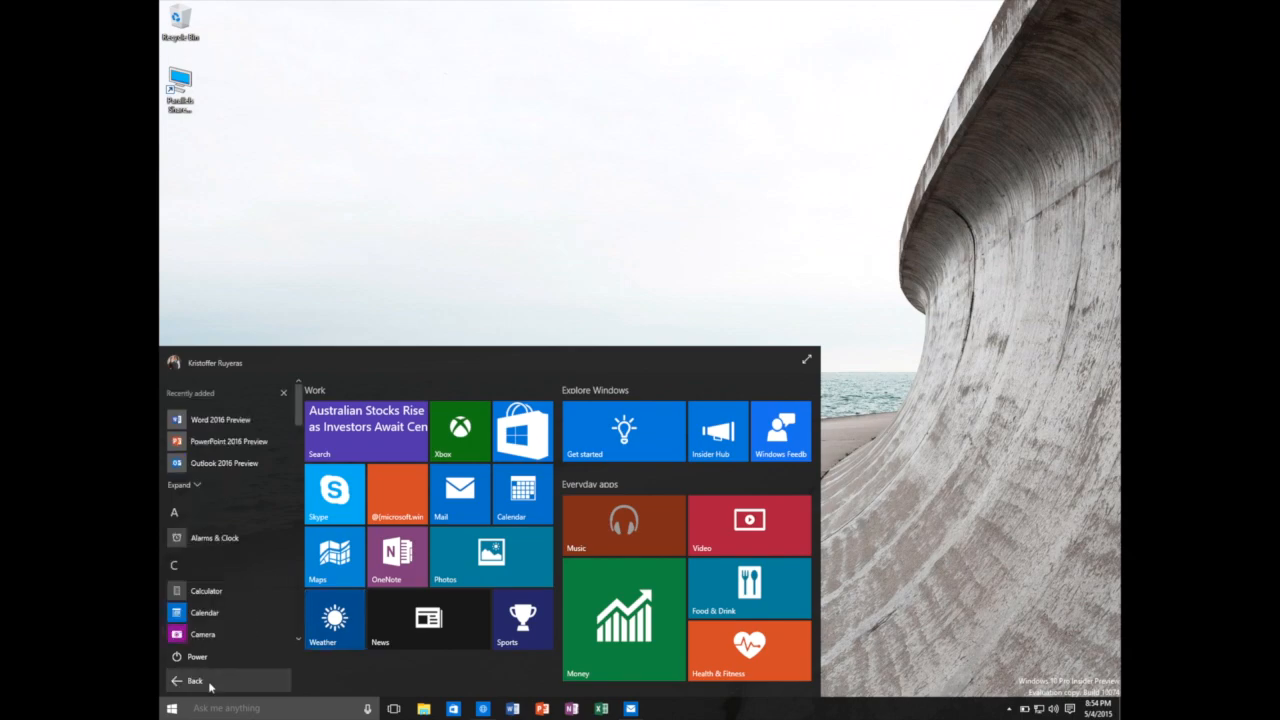
pyautogui.moveTo(224, 536)
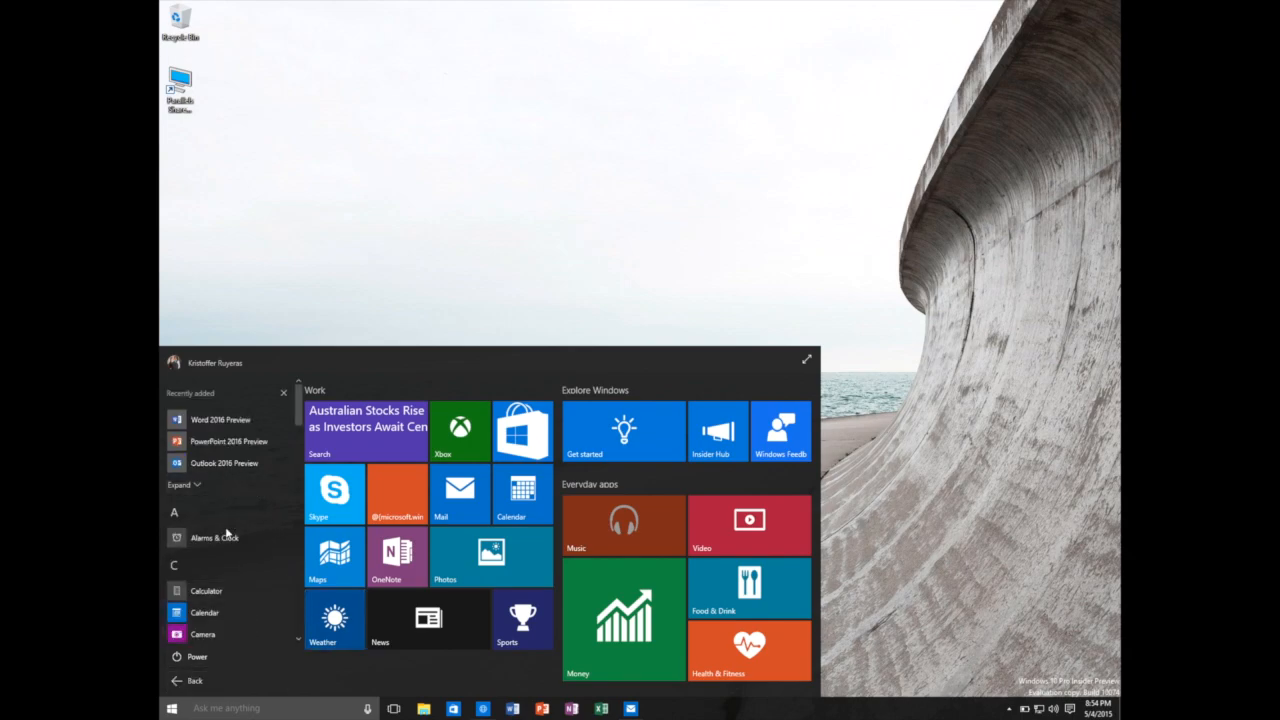
pyautogui.click(214, 536)
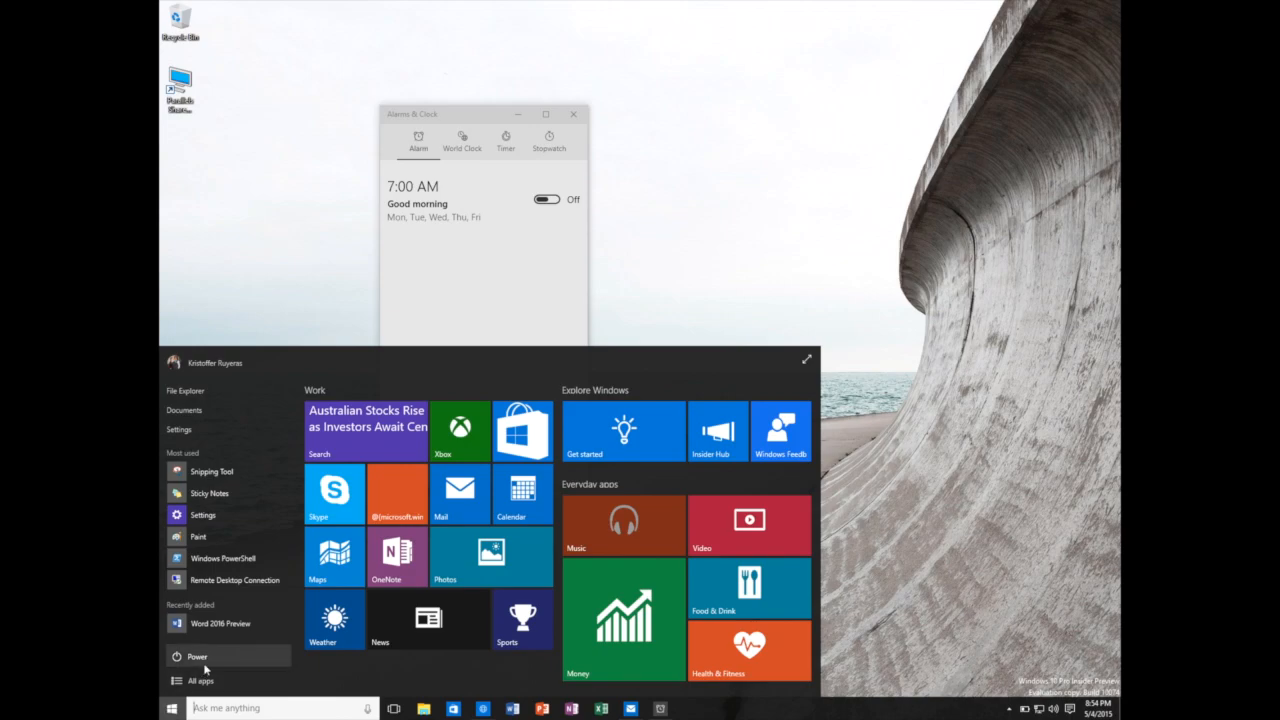
pyautogui.click(200, 680)
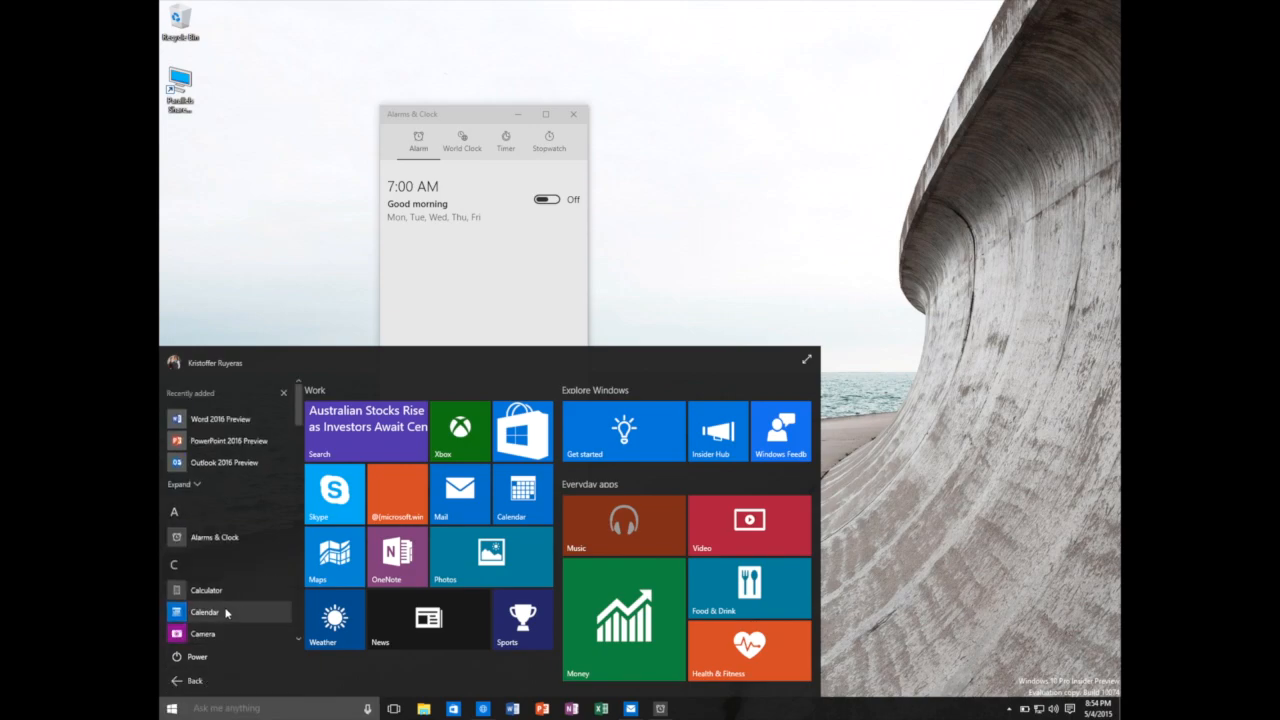
pyautogui.scroll(-3)
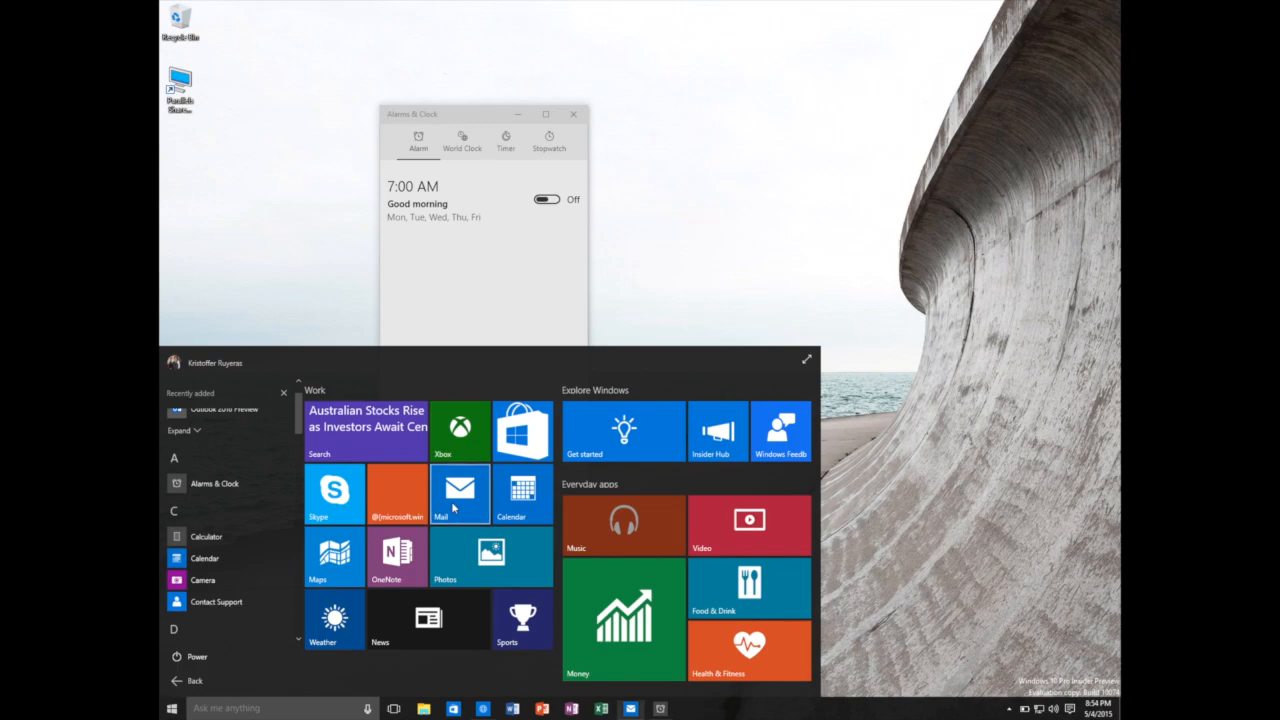
# Launch Mail on the Outlook inbox and toggle its navigation pane to icons only.
pyautogui.click(460, 490)
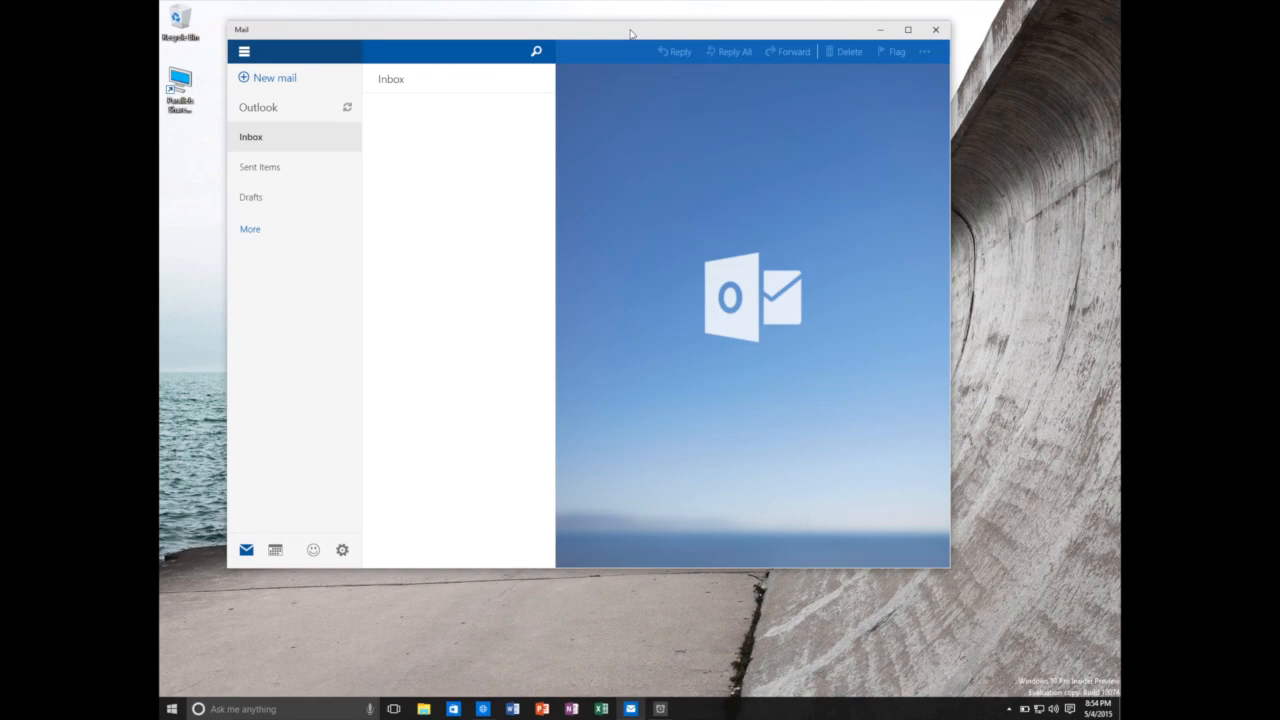
pyautogui.moveTo(940, 568)
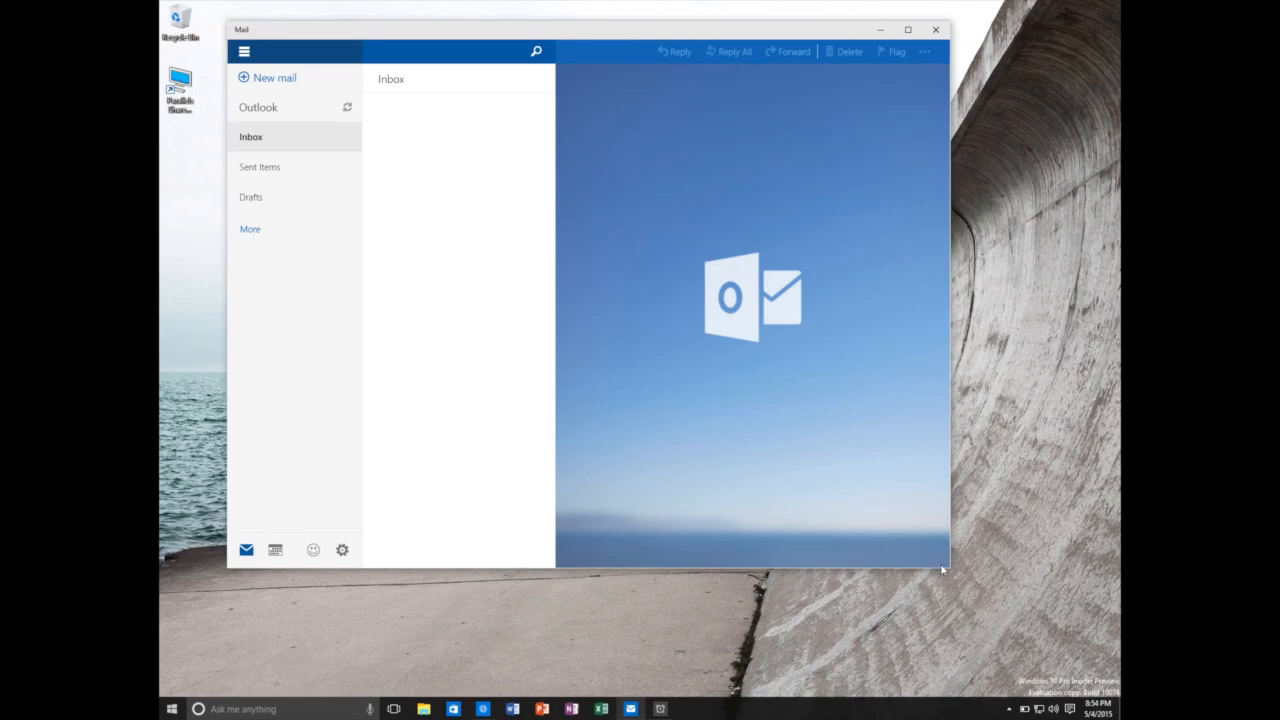
pyautogui.moveTo(948, 42)
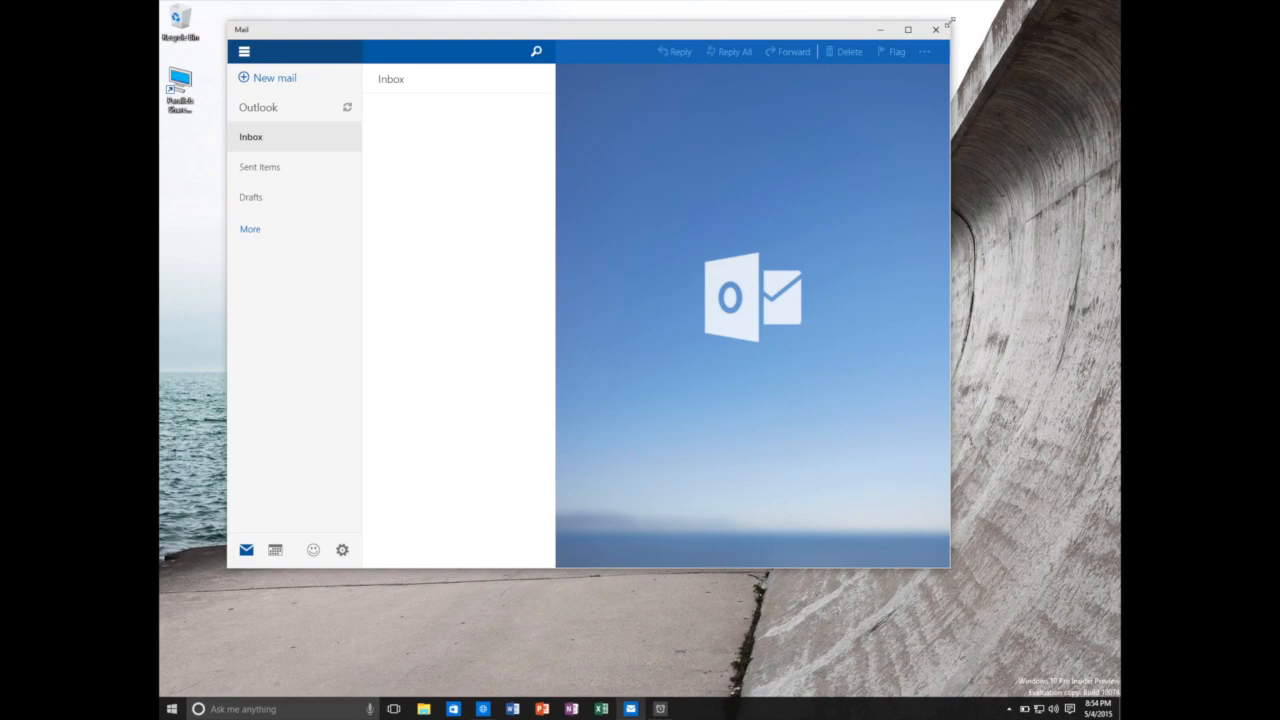
pyautogui.moveTo(710, 238)
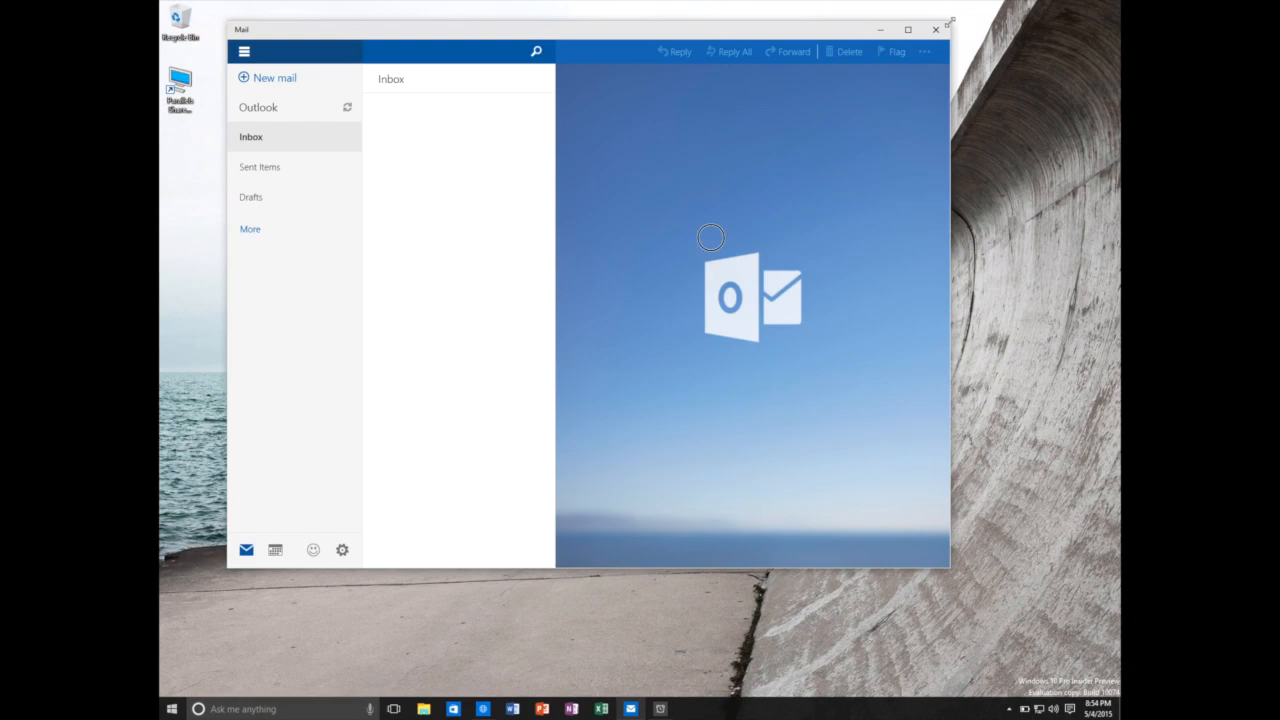
pyautogui.click(244, 52)
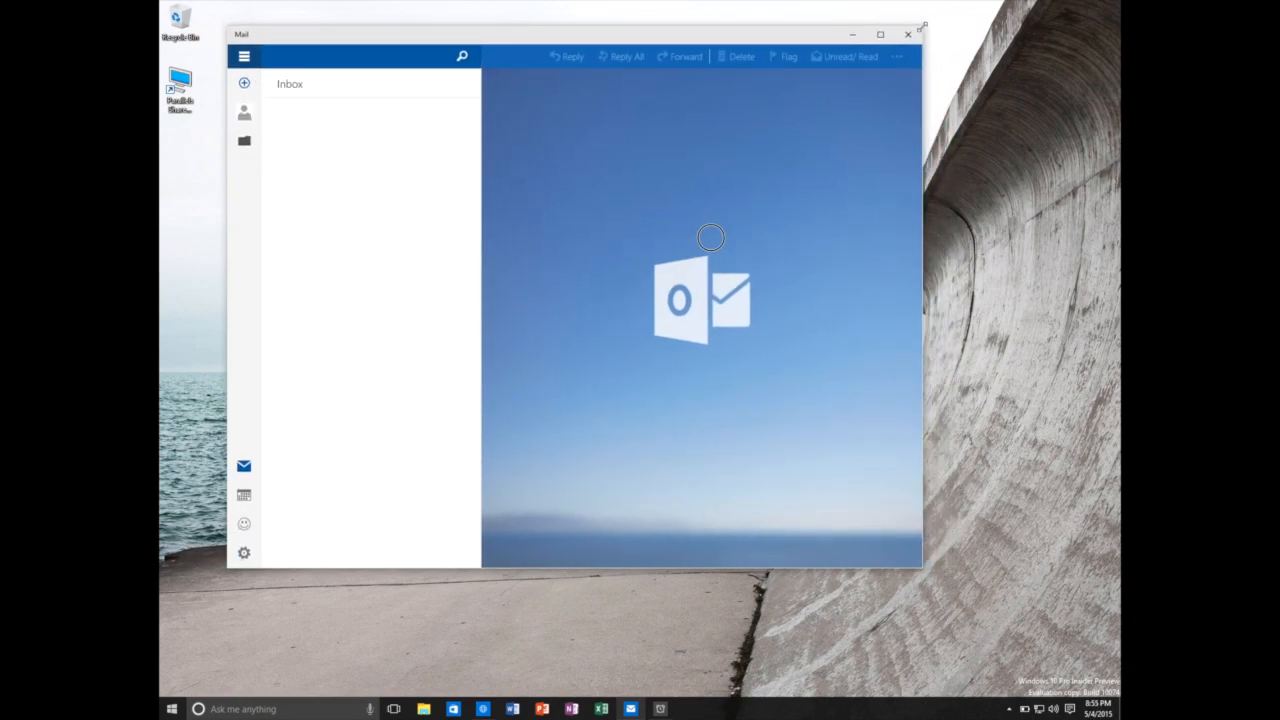
pyautogui.click(244, 56)
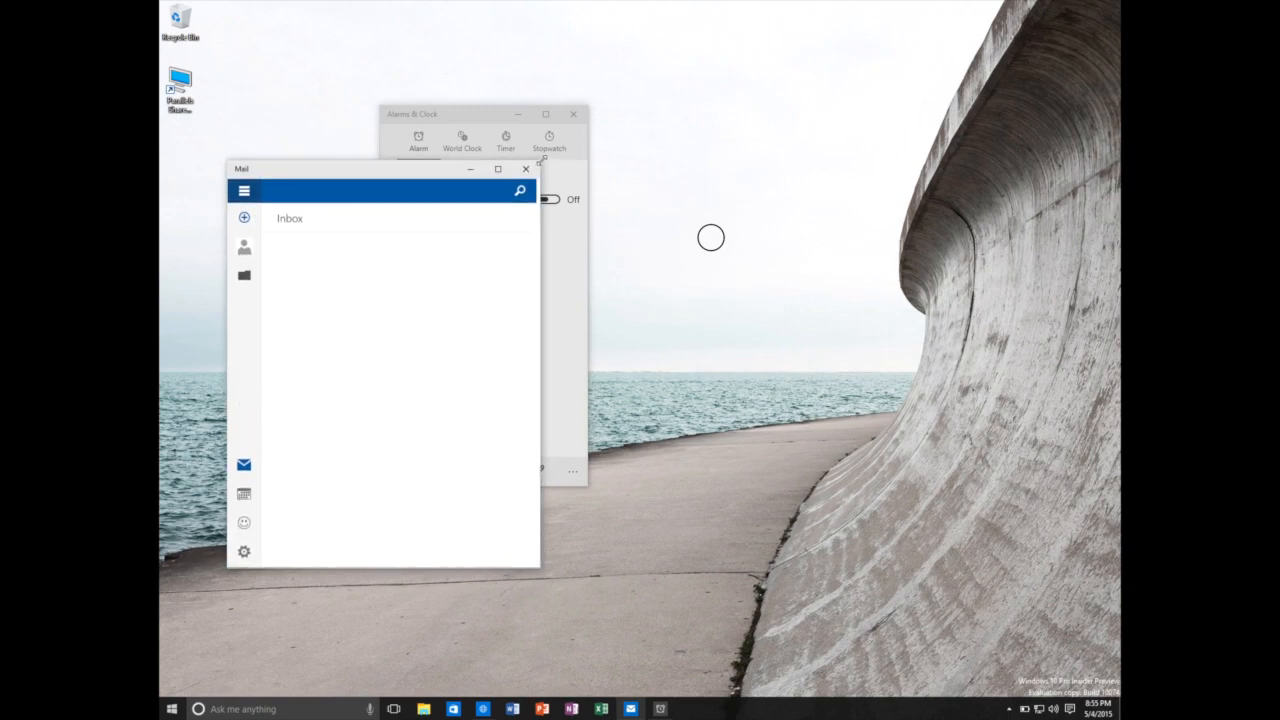
pyautogui.click(496, 168)
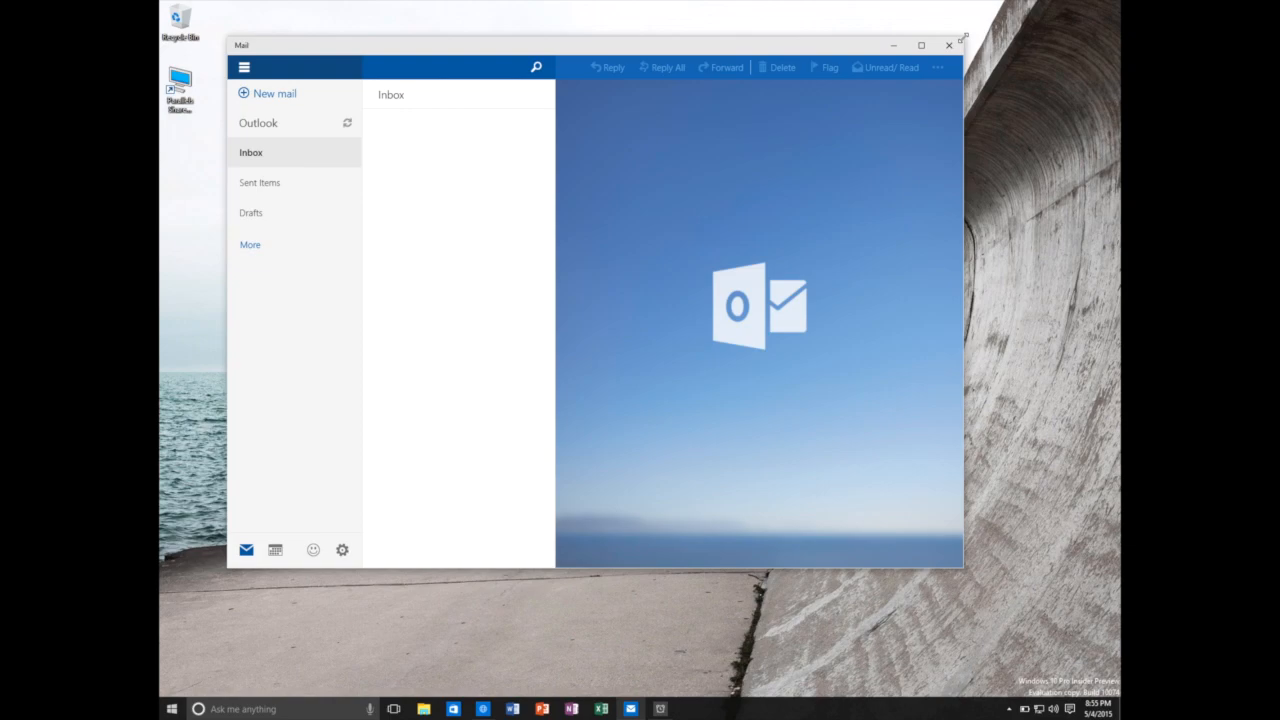
pyautogui.moveTo(710, 238)
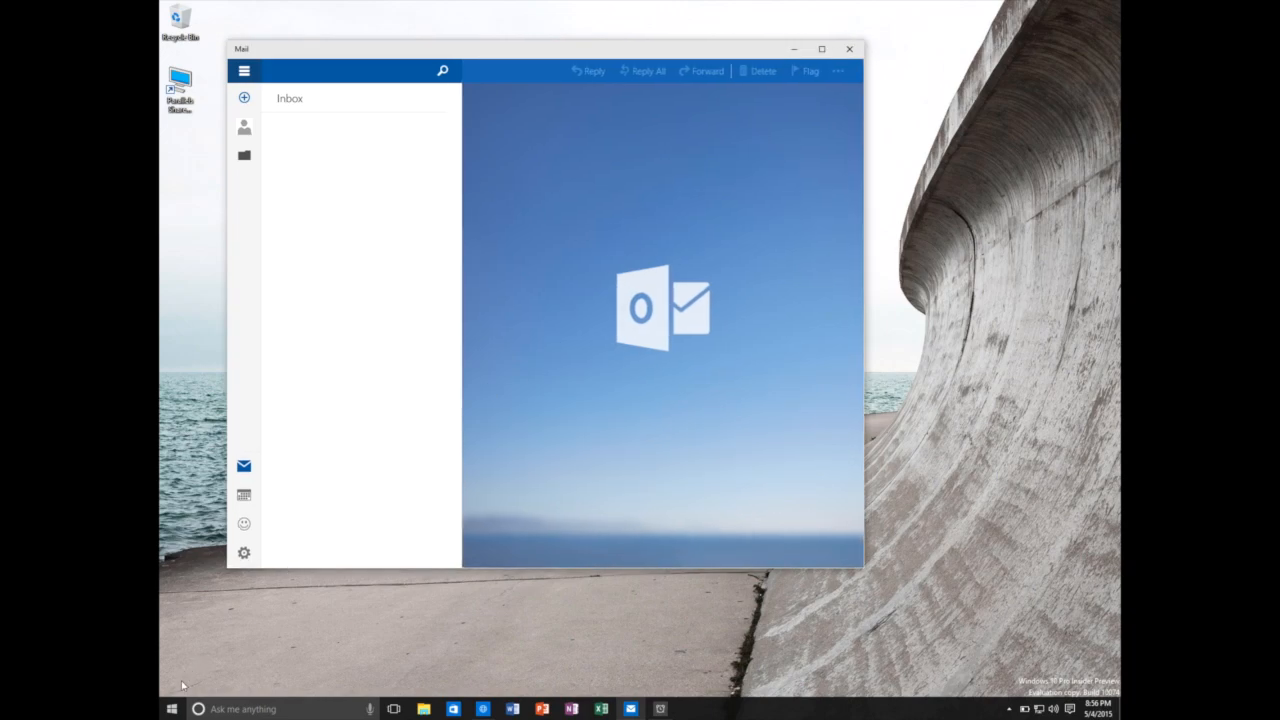
# Launch Calendar and enlarge it from the agenda layout to the April 2015 month view.
pyautogui.click(172, 708)
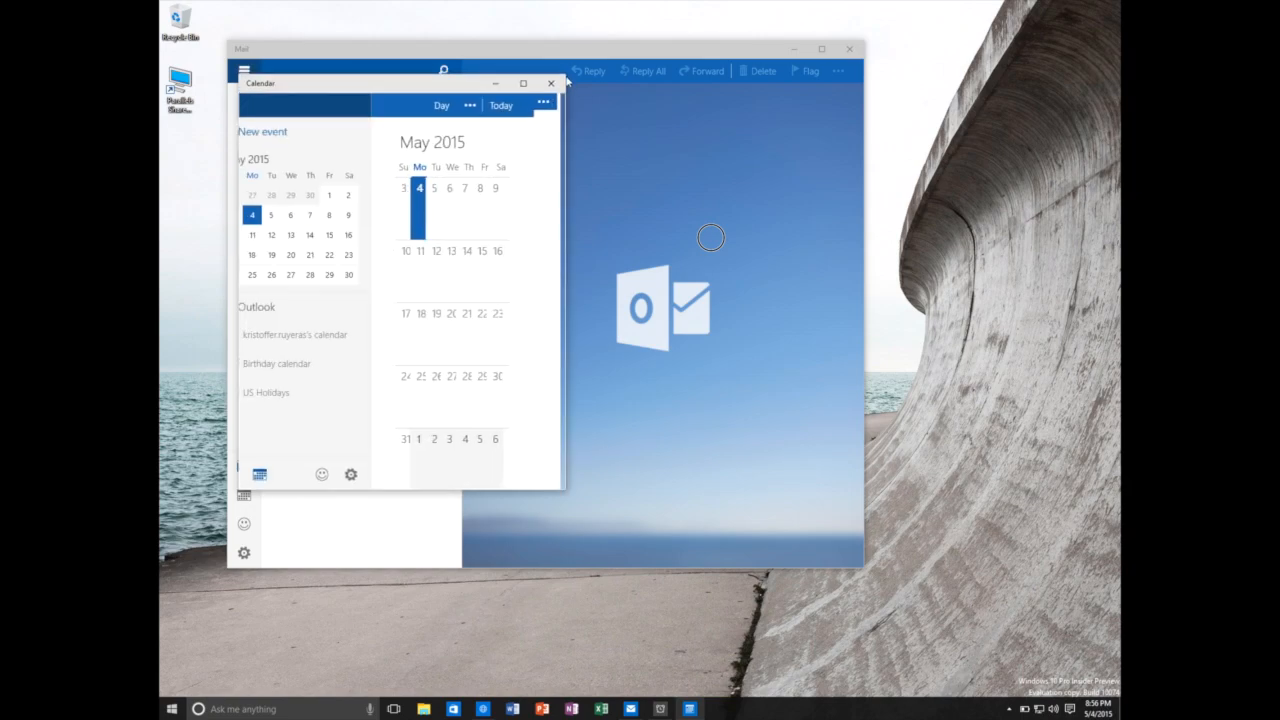
pyautogui.click(450, 104)
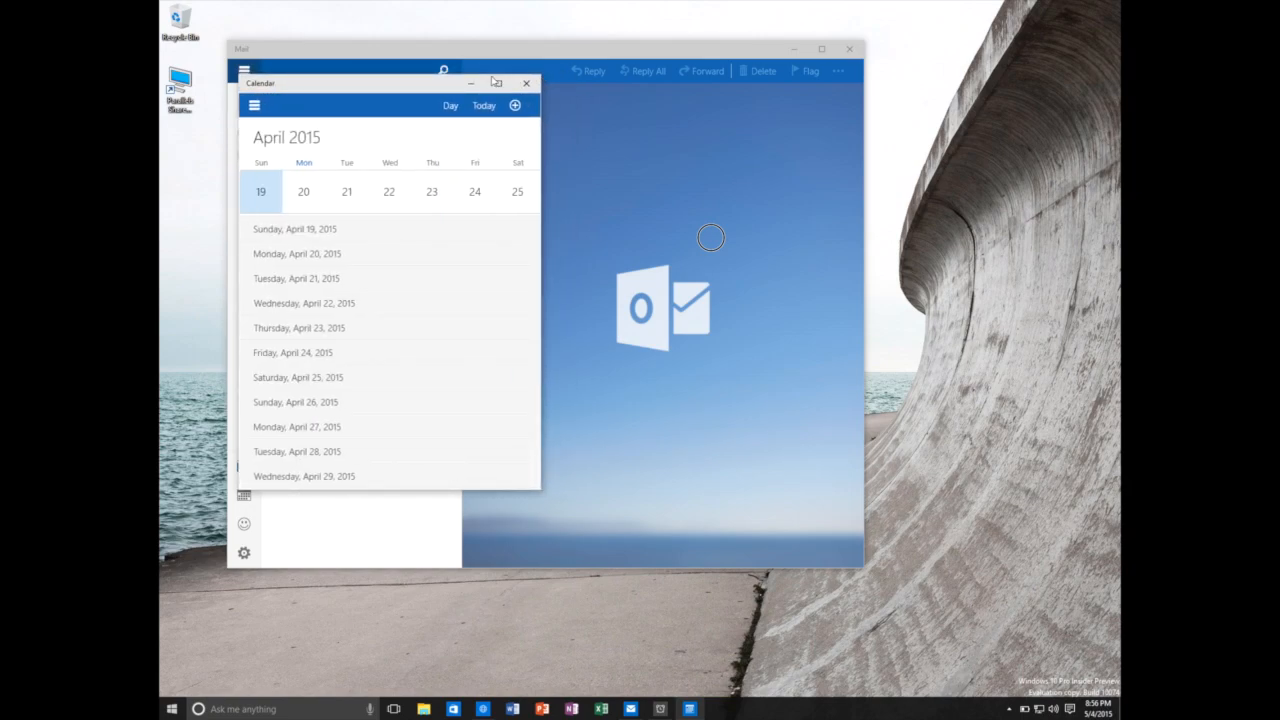
pyautogui.moveTo(528, 84)
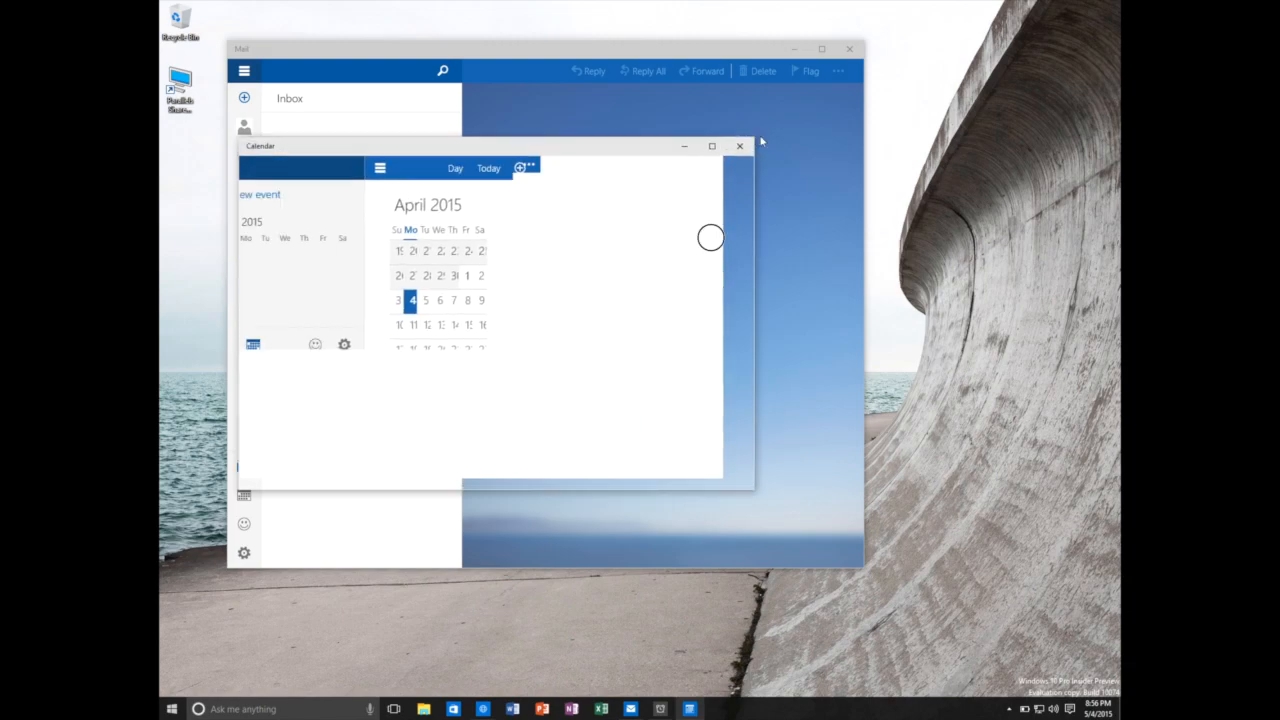
pyautogui.click(712, 146)
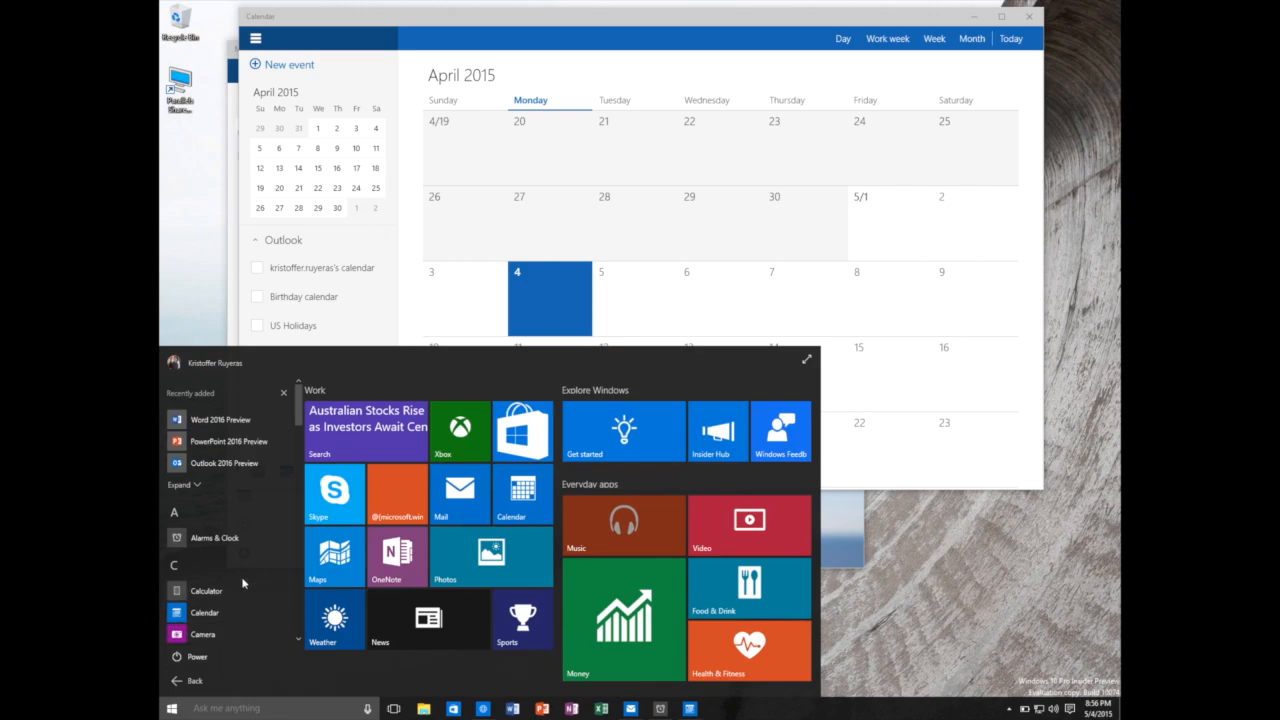
# Scroll the All apps list down to M and launch the Music app.
pyautogui.scroll(-3)
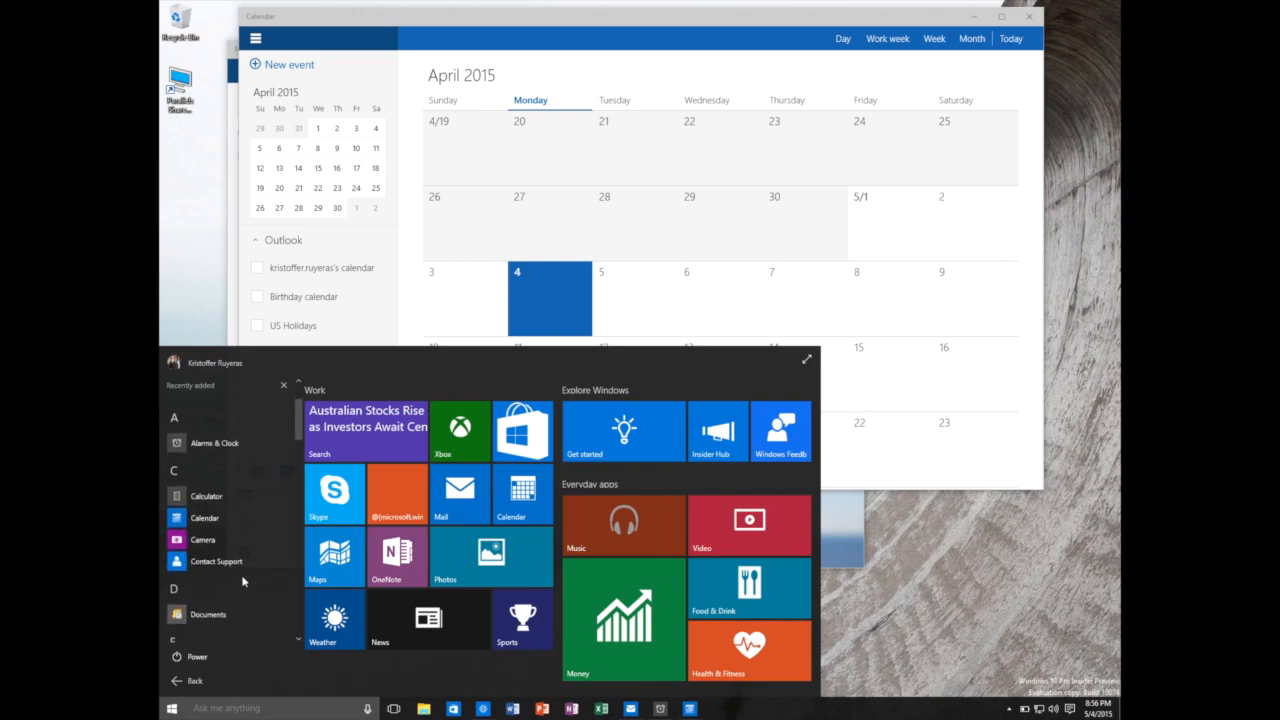
pyautogui.scroll(-3)
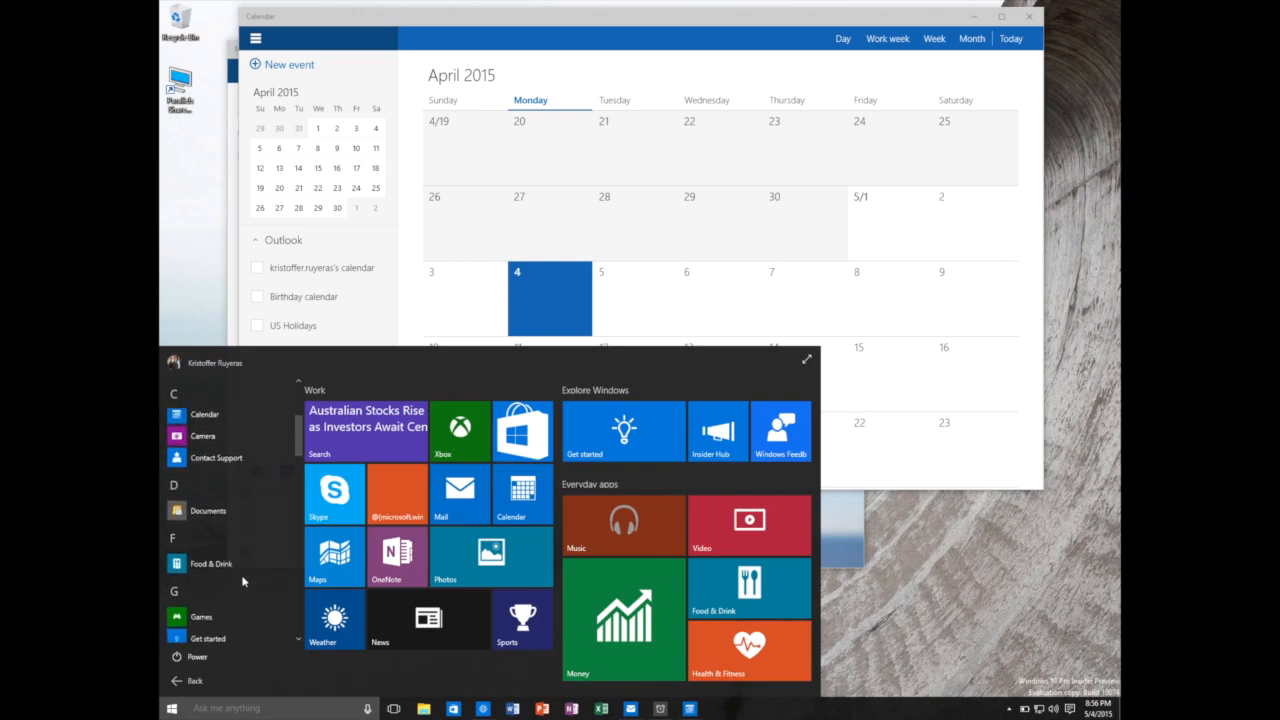
pyautogui.moveTo(210, 562)
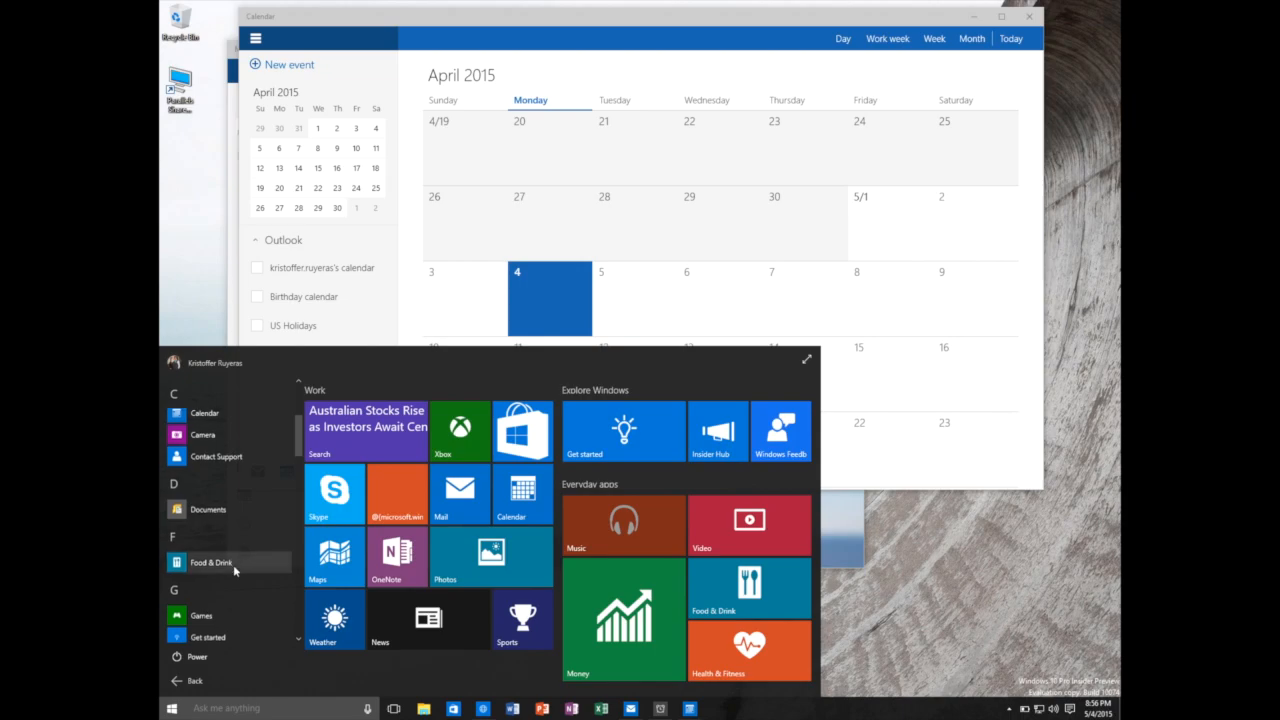
pyautogui.scroll(-3)
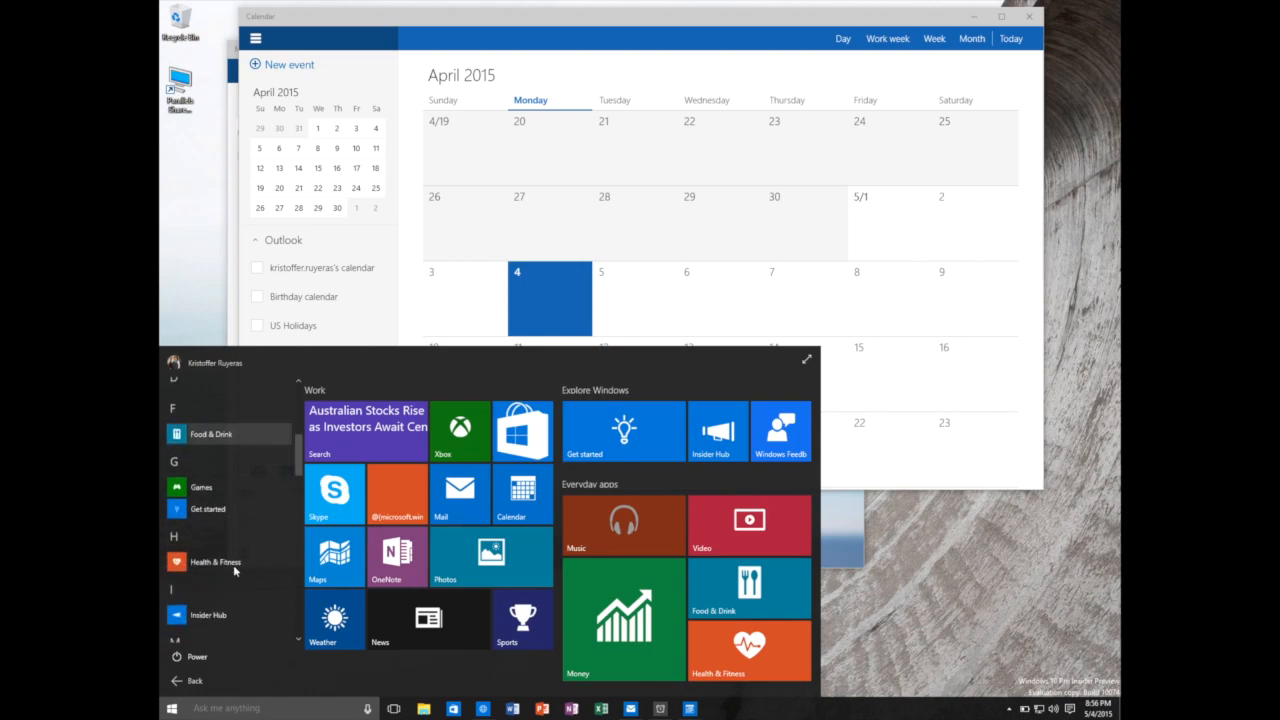
pyautogui.scroll(-3)
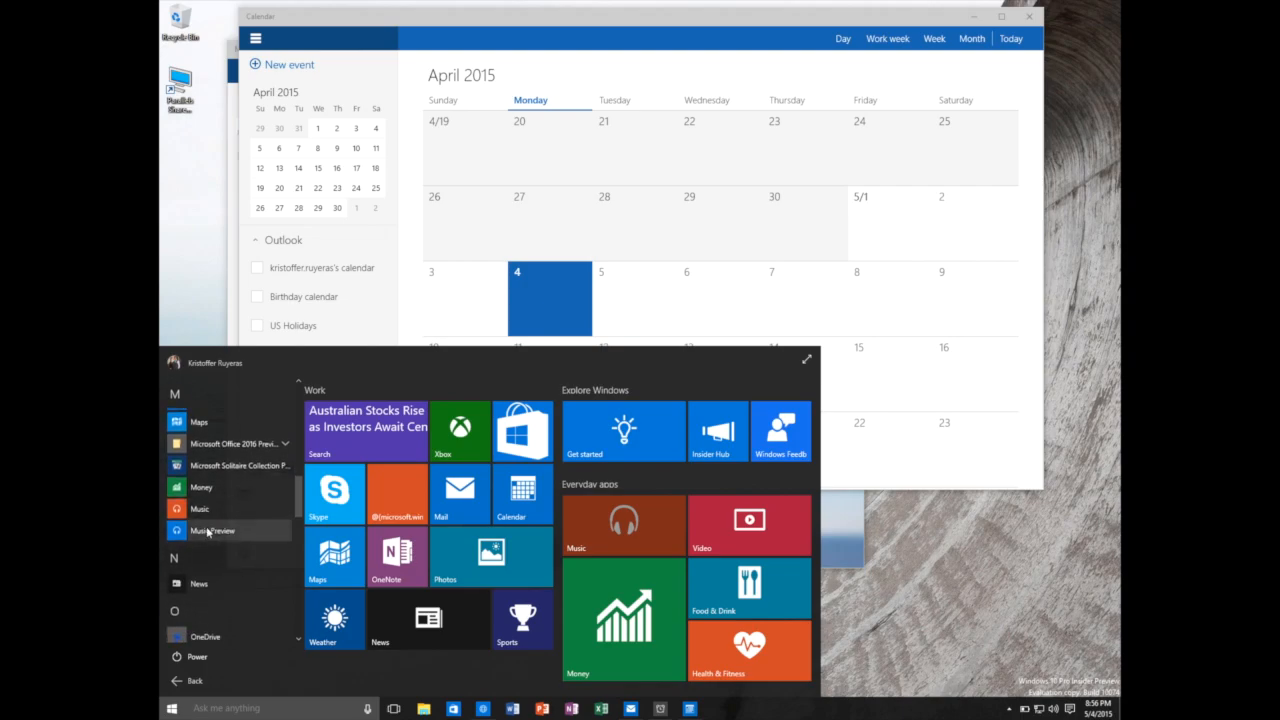
pyautogui.moveTo(200, 510)
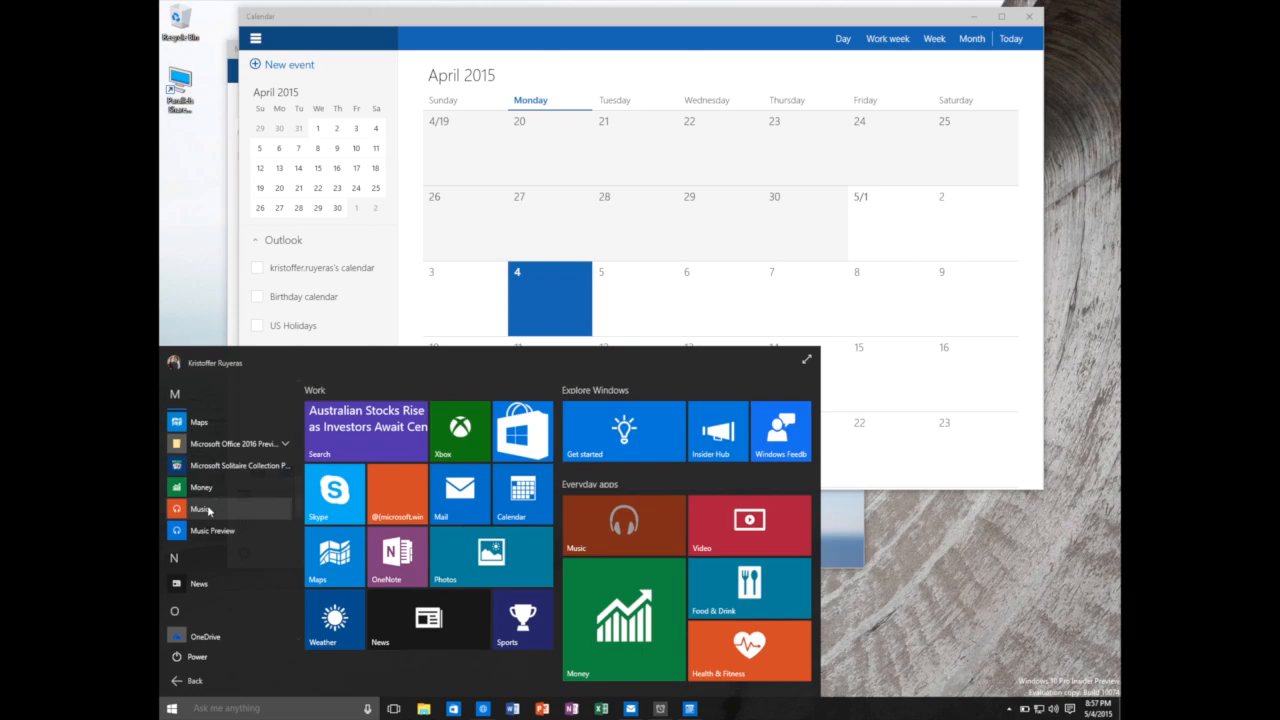
pyautogui.click(200, 510)
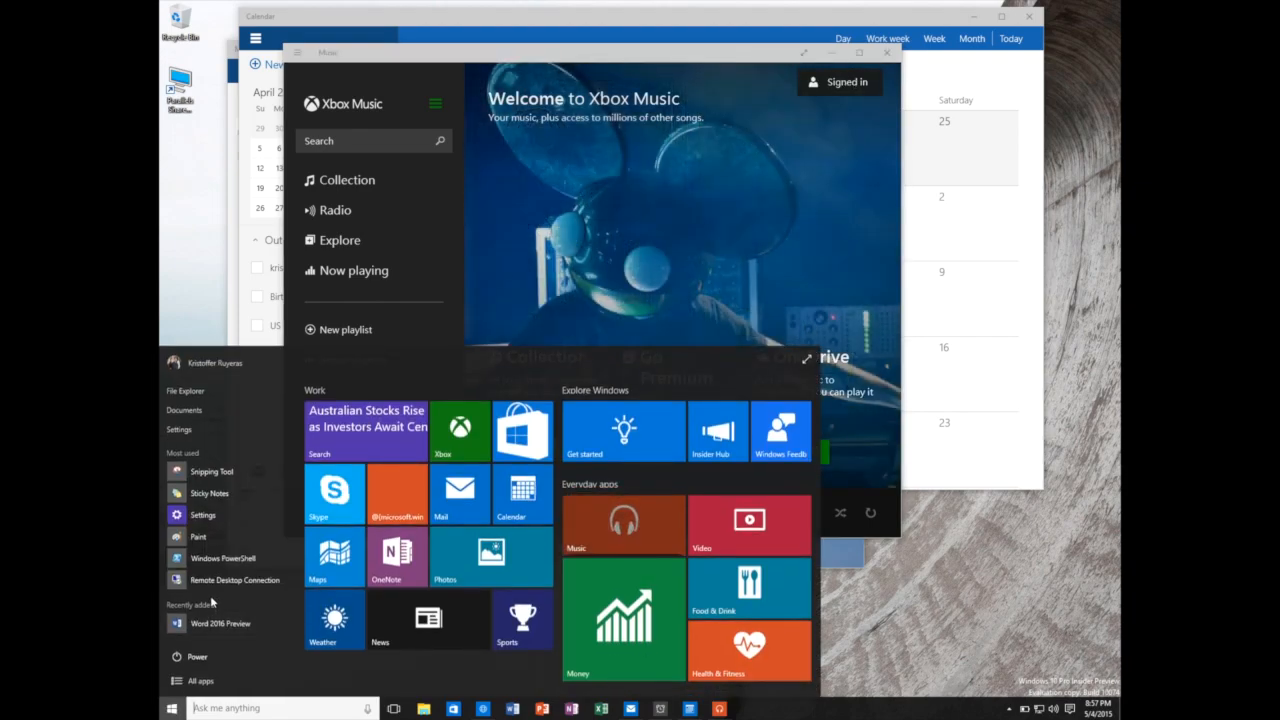
# Return to the All apps list and launch Music Preview.
pyautogui.click(200, 680)
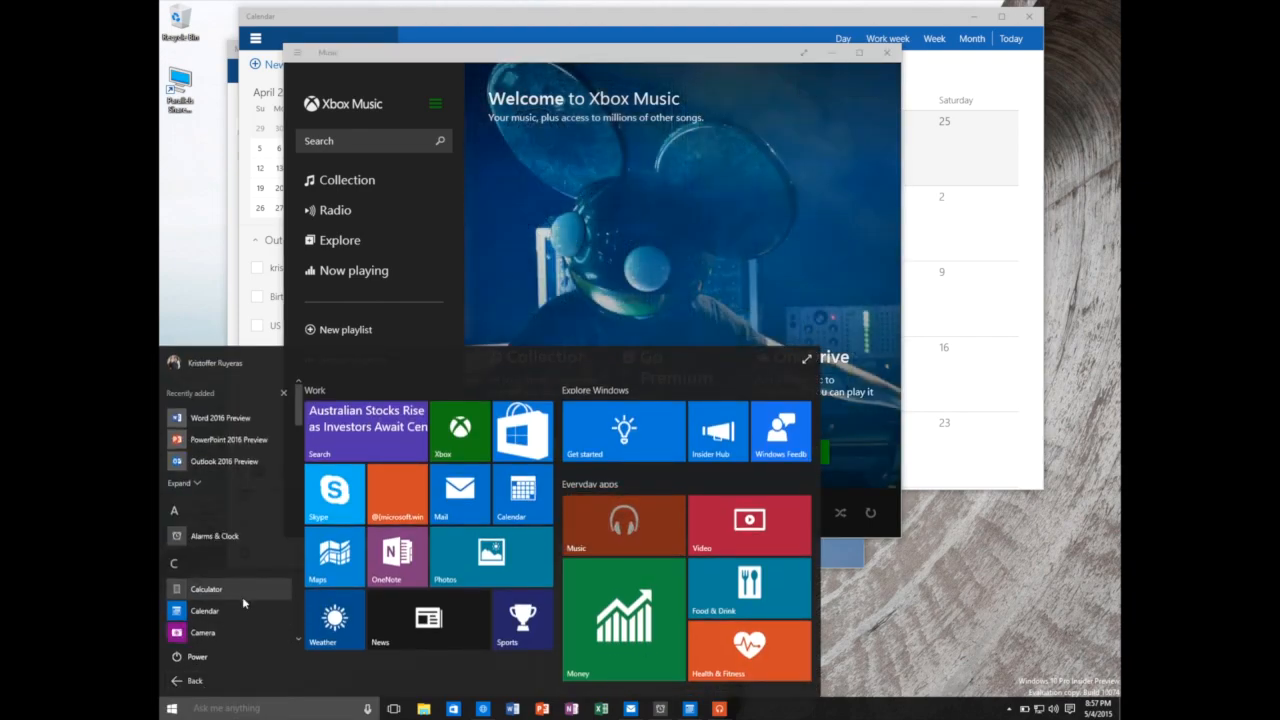
pyautogui.scroll(-3)
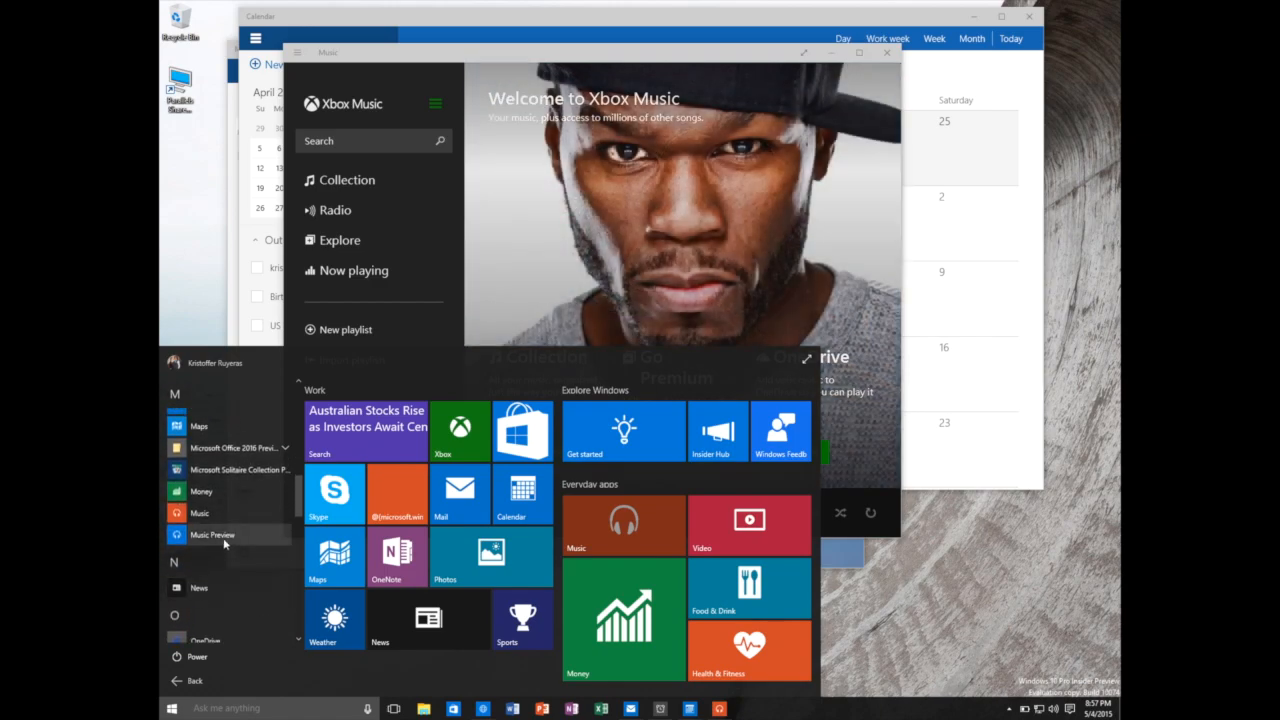
pyautogui.click(212, 534)
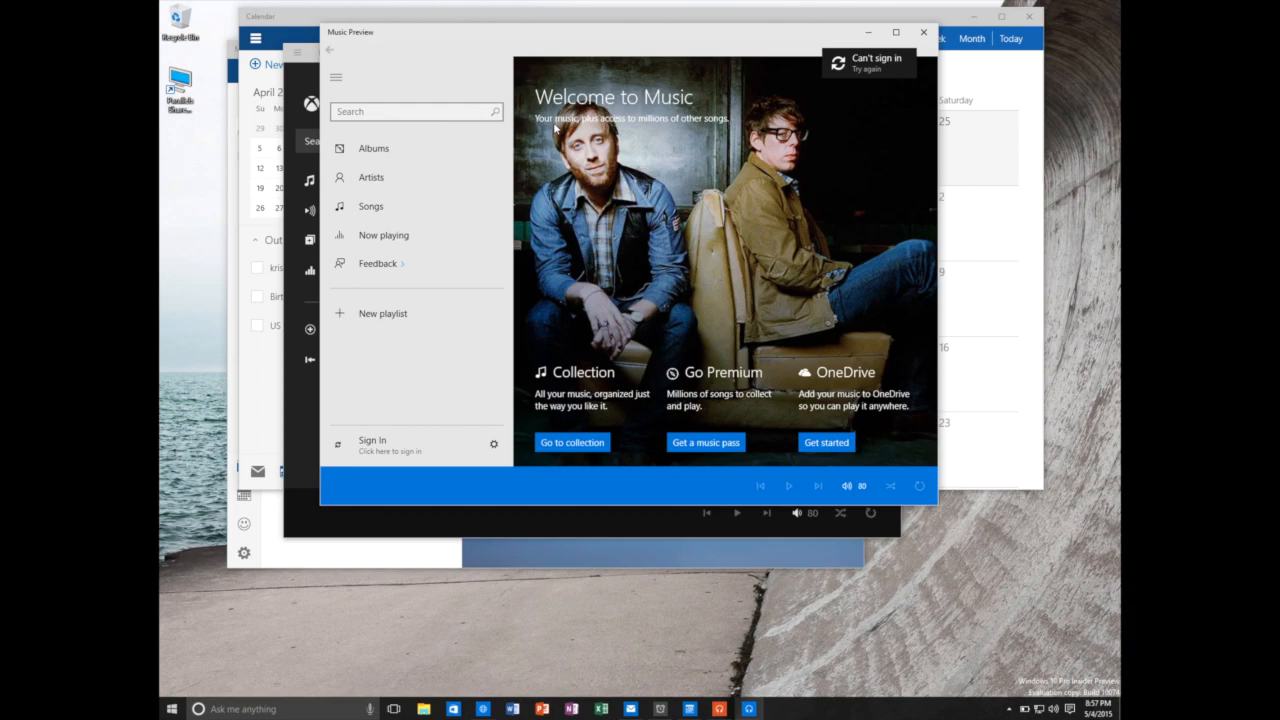
pyautogui.moveTo(548, 44)
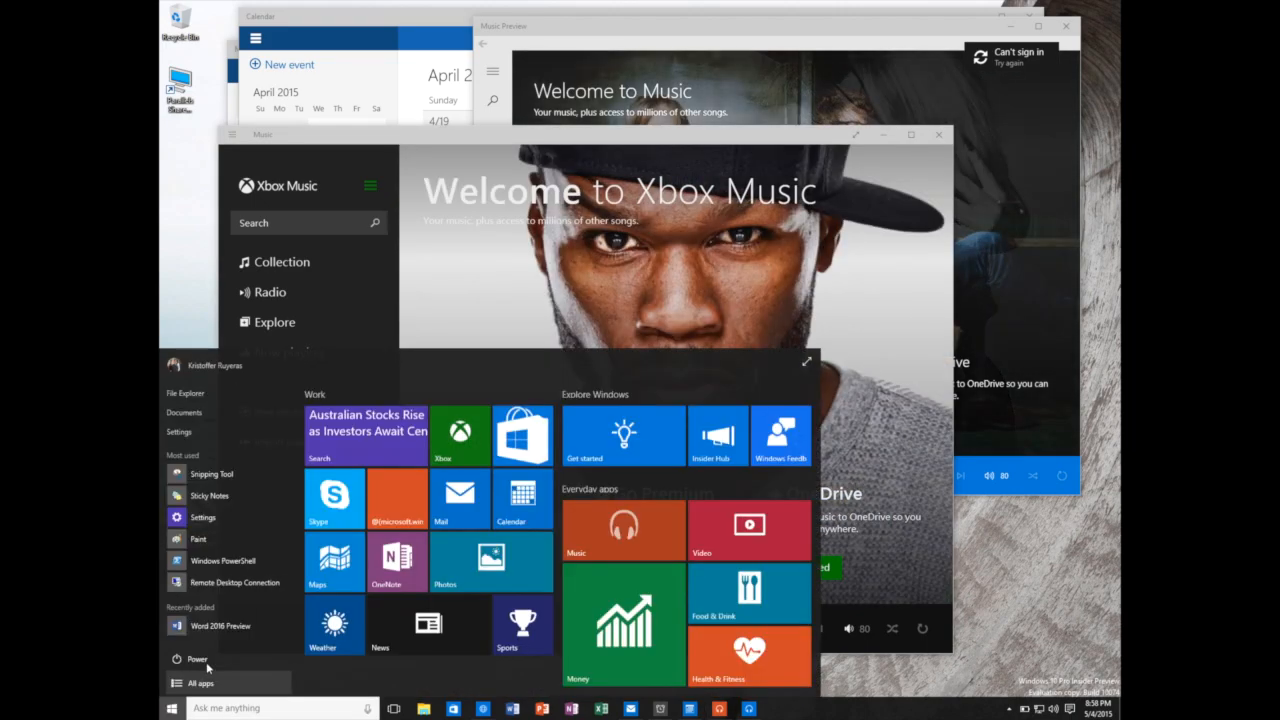
# Scroll the All apps list down toward P, reaching the R and S apps.
pyautogui.click(200, 684)
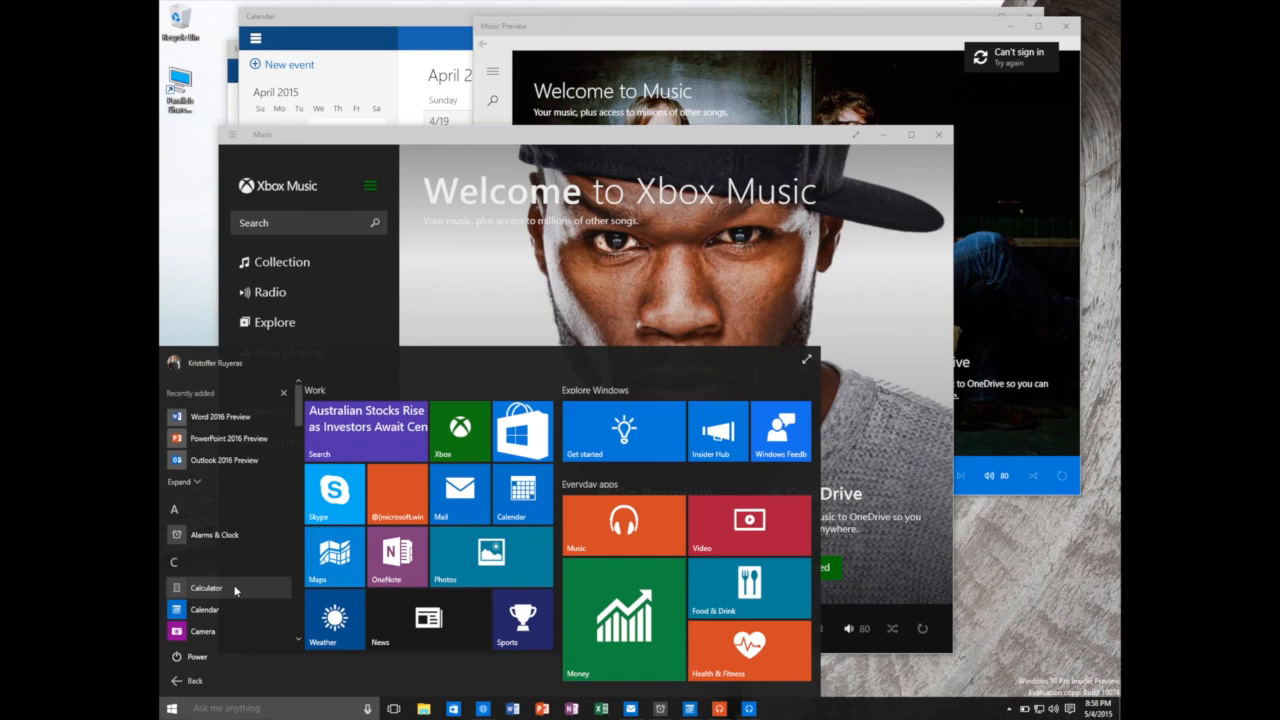
pyautogui.scroll(-3)
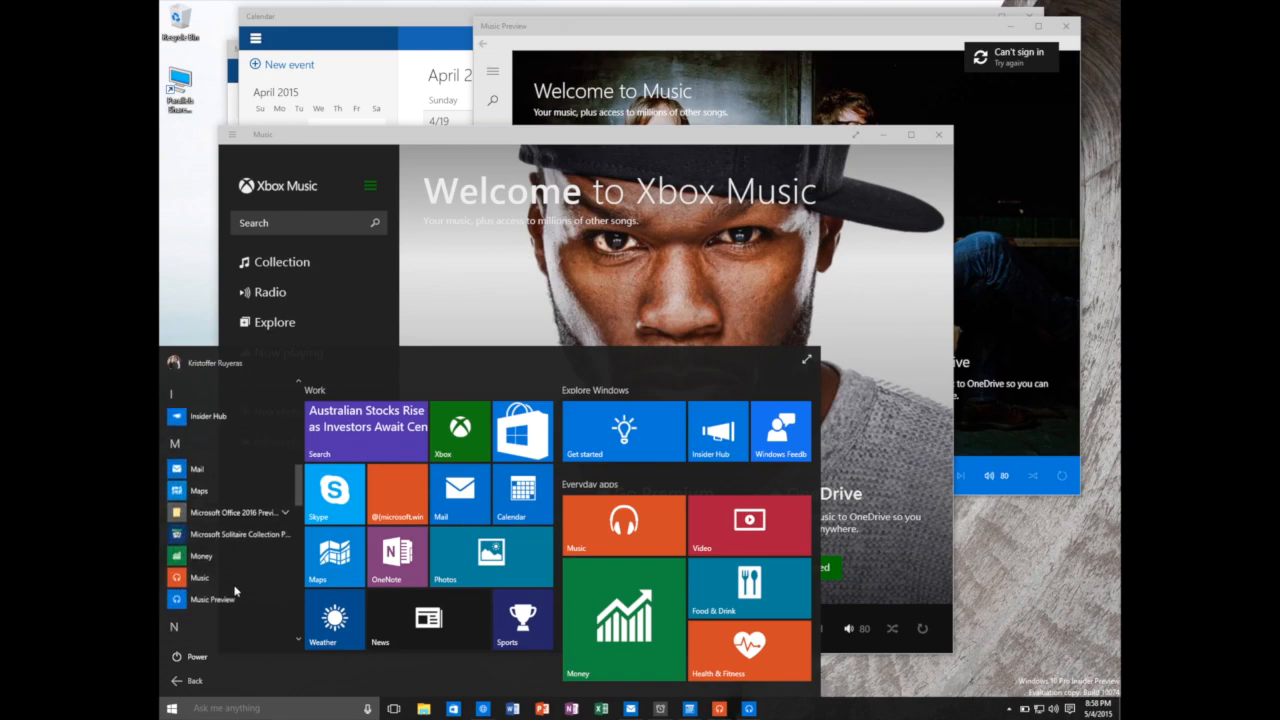
pyautogui.scroll(-3)
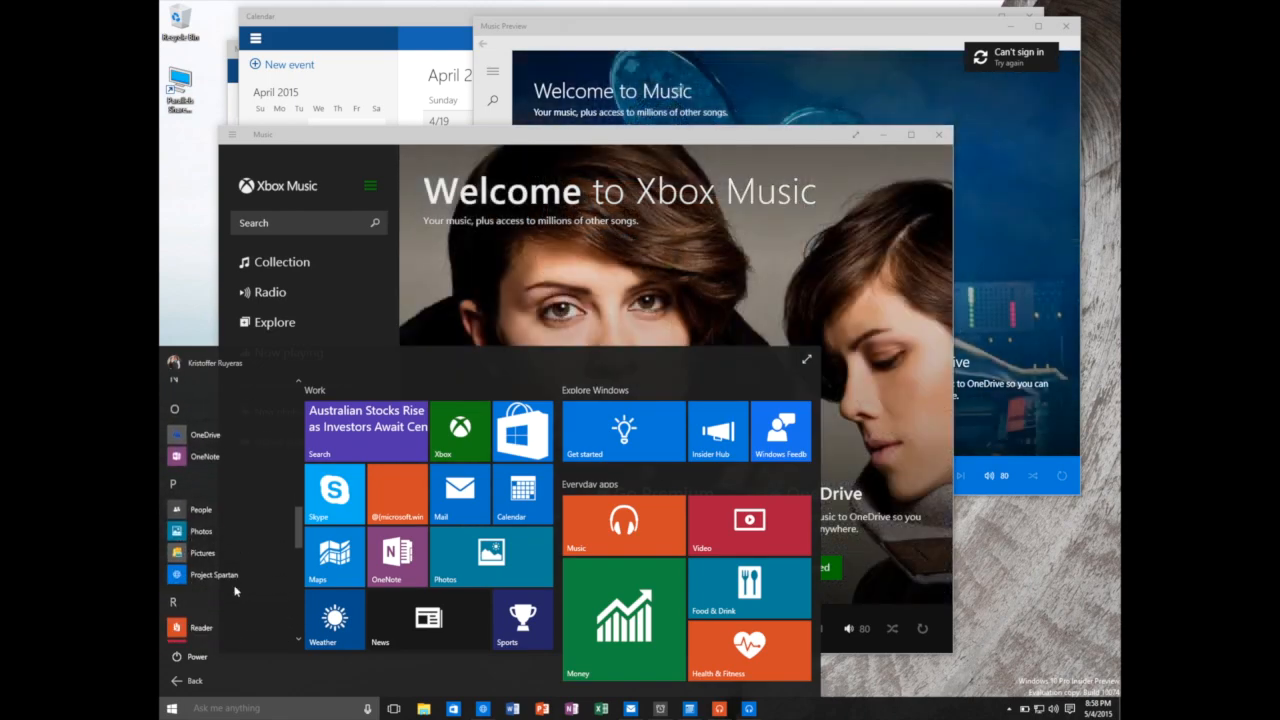
pyautogui.scroll(-3)
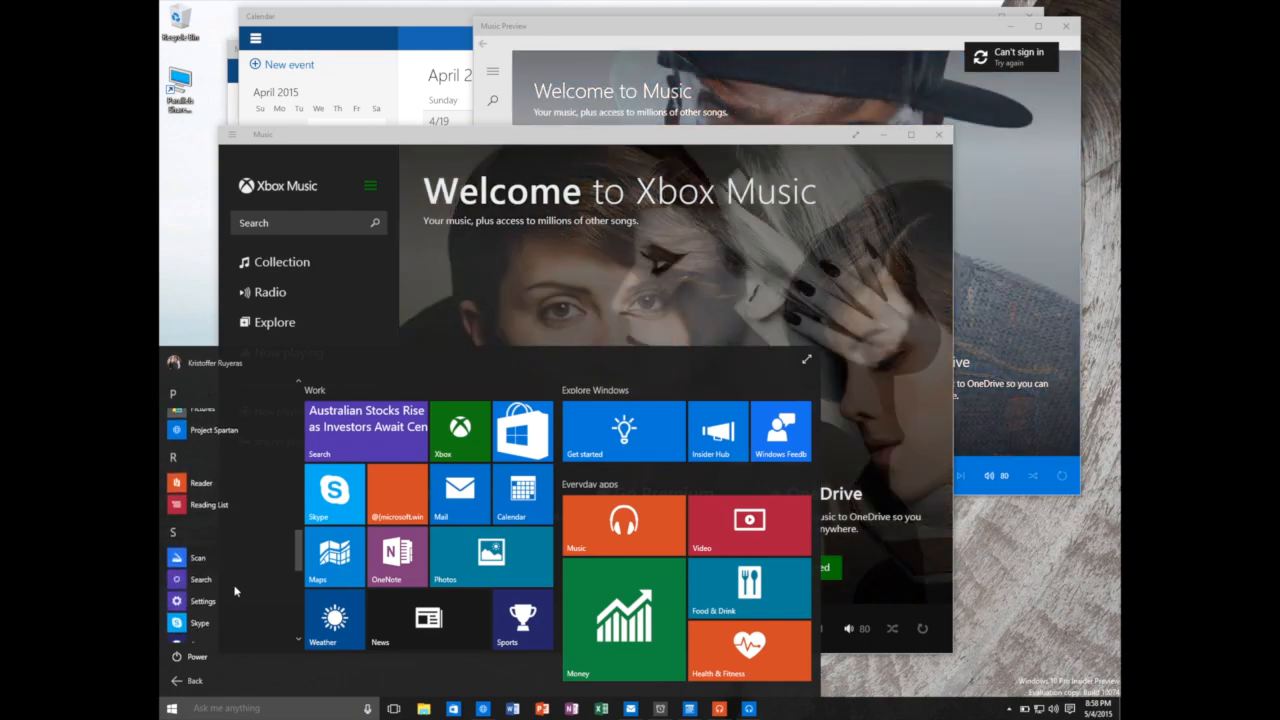
pyautogui.moveTo(212, 428)
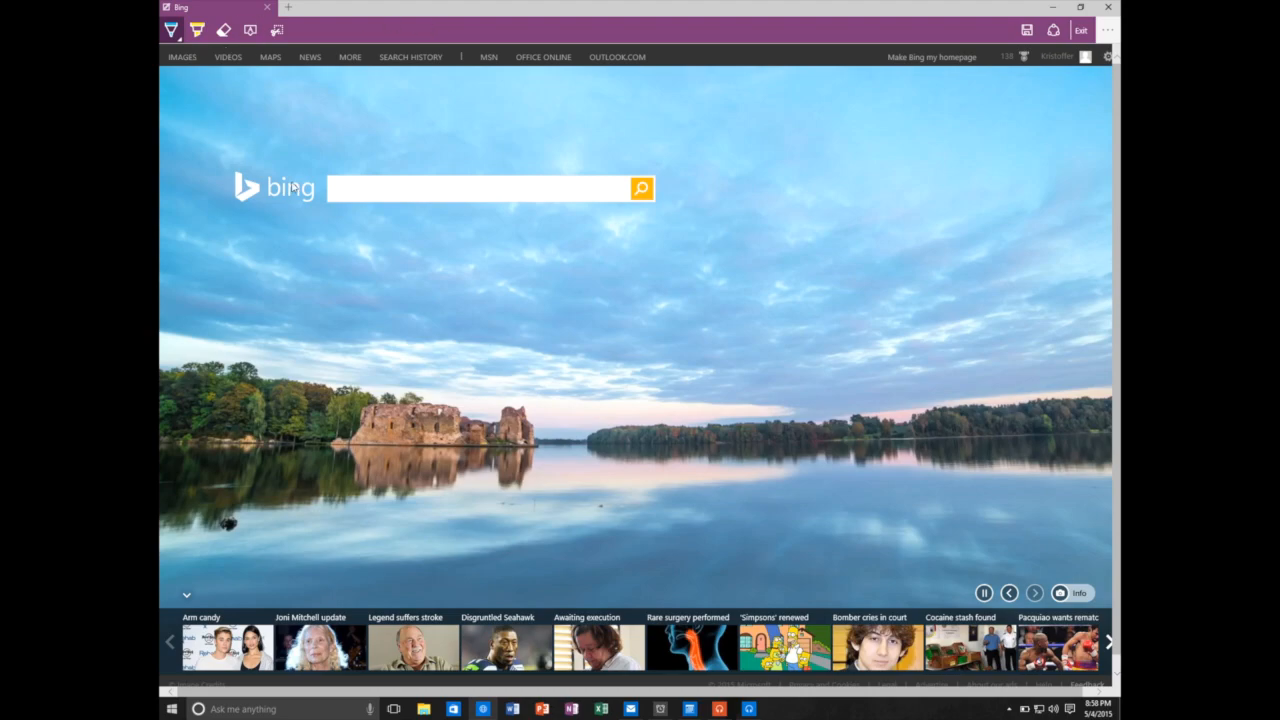
pyautogui.moveTo(330, 164)
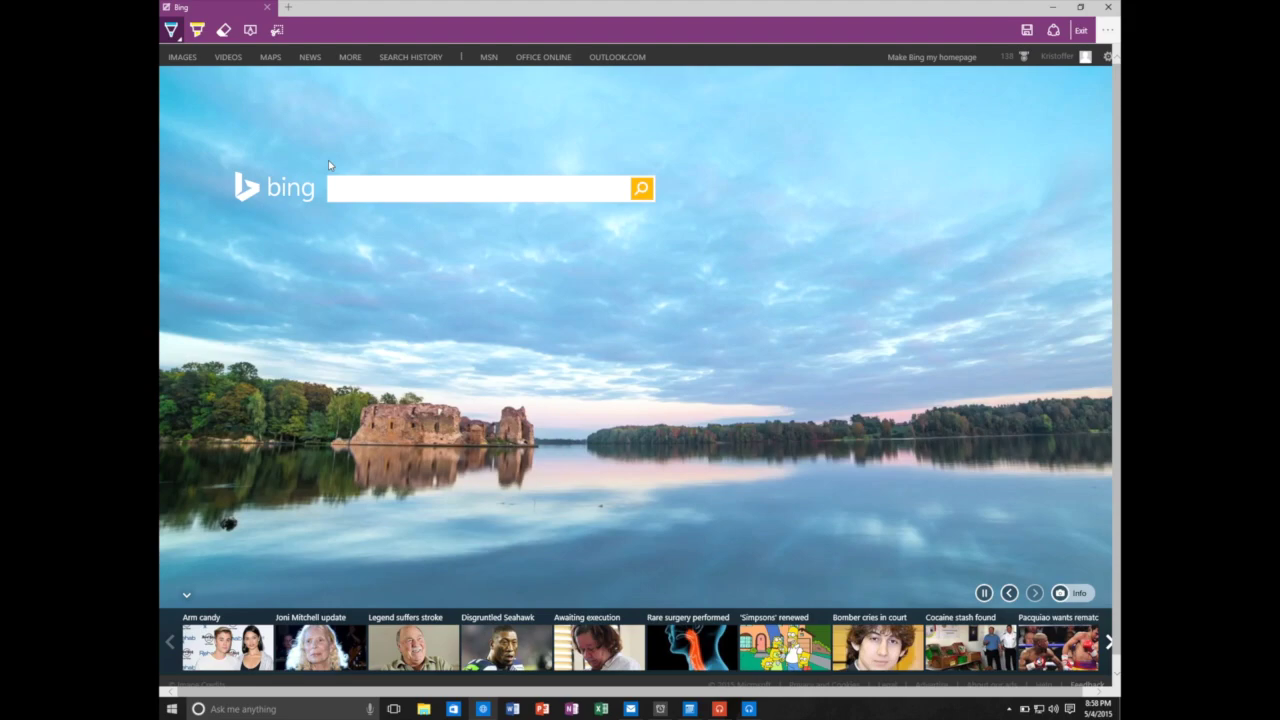
pyautogui.moveTo(356, 196)
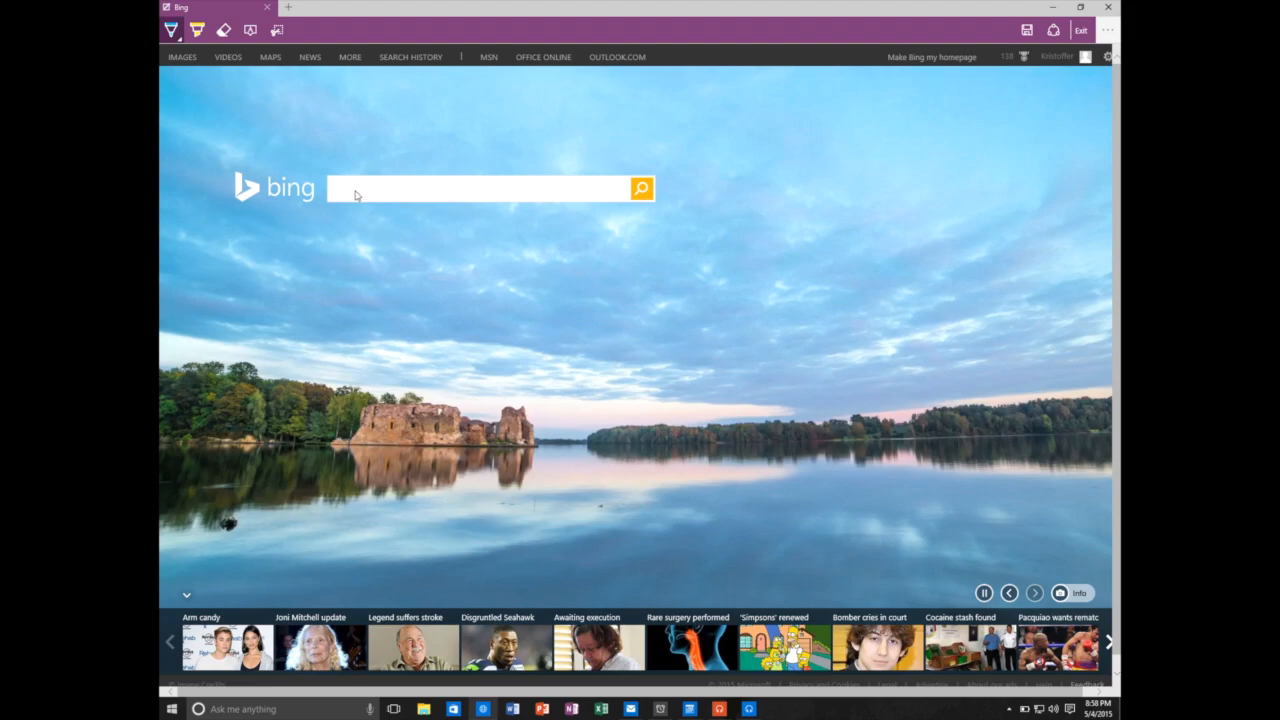
pyautogui.moveTo(324, 128)
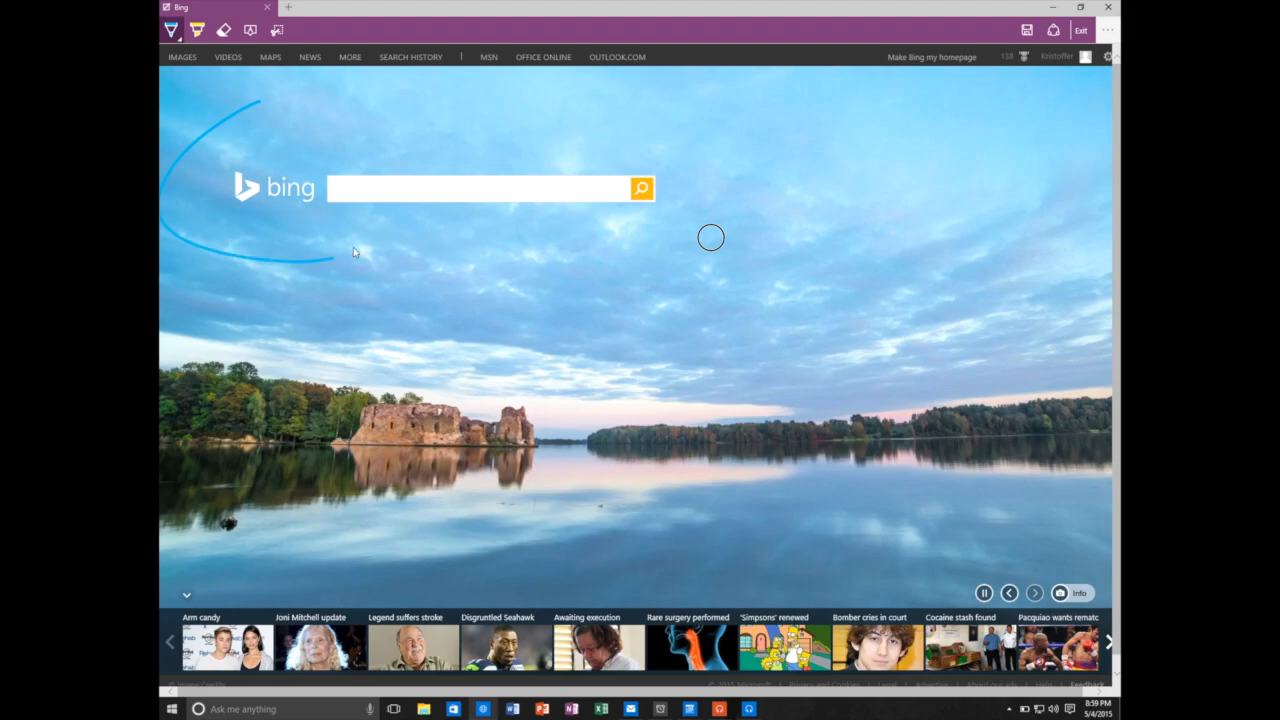
# Circle the Bing logo in red ink with the web note pen.
pyautogui.moveTo(350, 250); pyautogui.dragTo(212, 104)
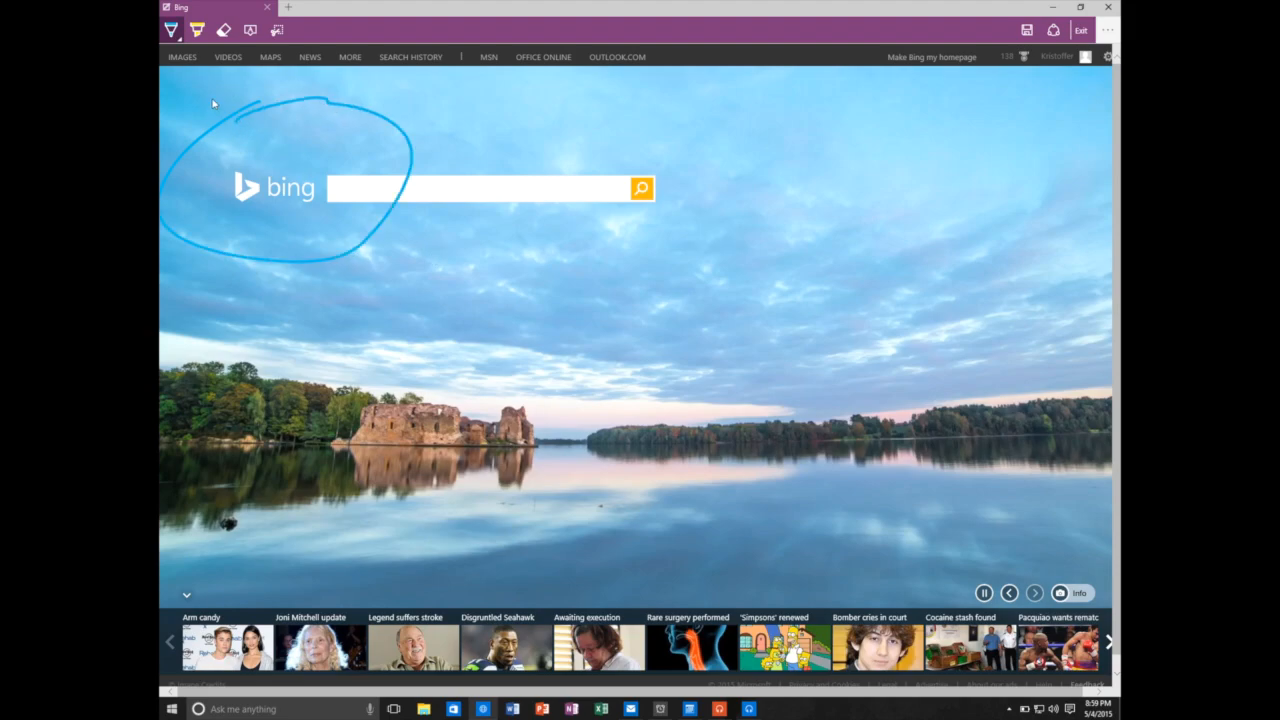
pyautogui.click(196, 30)
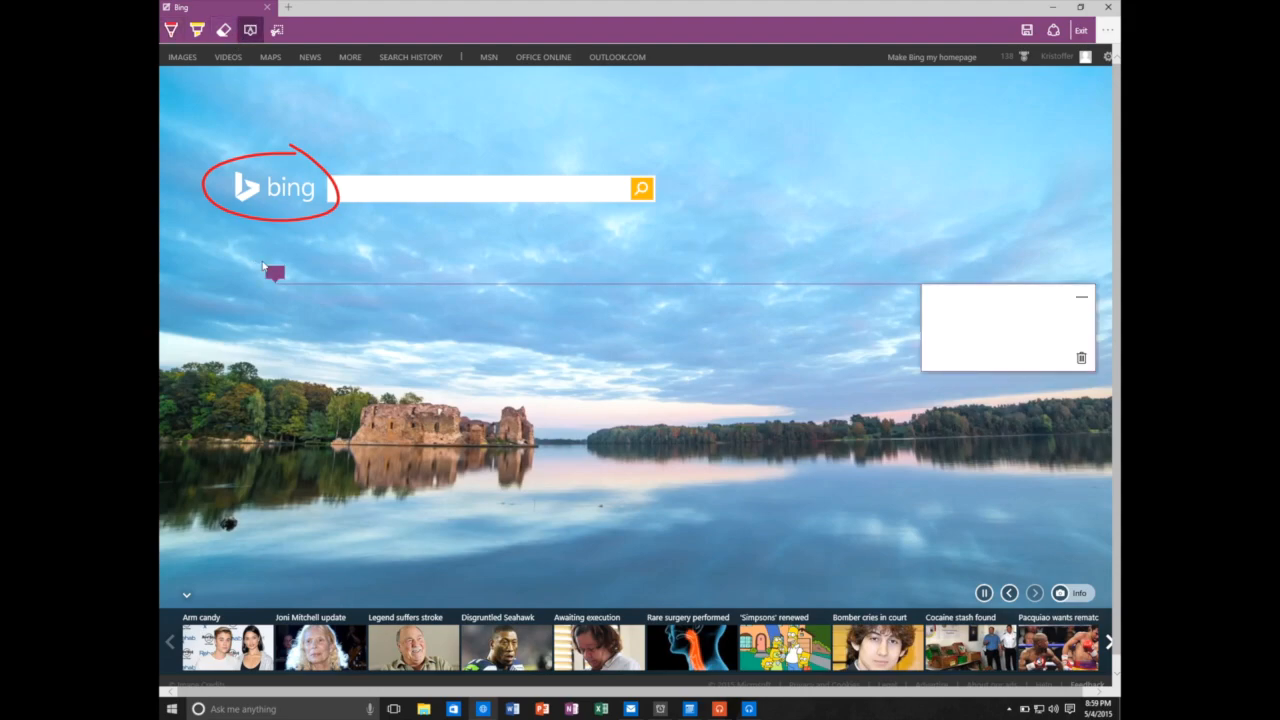
# Add a typed web note reading 'This is Bing' beside the circled logo.
pyautogui.write('This is Bing')
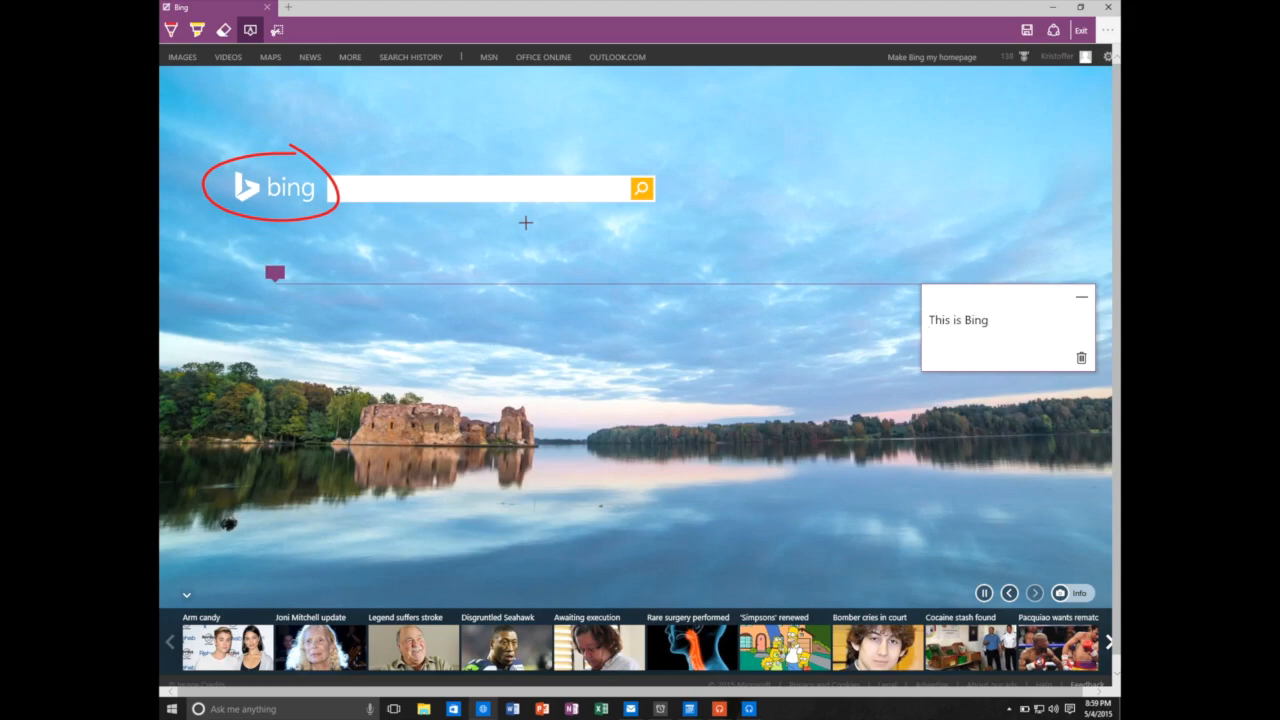
pyautogui.moveTo(368, 288)
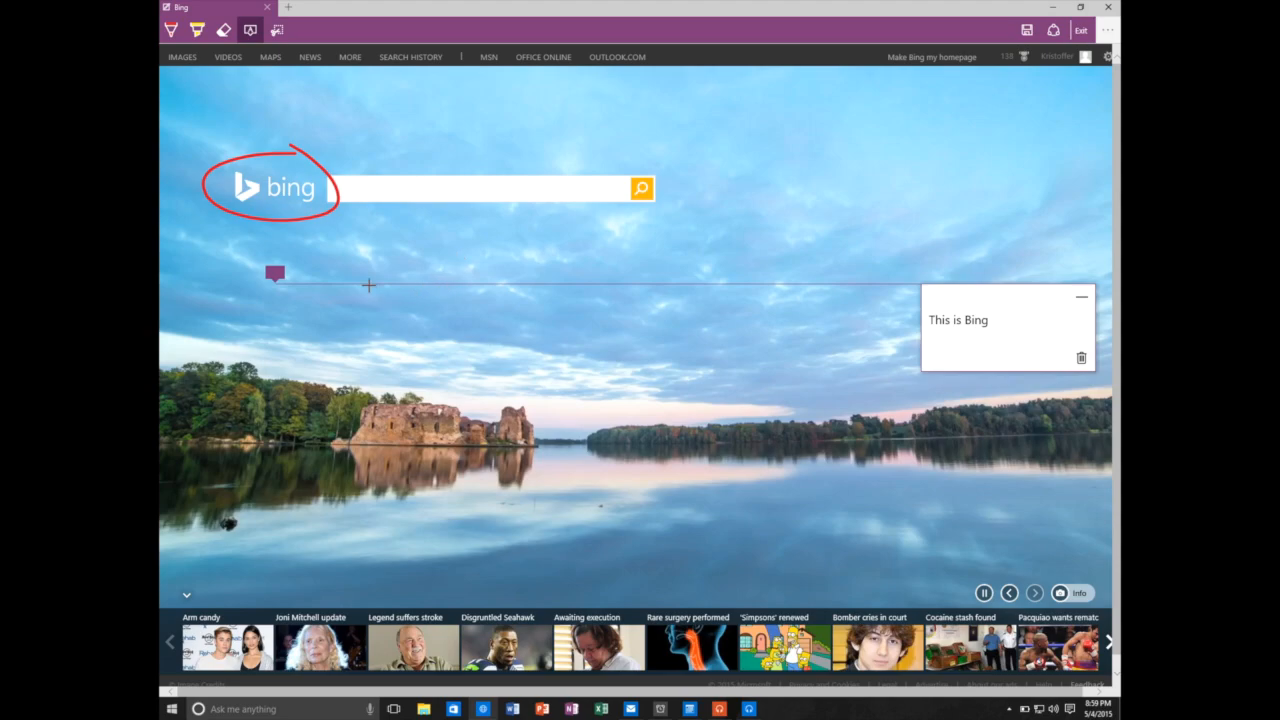
pyautogui.moveTo(420, 268)
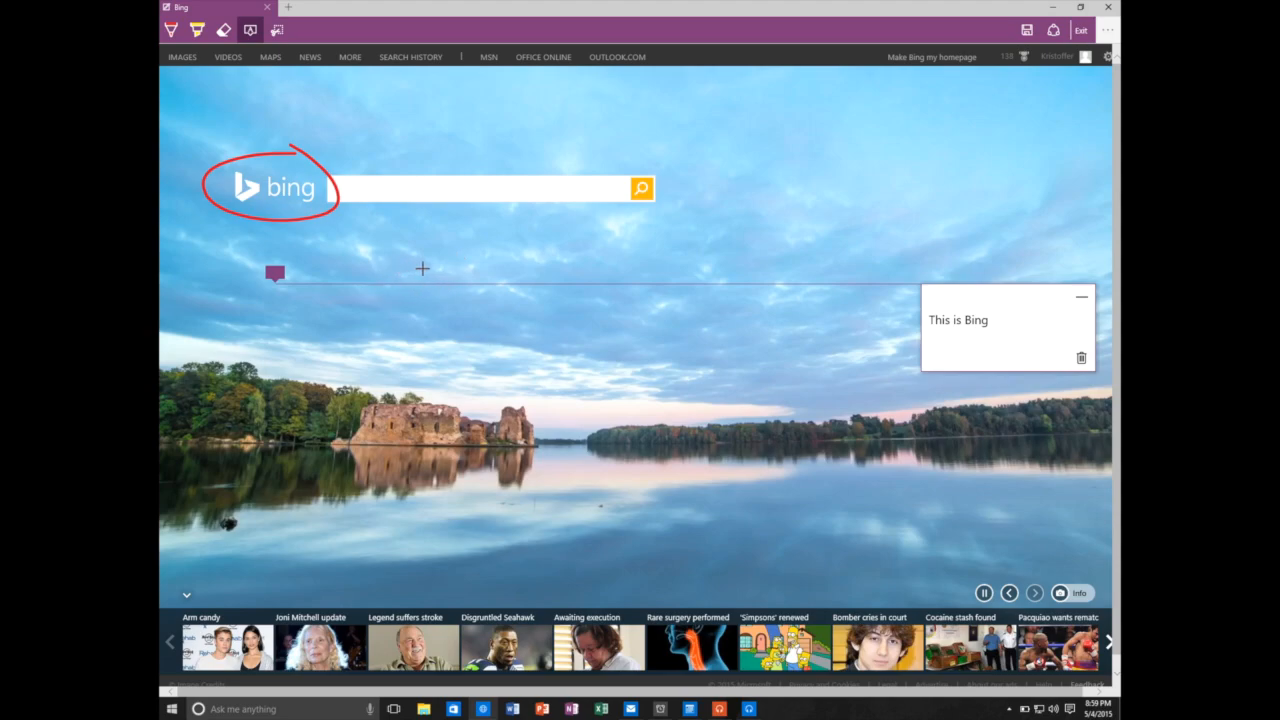
pyautogui.moveTo(350, 182)
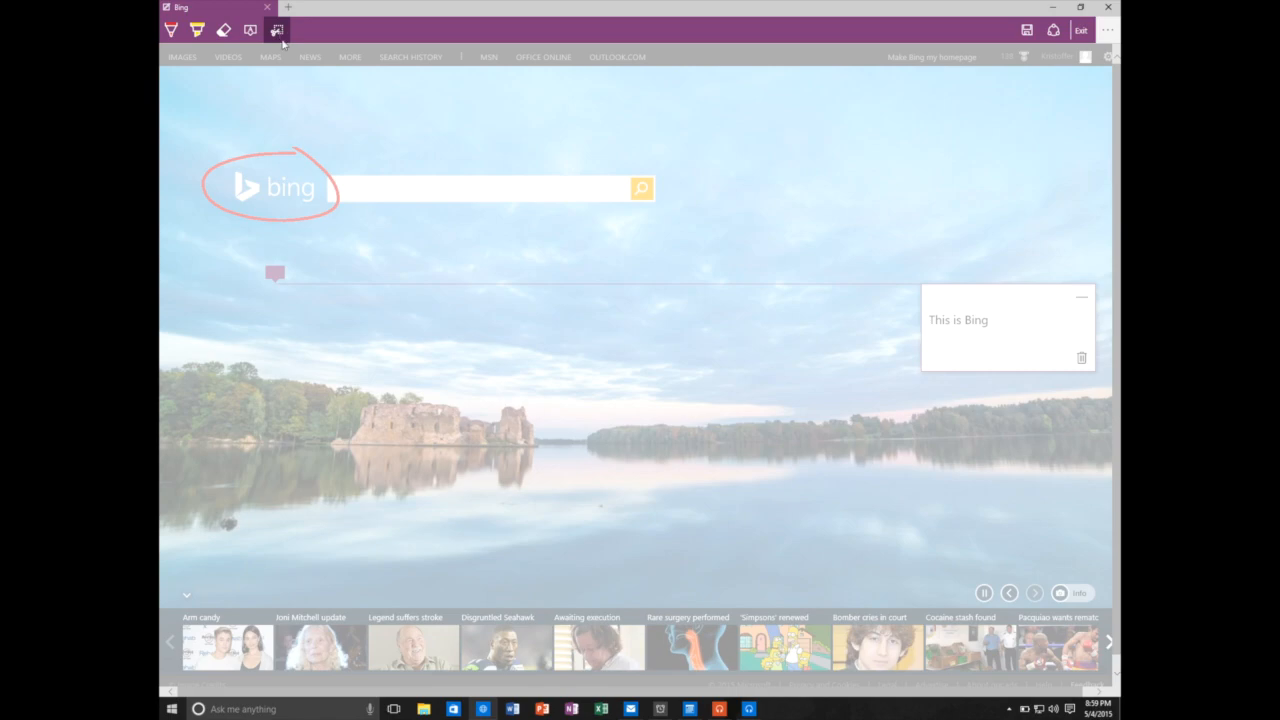
pyautogui.moveTo(436, 136); pyautogui.dragTo(718, 356)
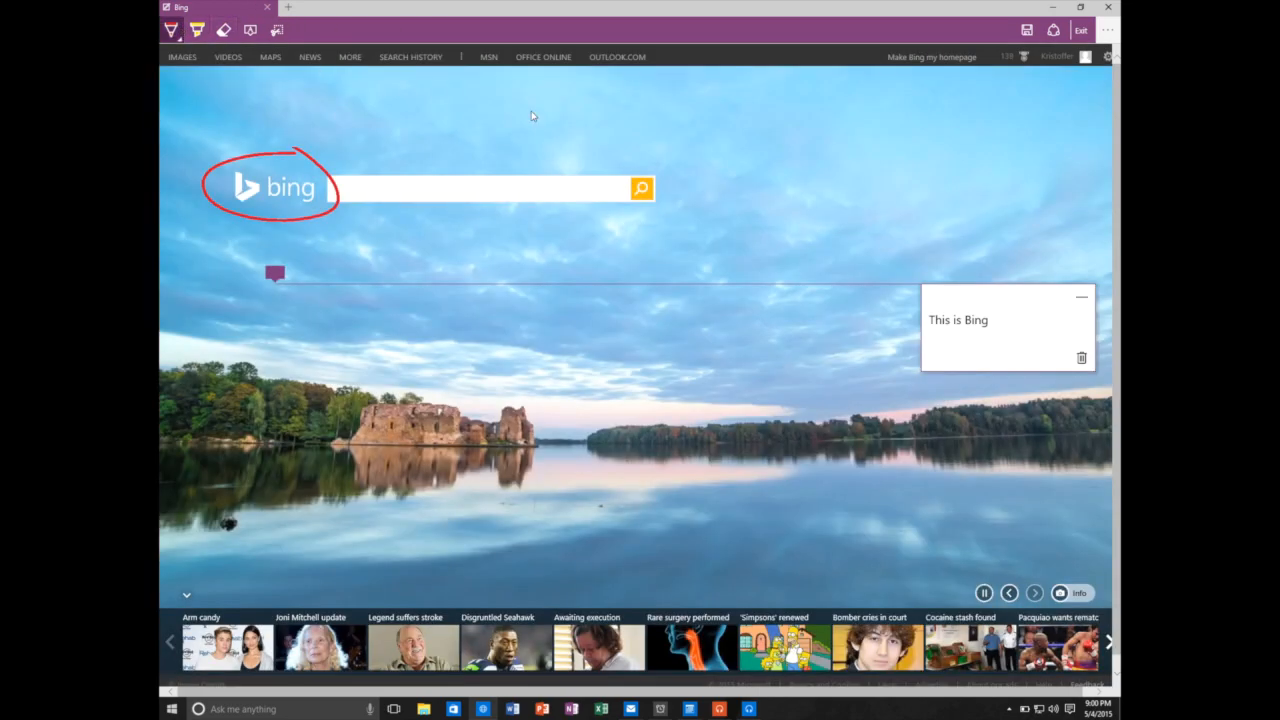
pyautogui.moveTo(710, 132)
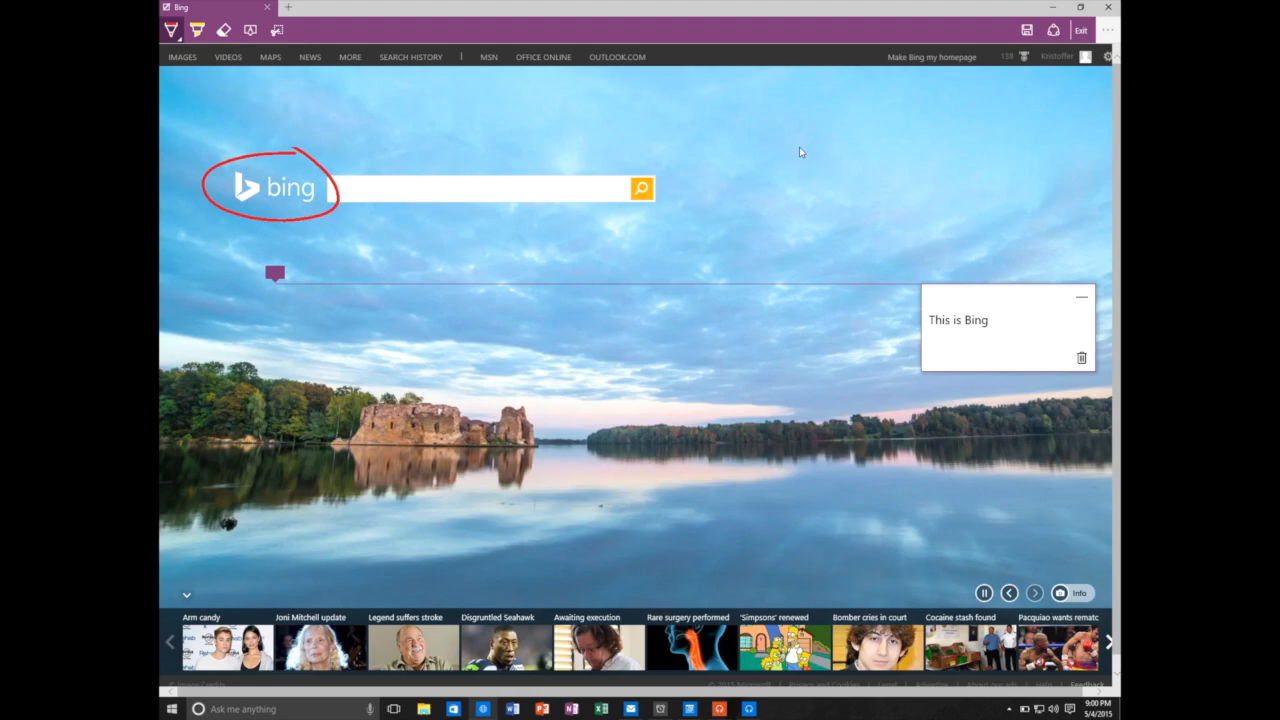
pyautogui.moveTo(1084, 24)
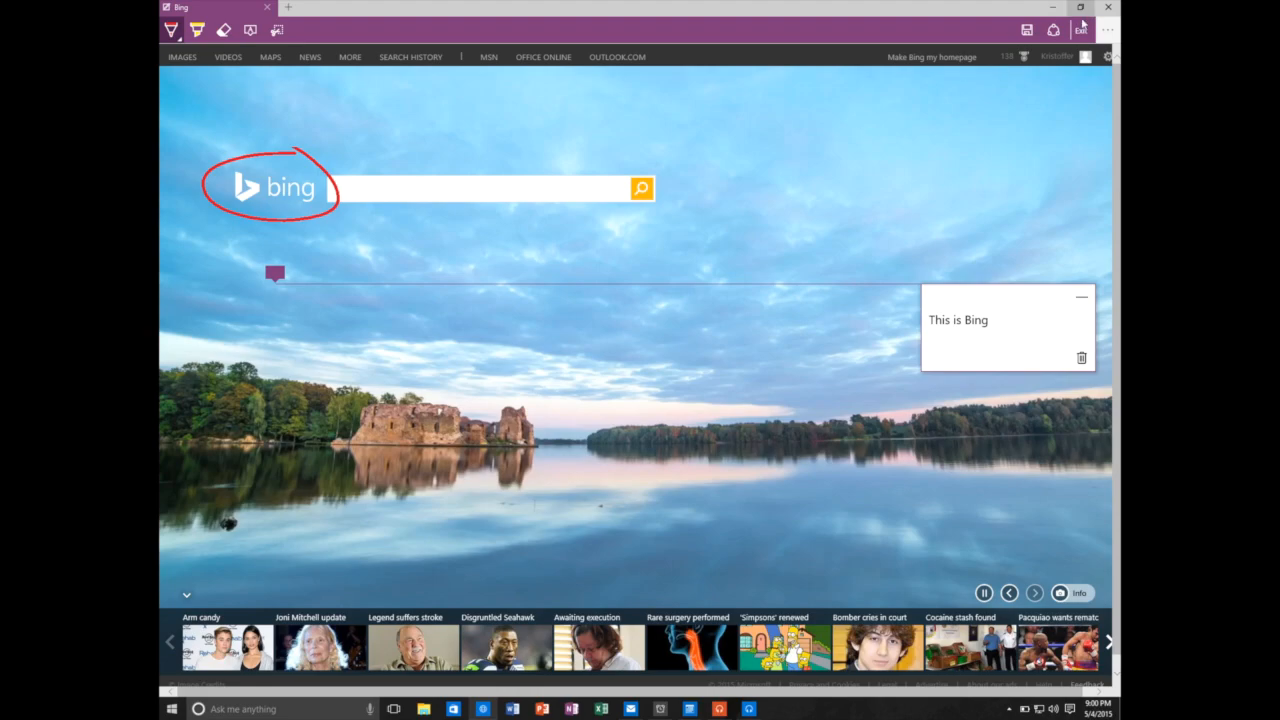
pyautogui.moveTo(1008, 118)
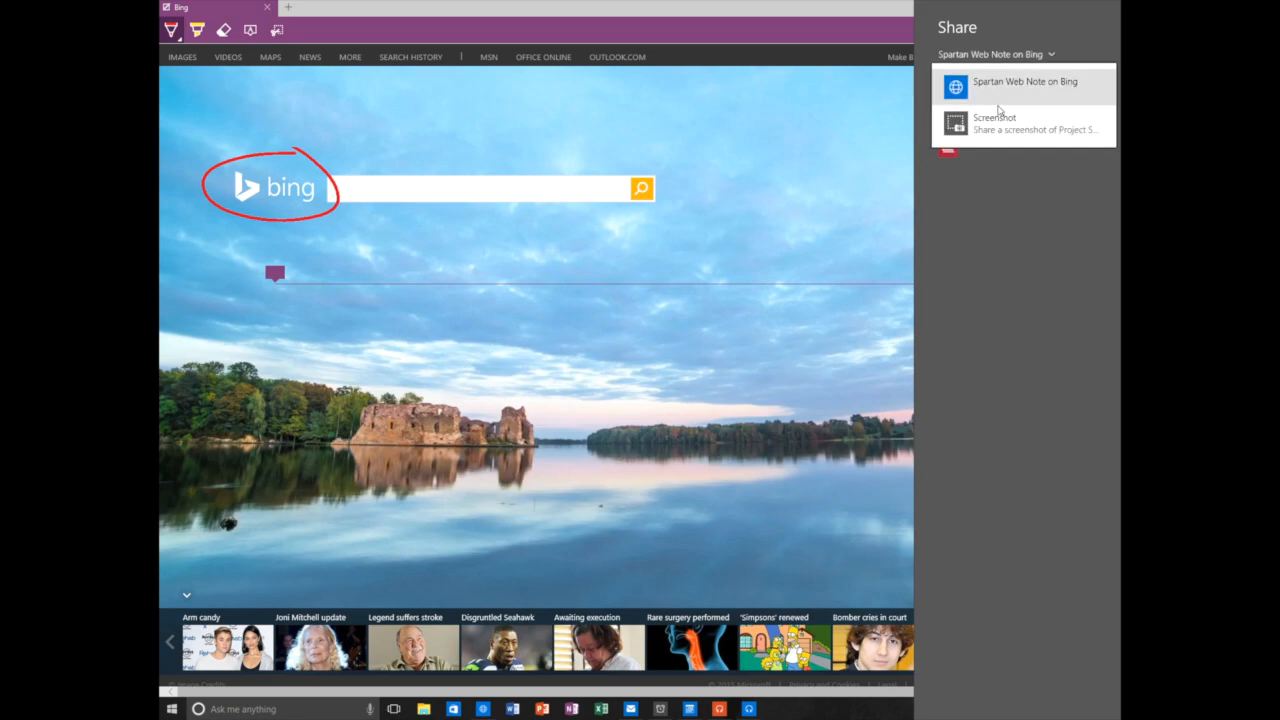
pyautogui.moveTo(990, 124)
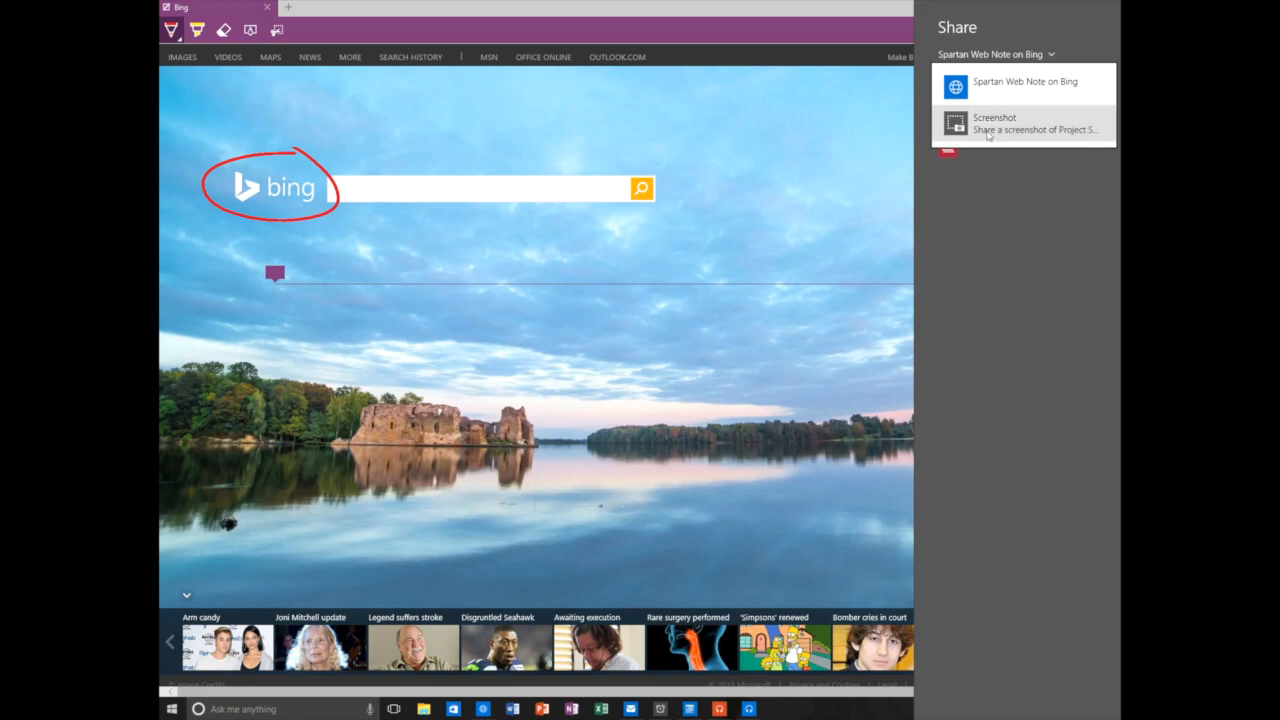
pyautogui.moveTo(824, 154)
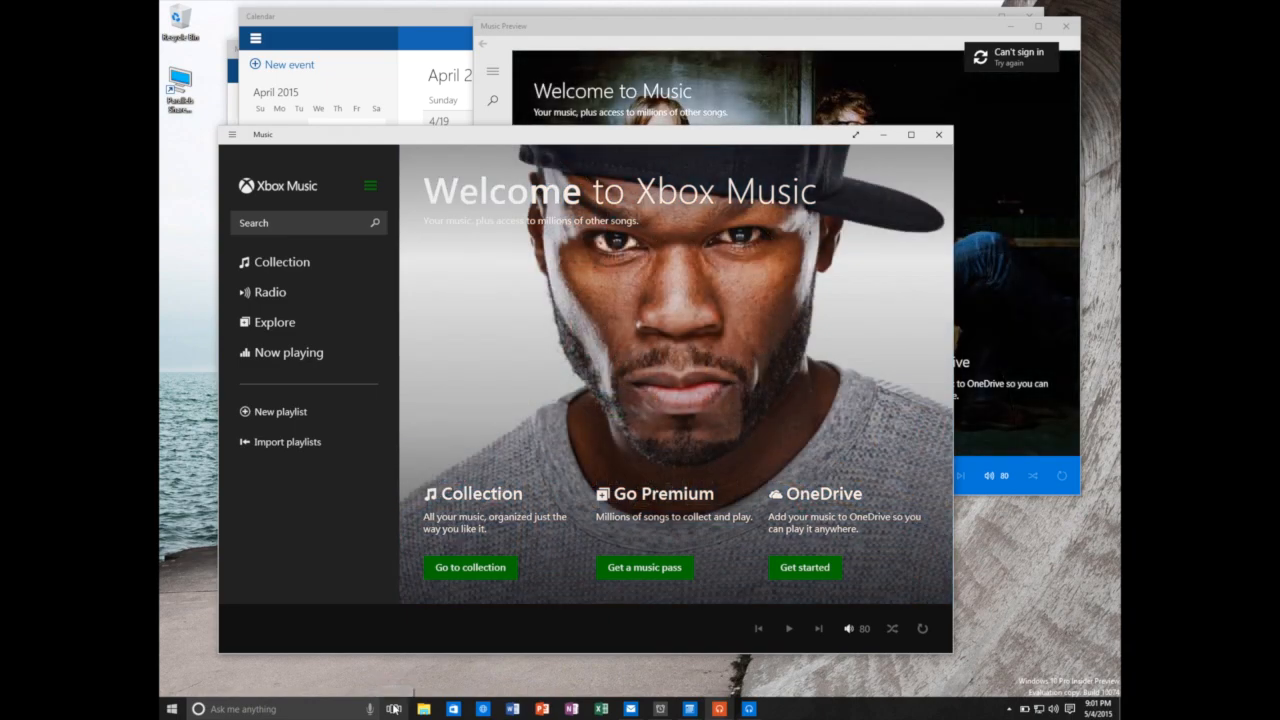
pyautogui.click(392, 708)
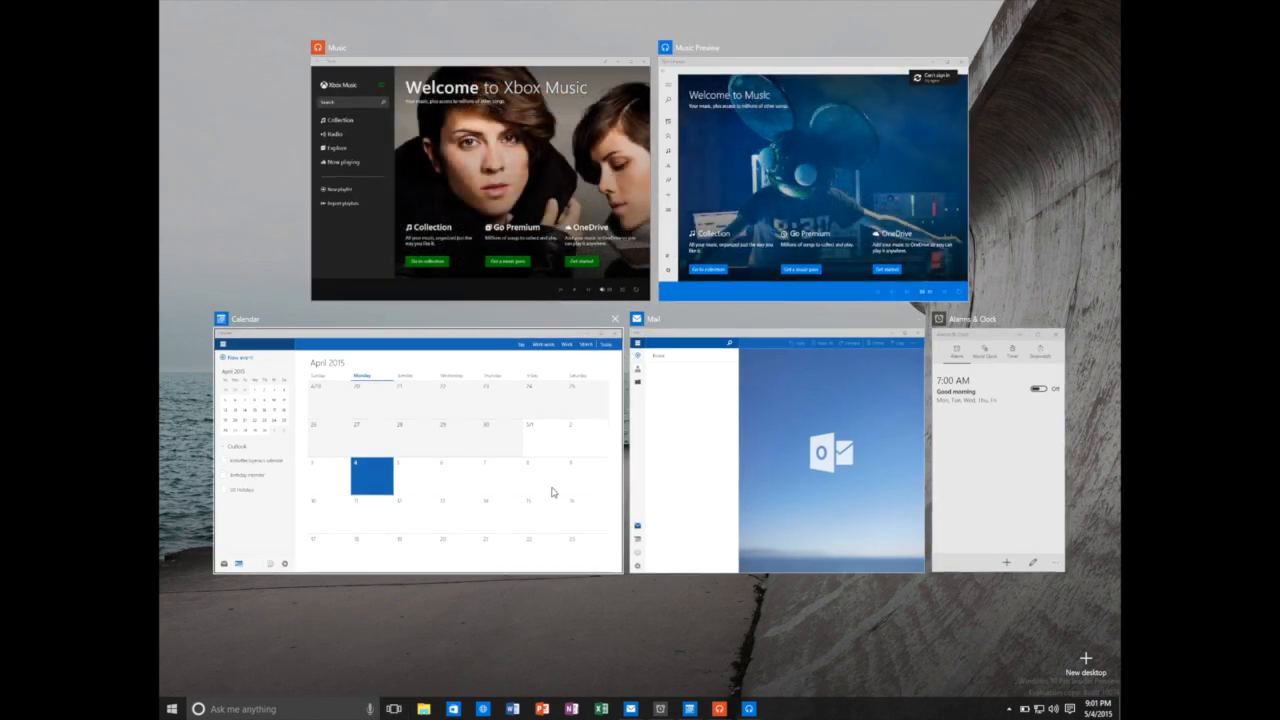
pyautogui.moveTo(392, 670)
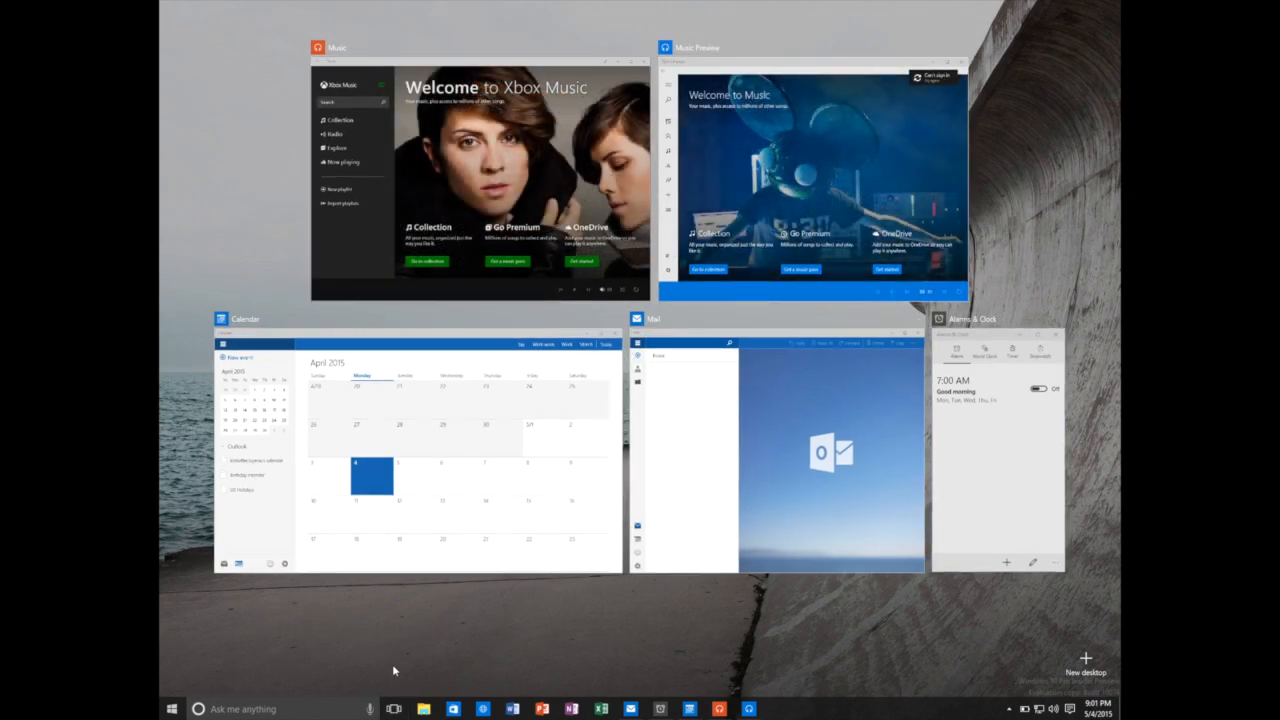
pyautogui.moveTo(392, 708)
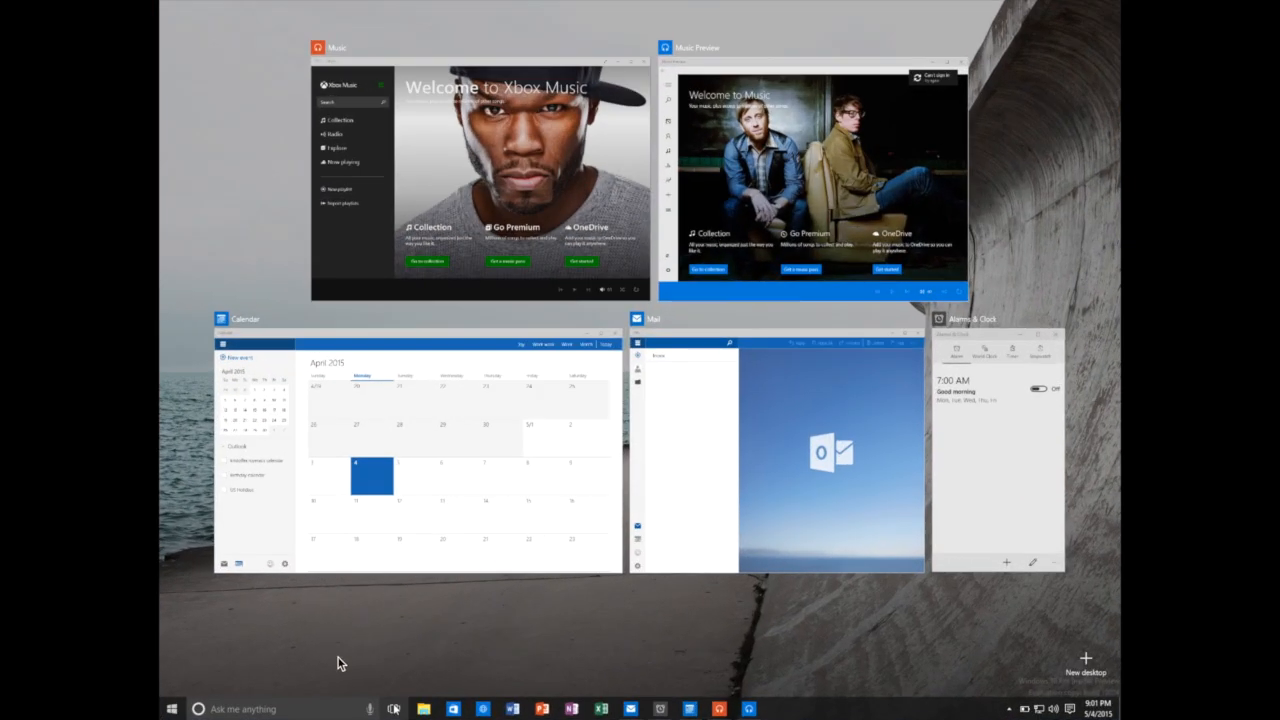
pyautogui.moveTo(392, 710)
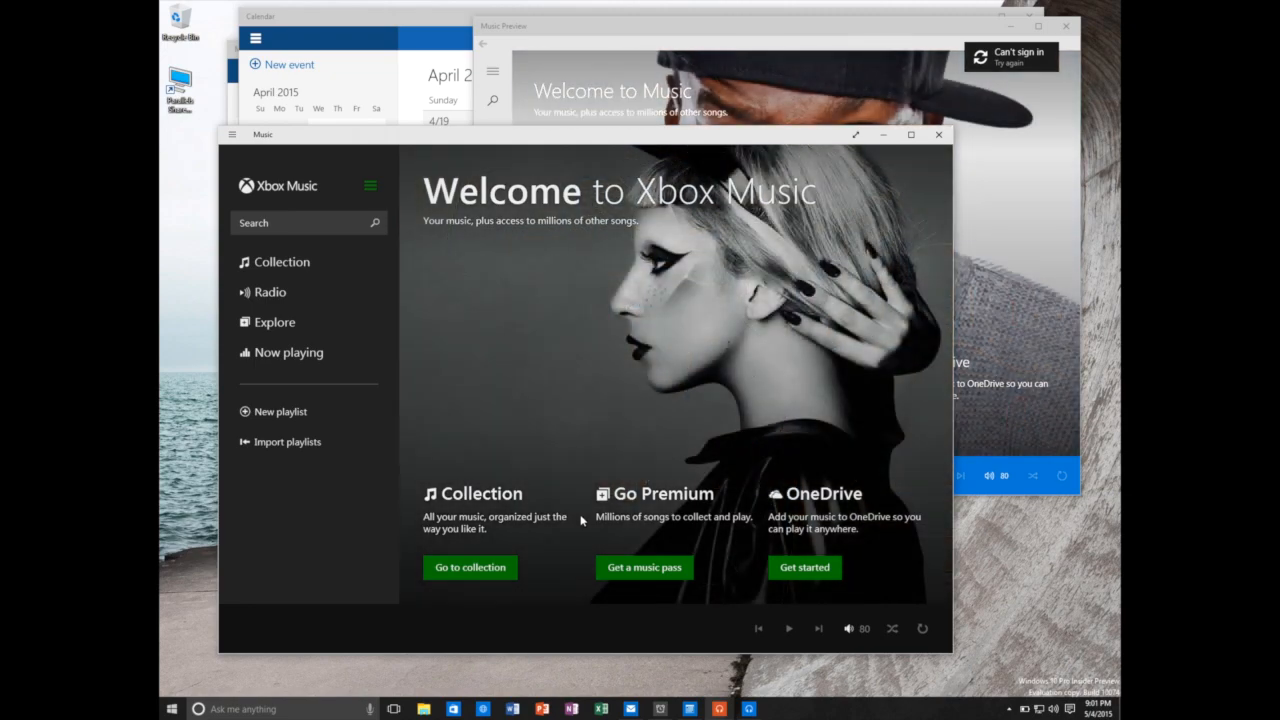
pyautogui.moveTo(740, 512)
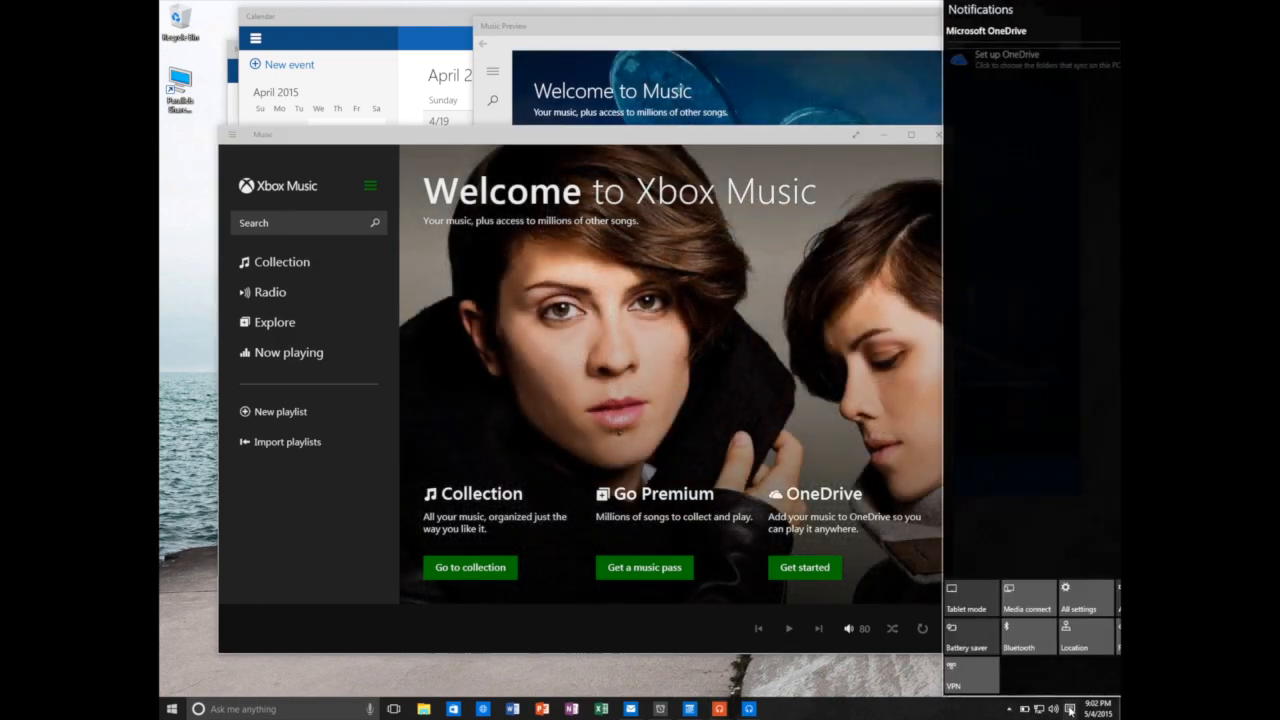
# Expand Action Center to show the full set of quick action tiles.
pyautogui.click(1096, 572)
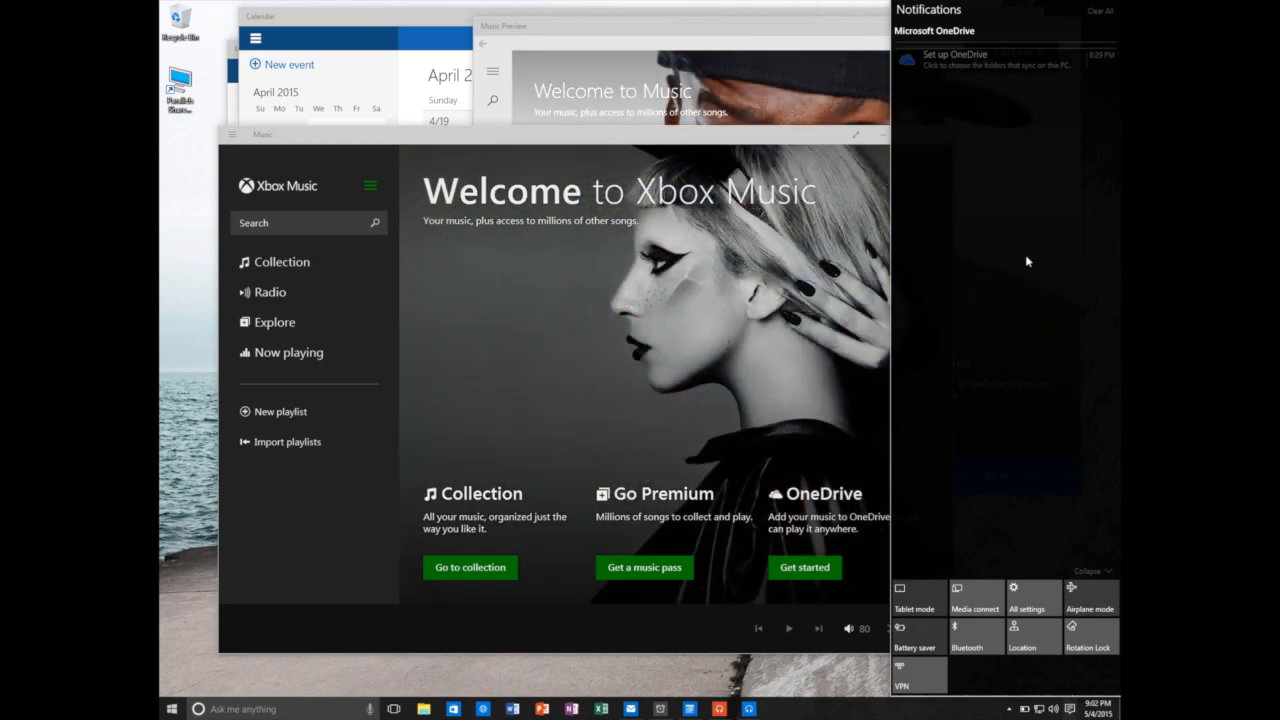
pyautogui.moveTo(984, 172)
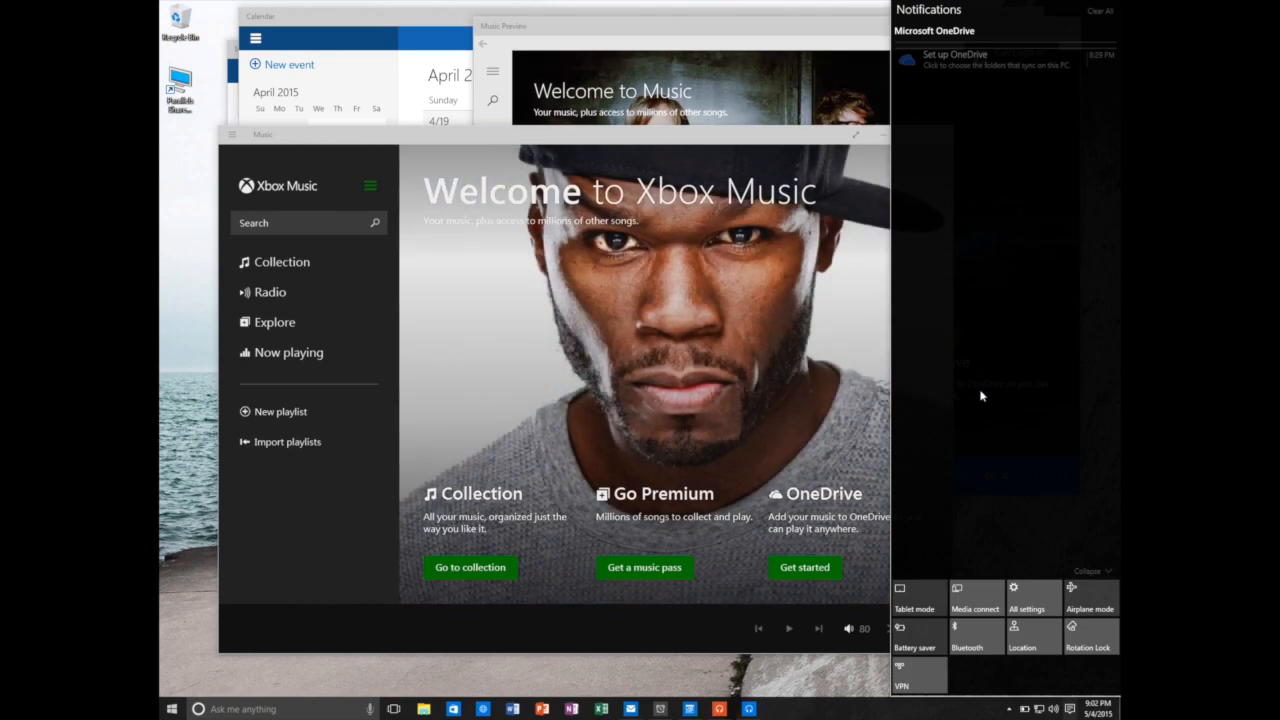
pyautogui.moveTo(928, 80)
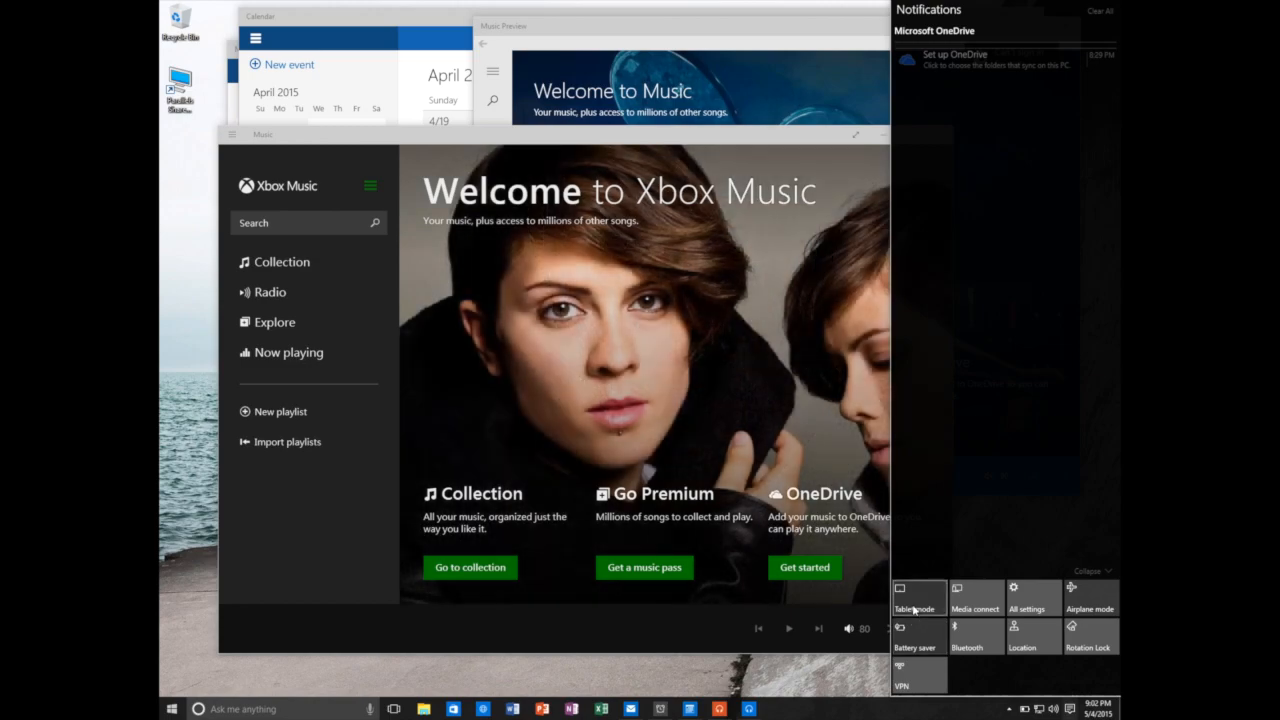
pyautogui.moveTo(920, 612)
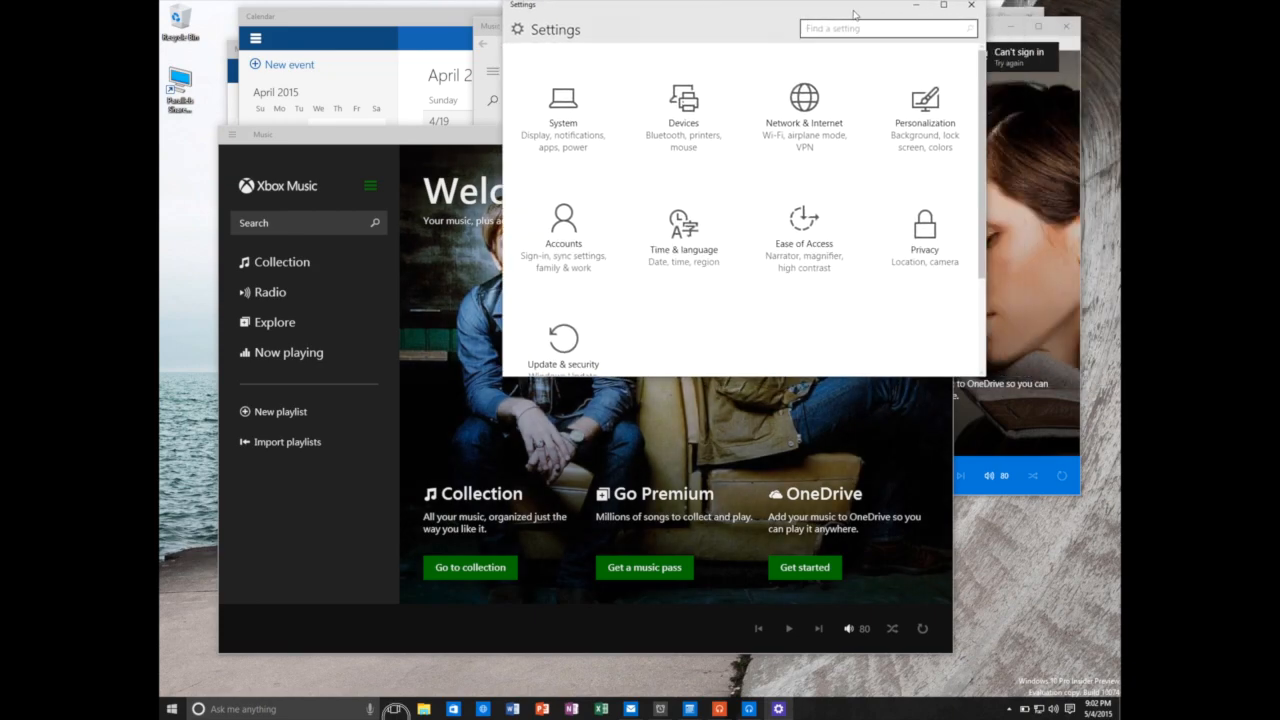
# Move the Settings window left so it sits over the music app.
pyautogui.moveTo(856, 12); pyautogui.dragTo(776, 32)
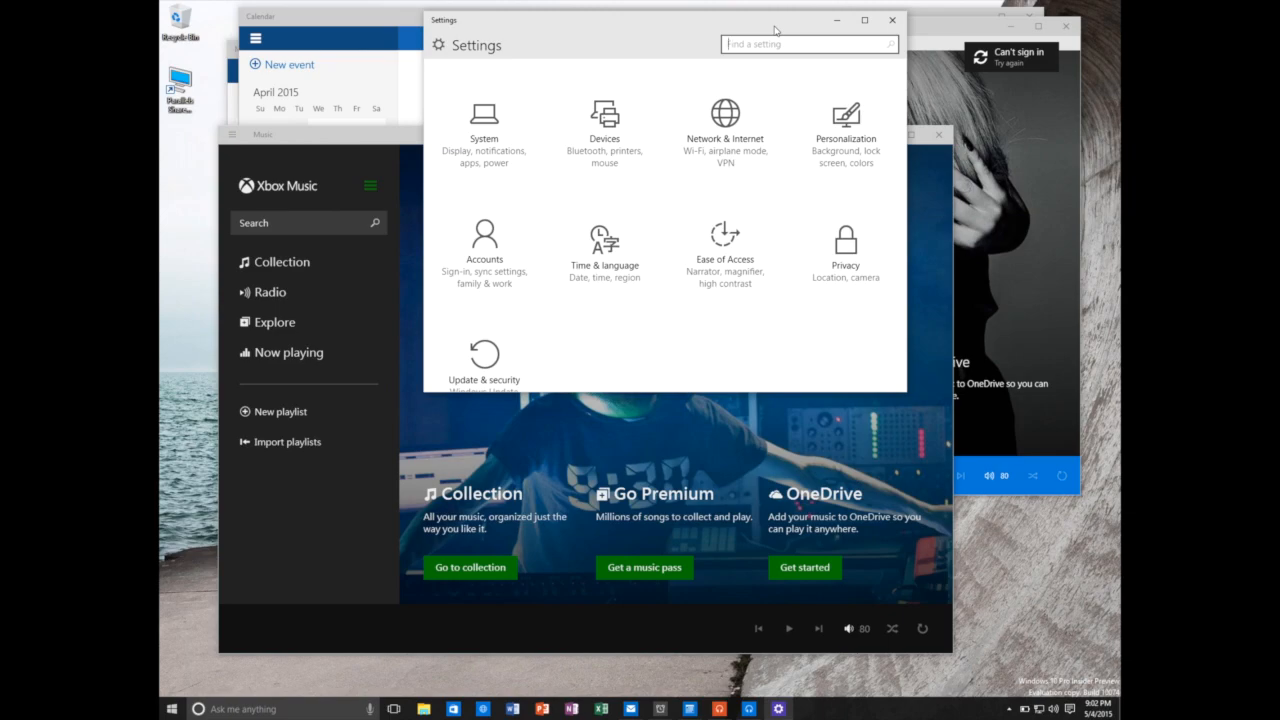
pyautogui.moveTo(876, 552)
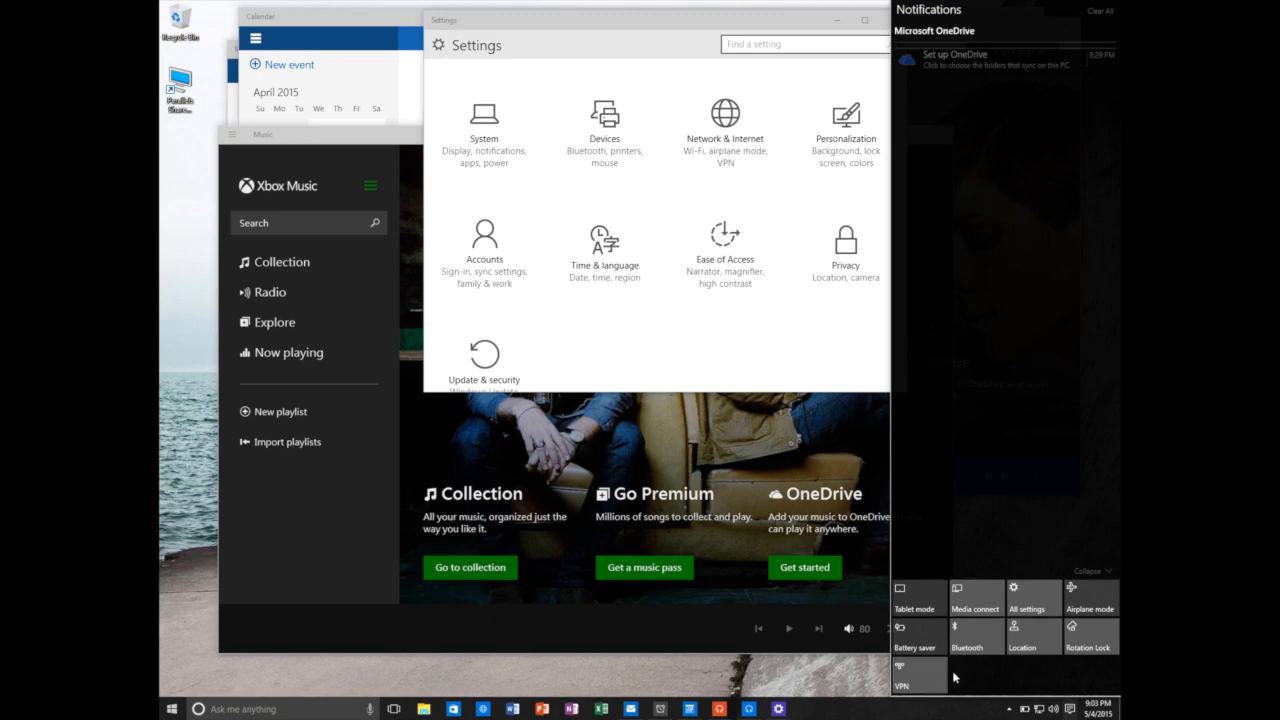
pyautogui.moveTo(918, 596)
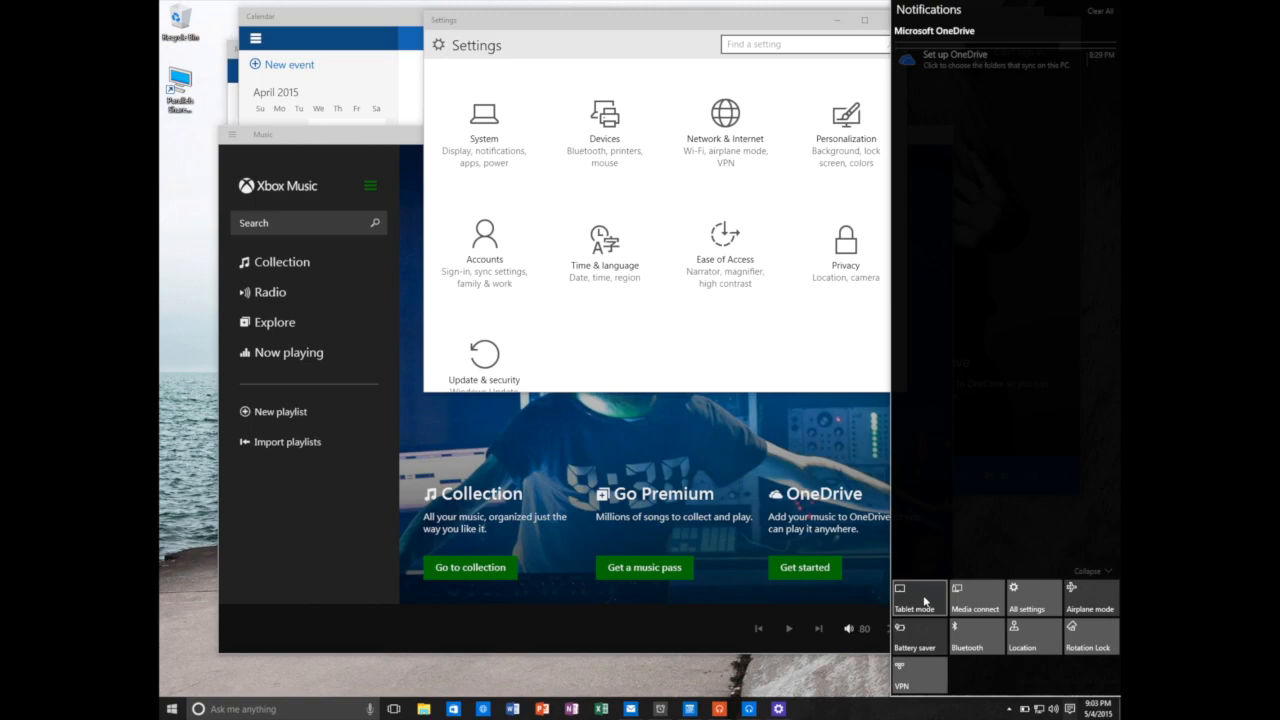
# Switch on tablet mode, return to Settings via Task View and reopen Action Center.
pyautogui.click(864, 20)
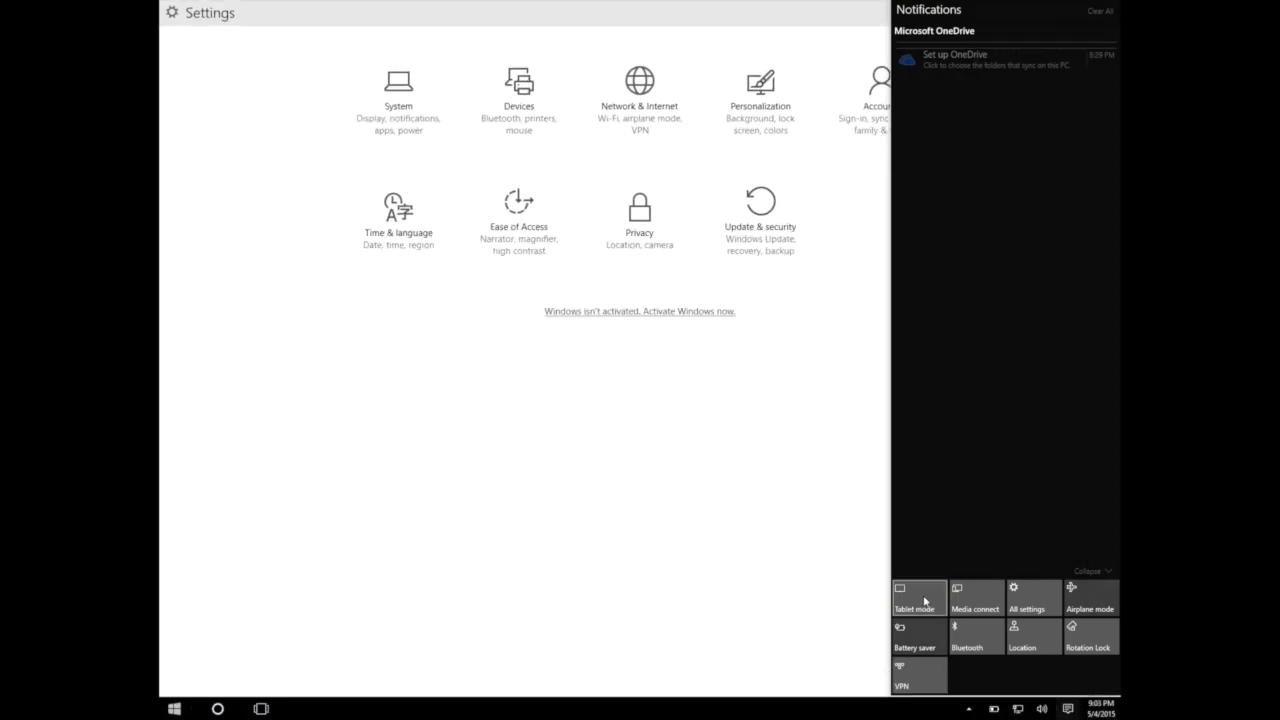
pyautogui.click(616, 424)
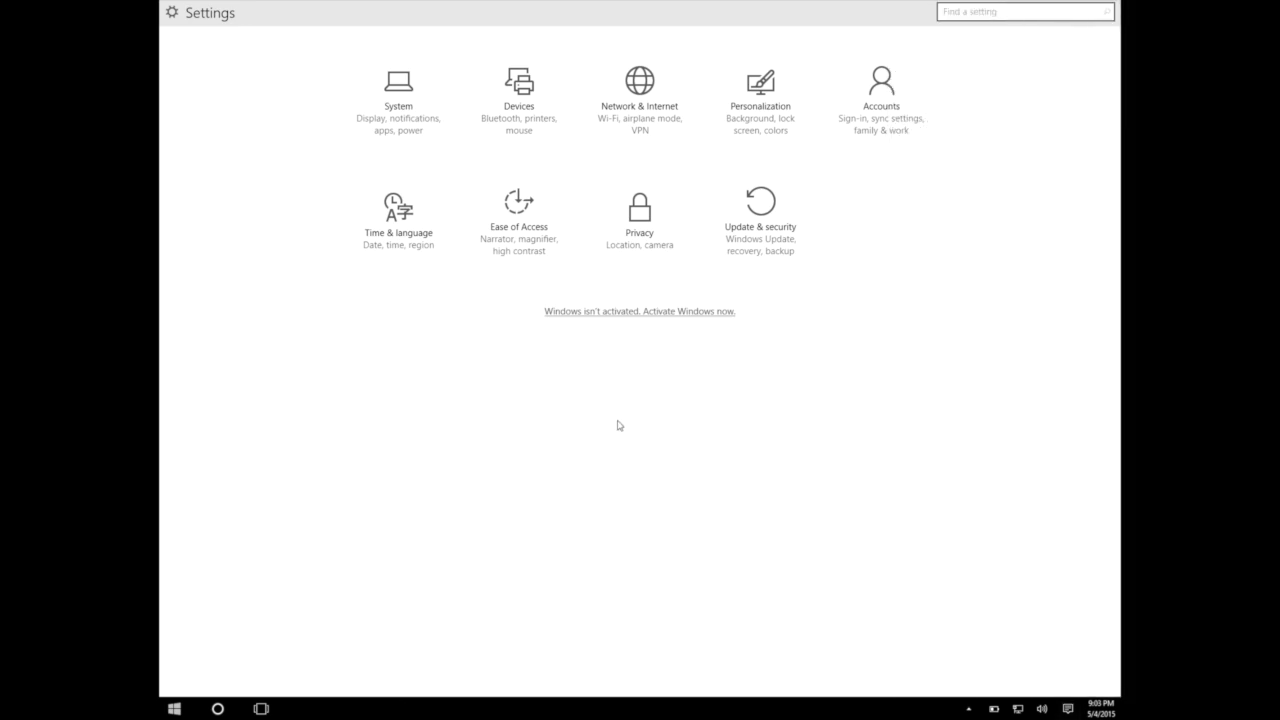
pyautogui.moveTo(504, 324)
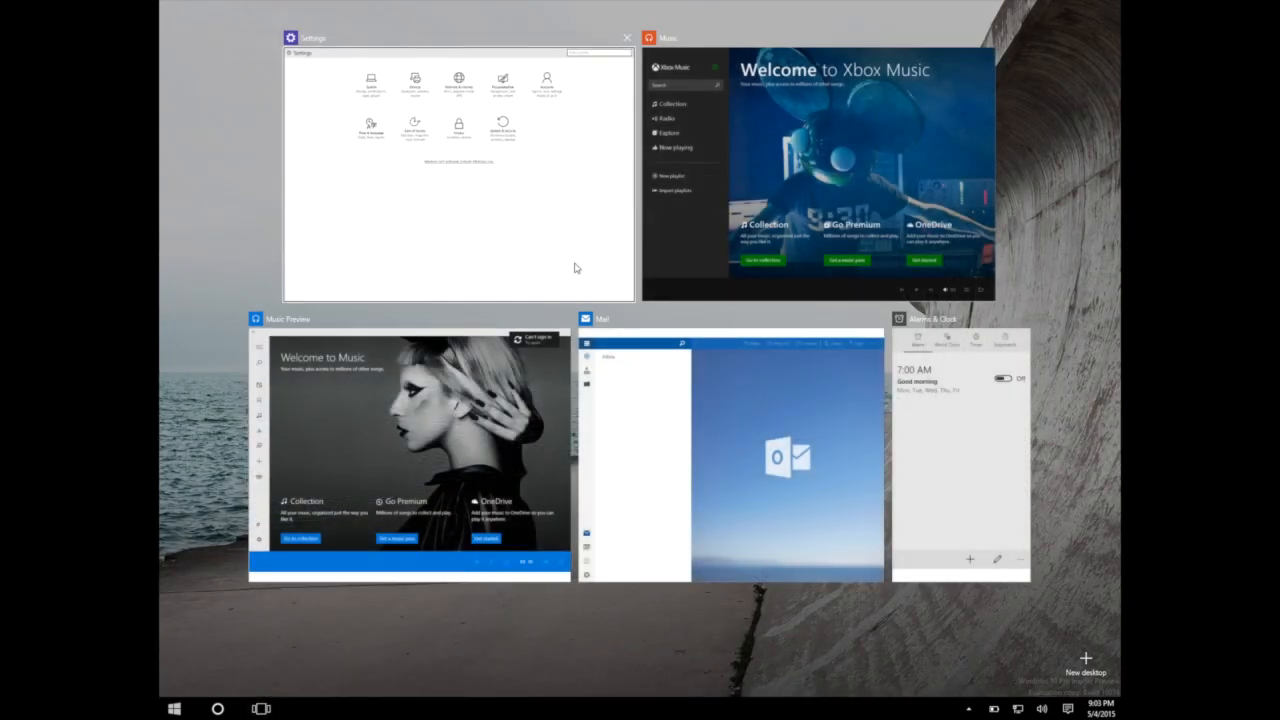
pyautogui.moveTo(334, 672)
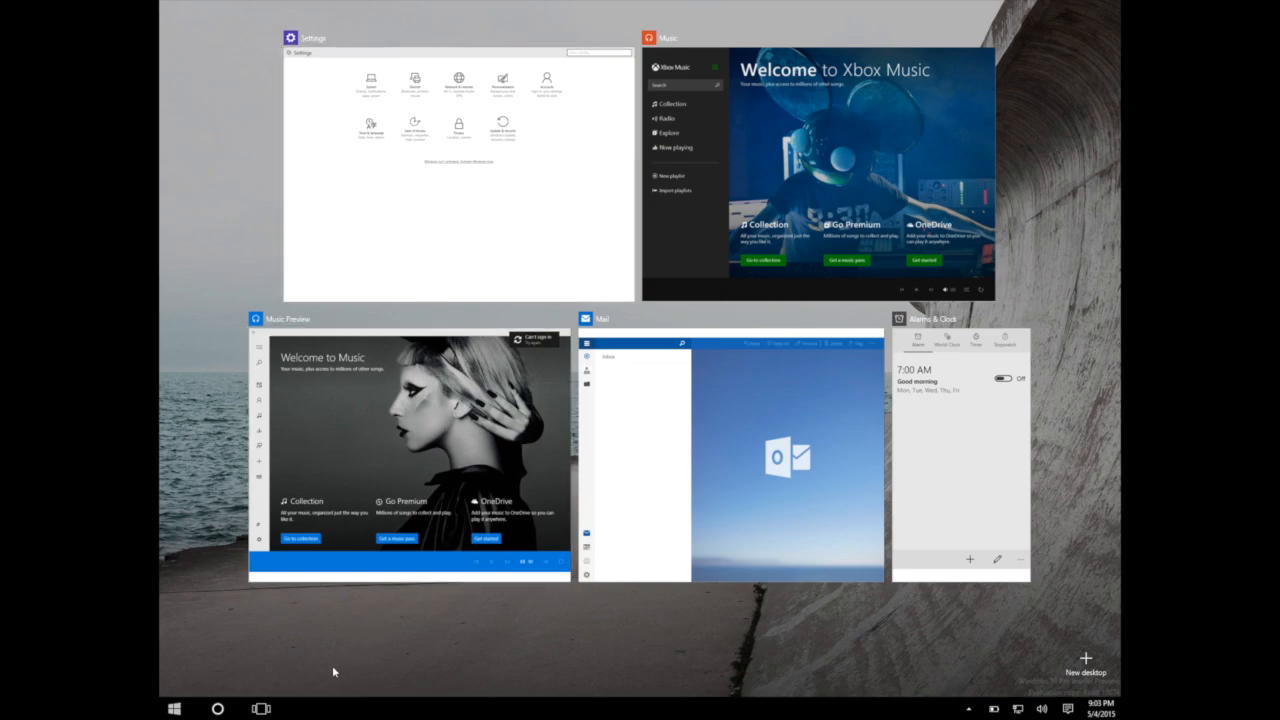
pyautogui.click(458, 168)
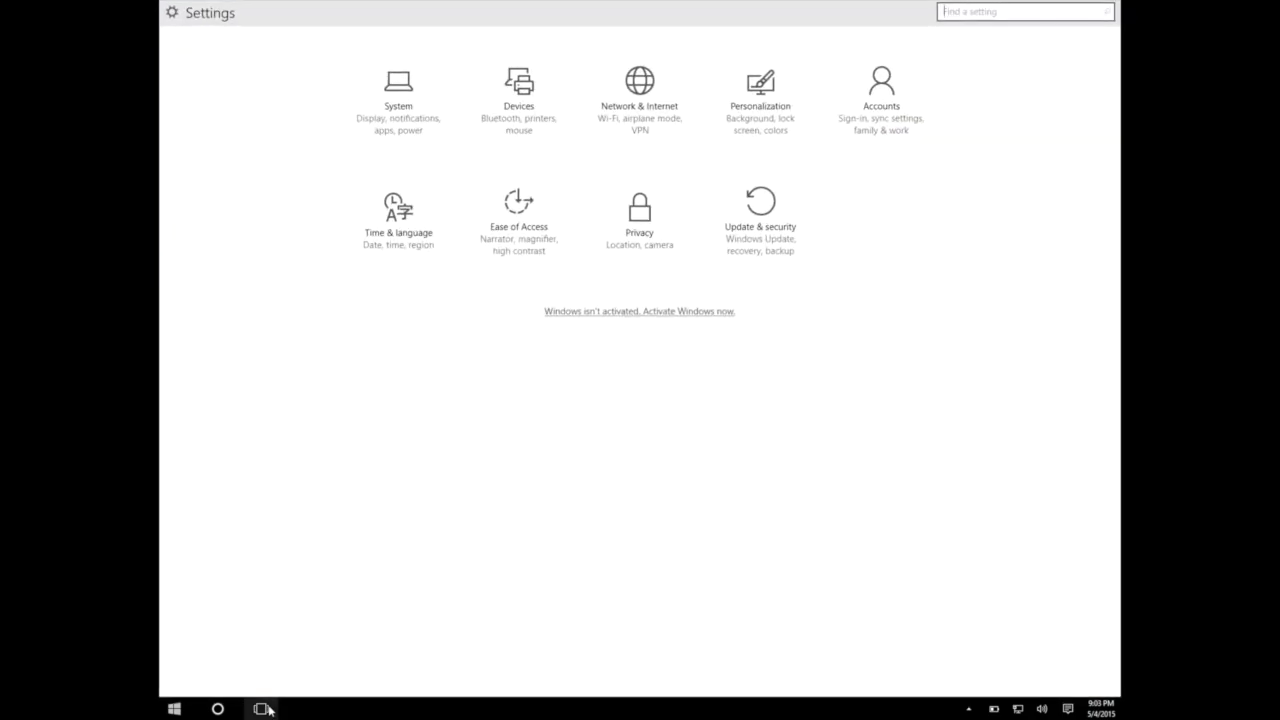
pyautogui.moveTo(1044, 690)
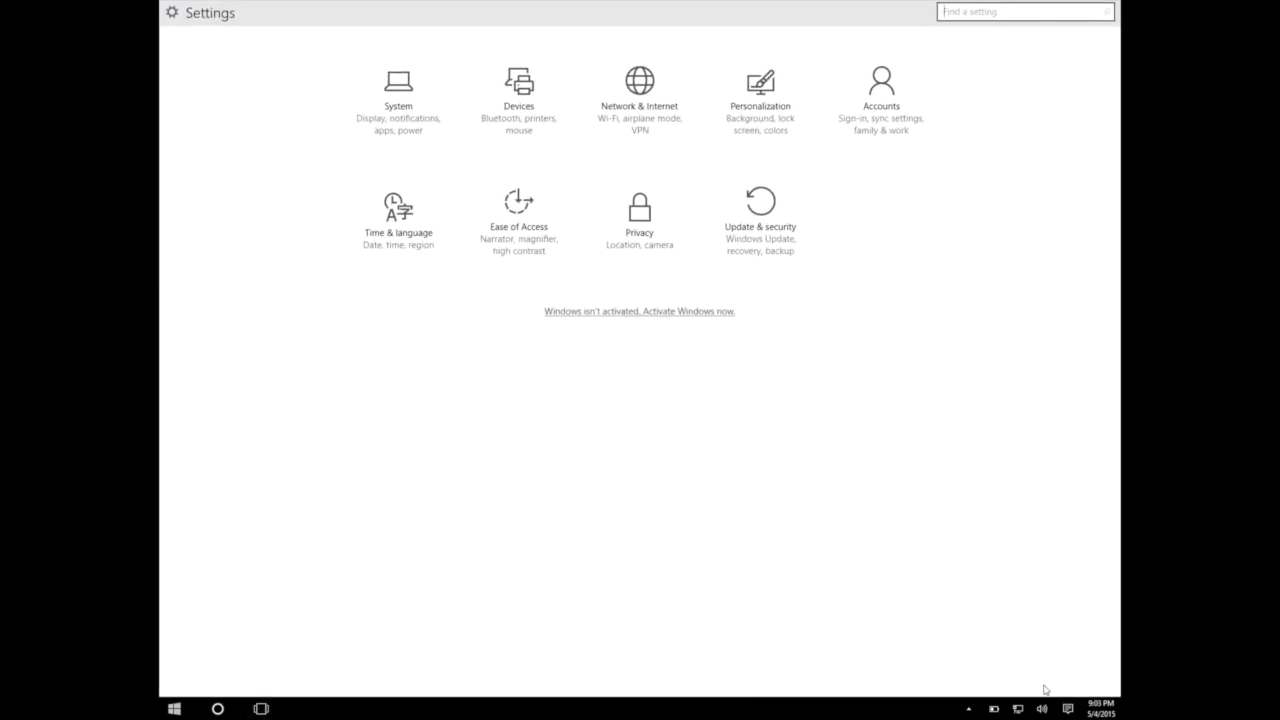
pyautogui.click(1068, 708)
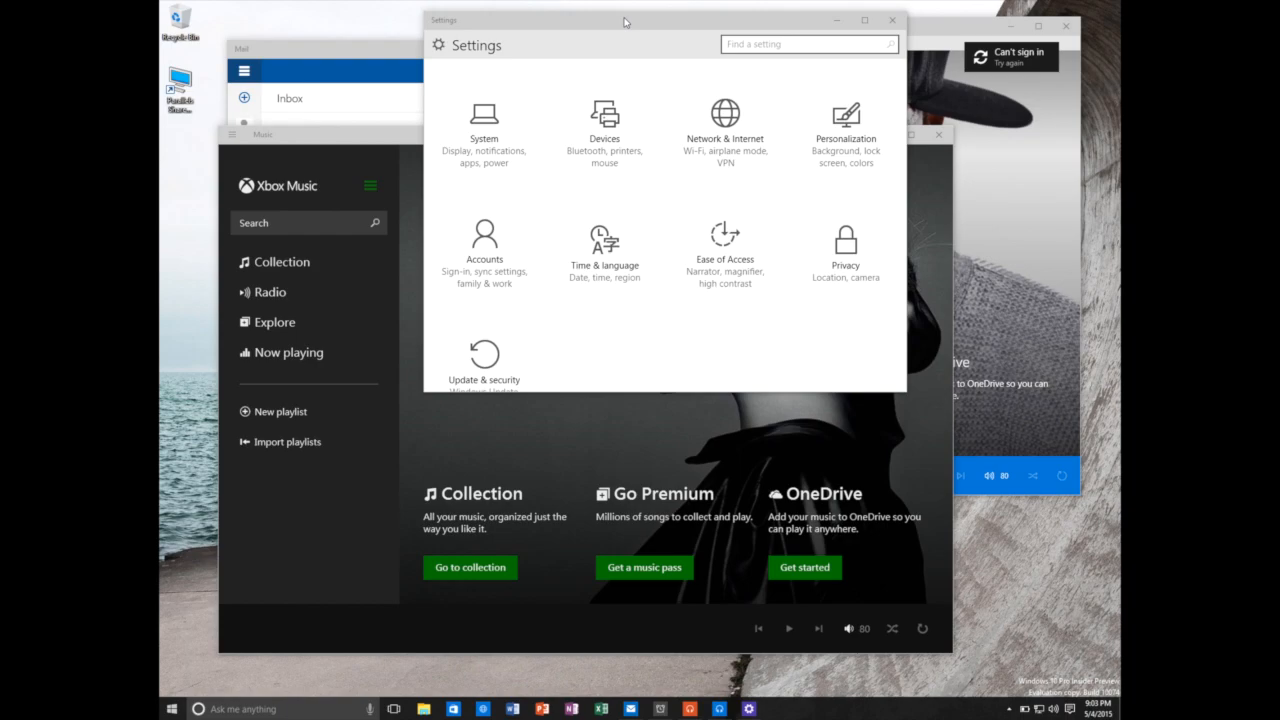
pyautogui.moveTo(604, 130)
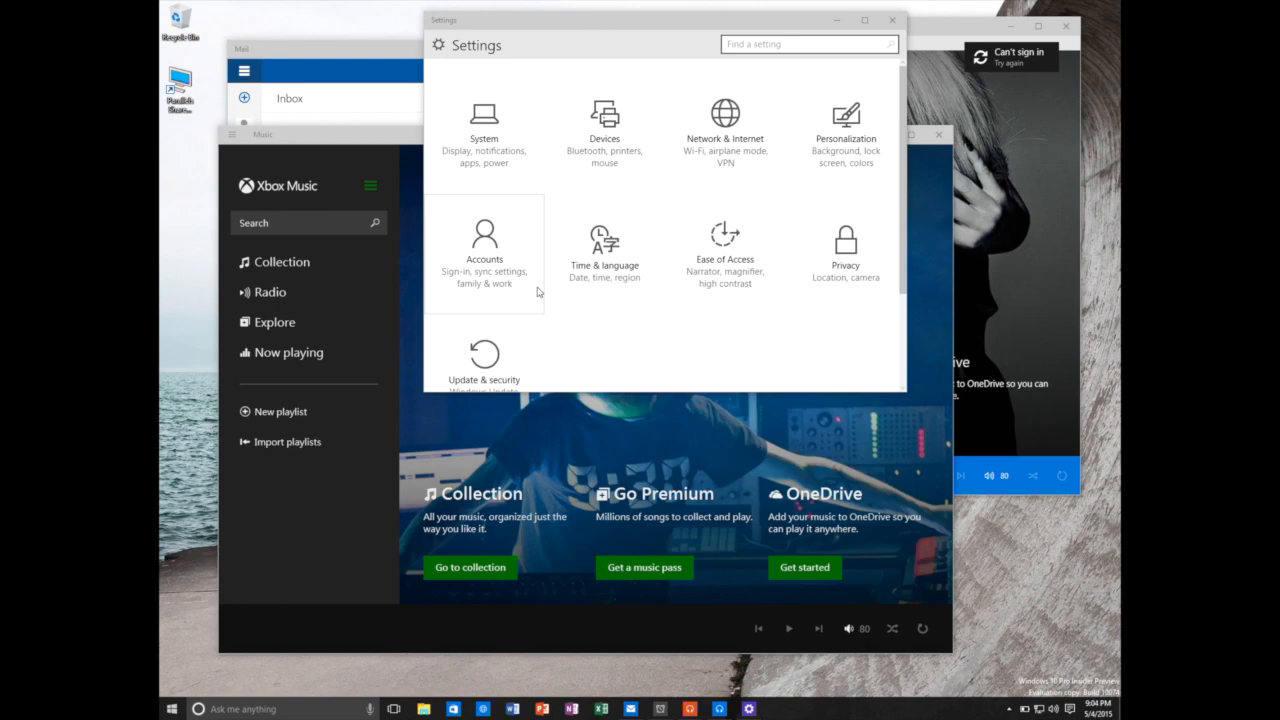
# Open a File Explorer window on Quick access from the taskbar.
pyautogui.click(424, 708)
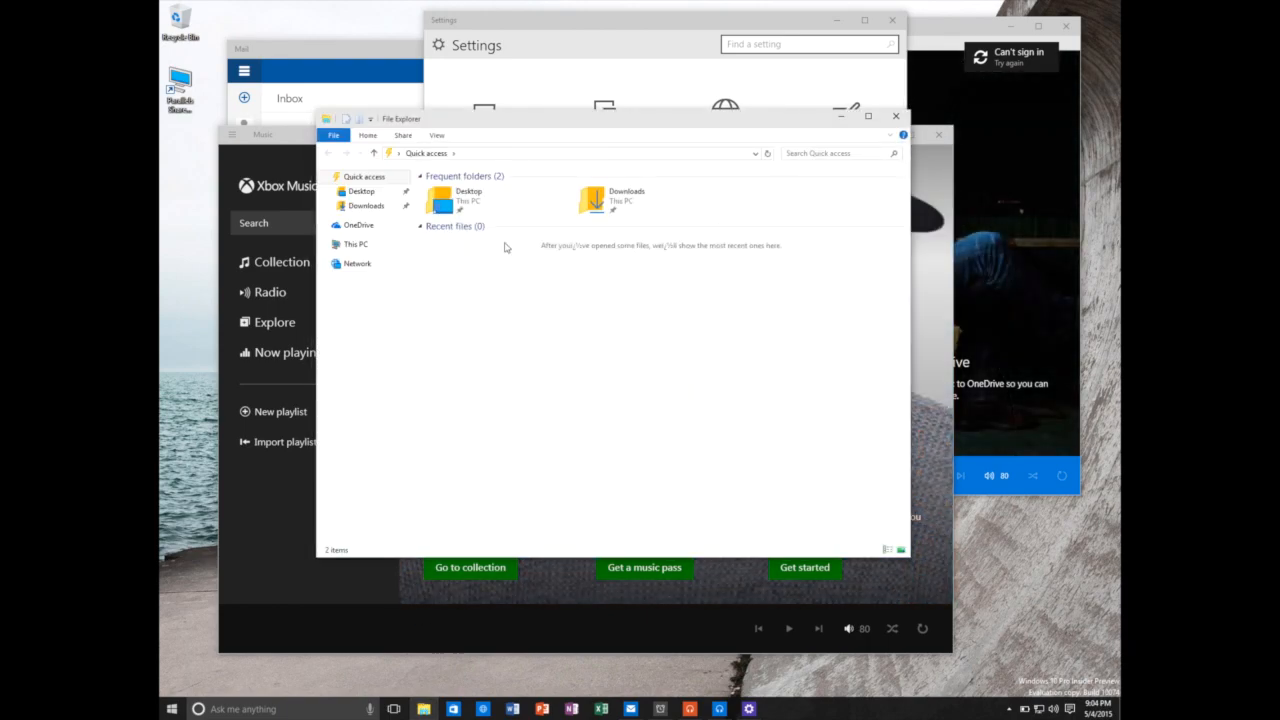
pyautogui.moveTo(650, 200)
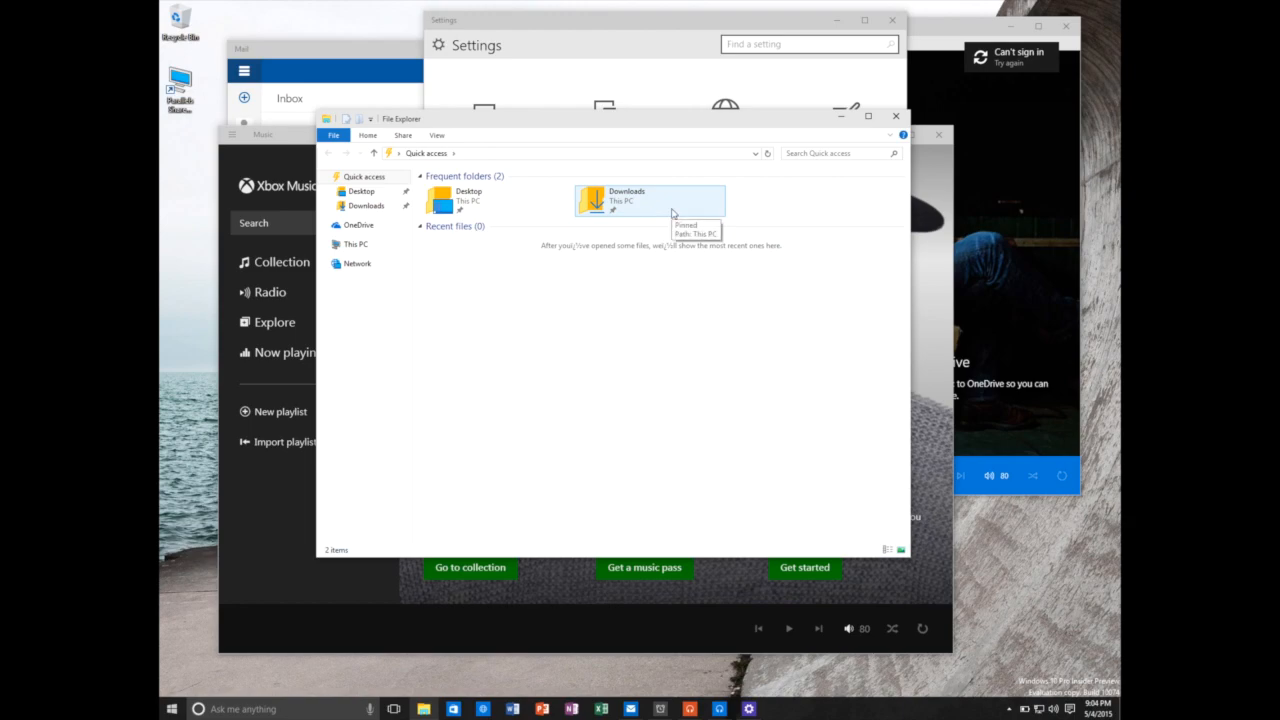
pyautogui.moveTo(862, 130)
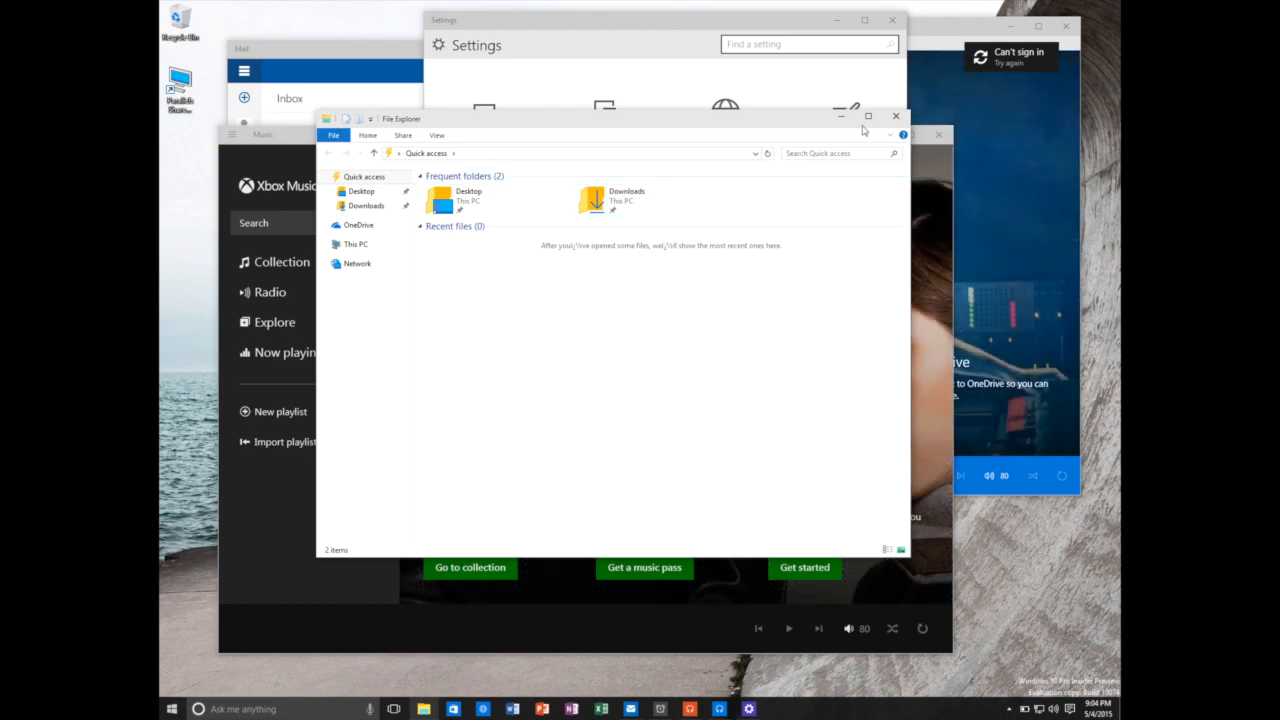
pyautogui.moveTo(896, 116)
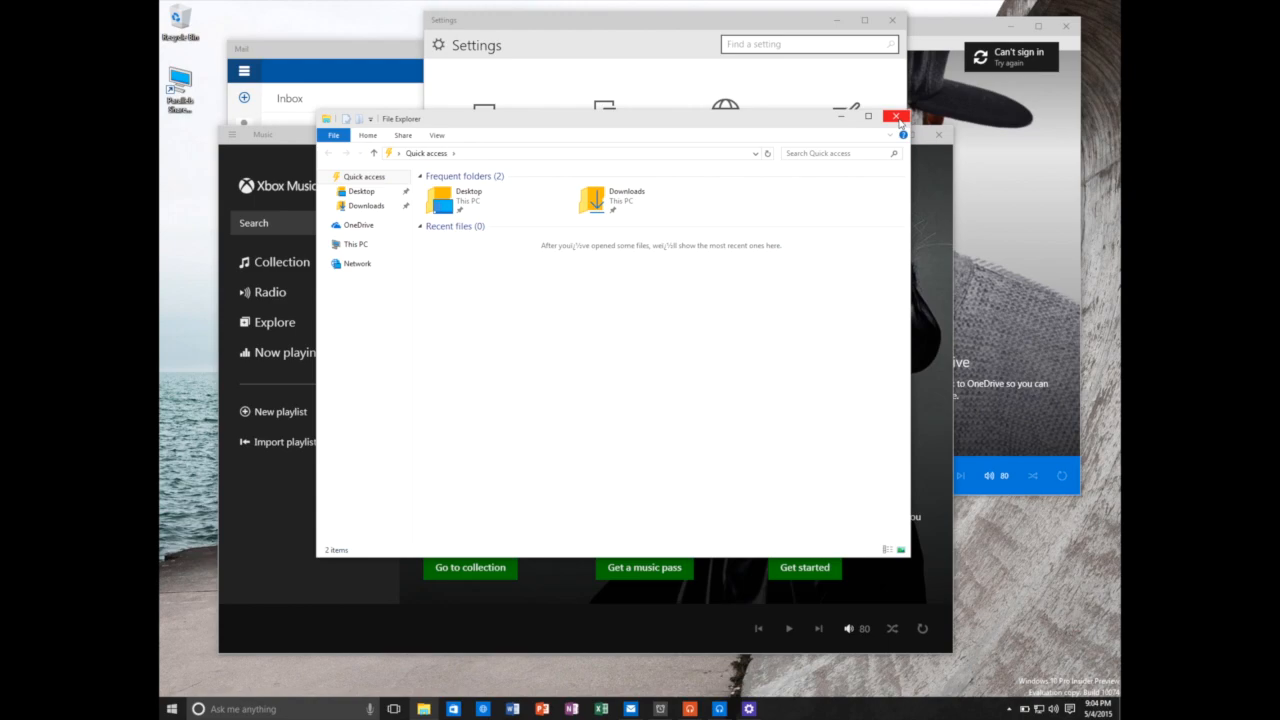
# Close the File Explorer window, leaving Settings in front on the desktop.
pyautogui.click(896, 116)
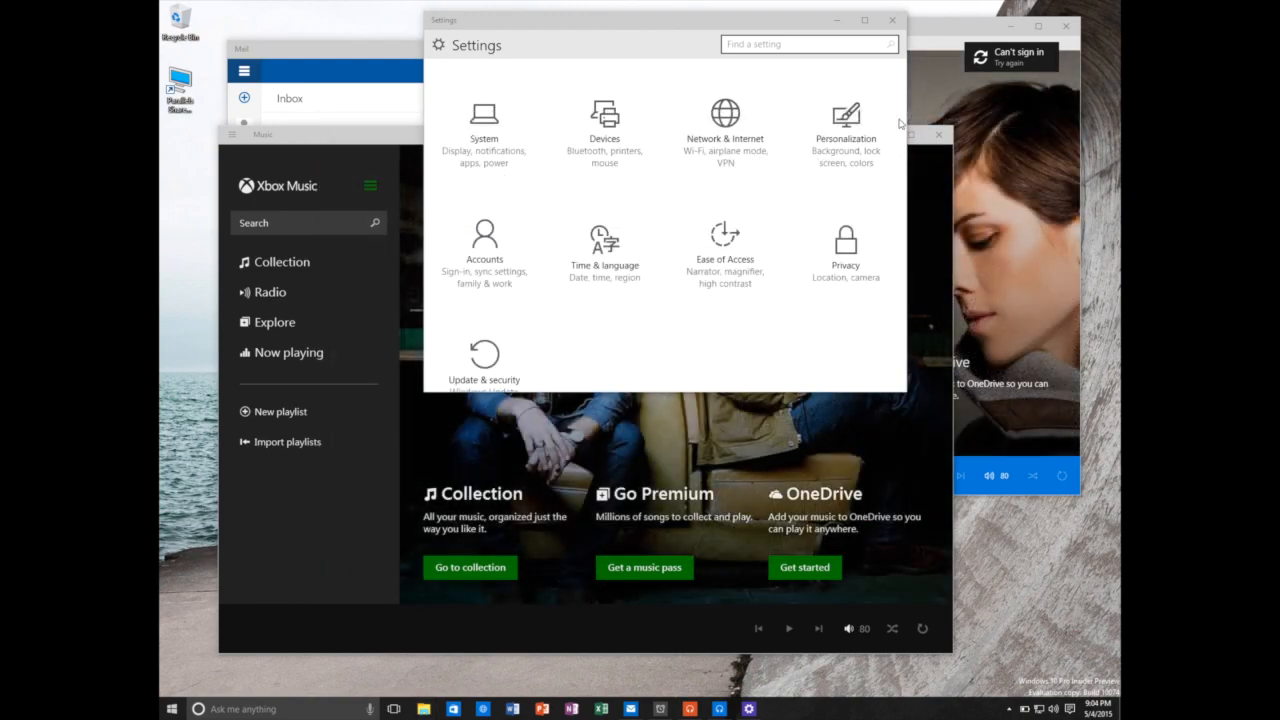